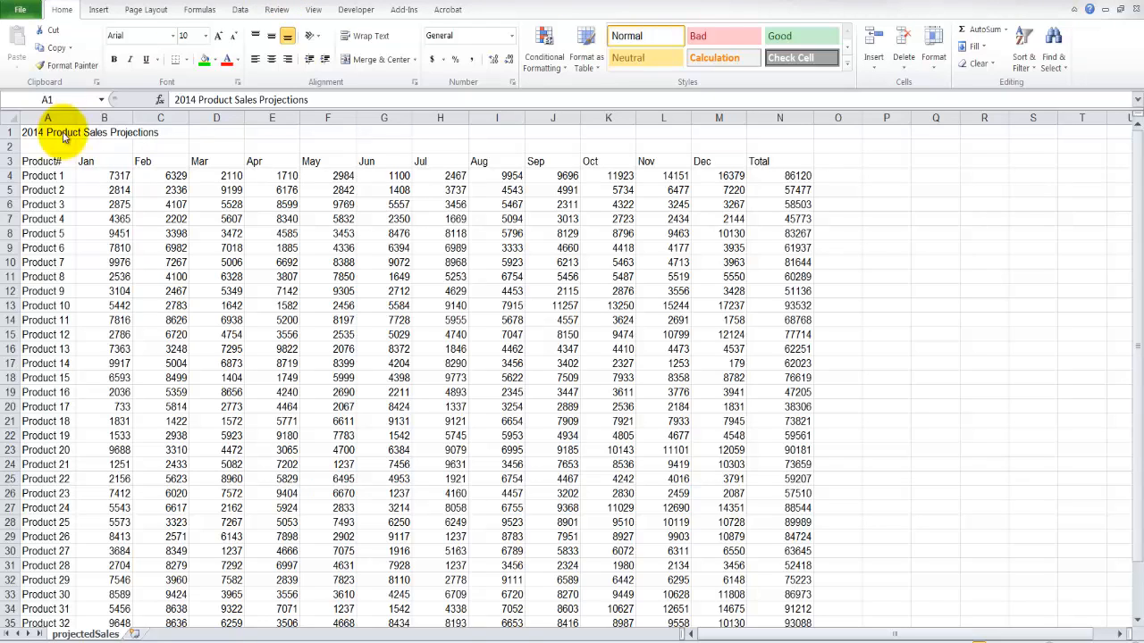
{"action": "mouse_move", "coordinate": [105, 147]}
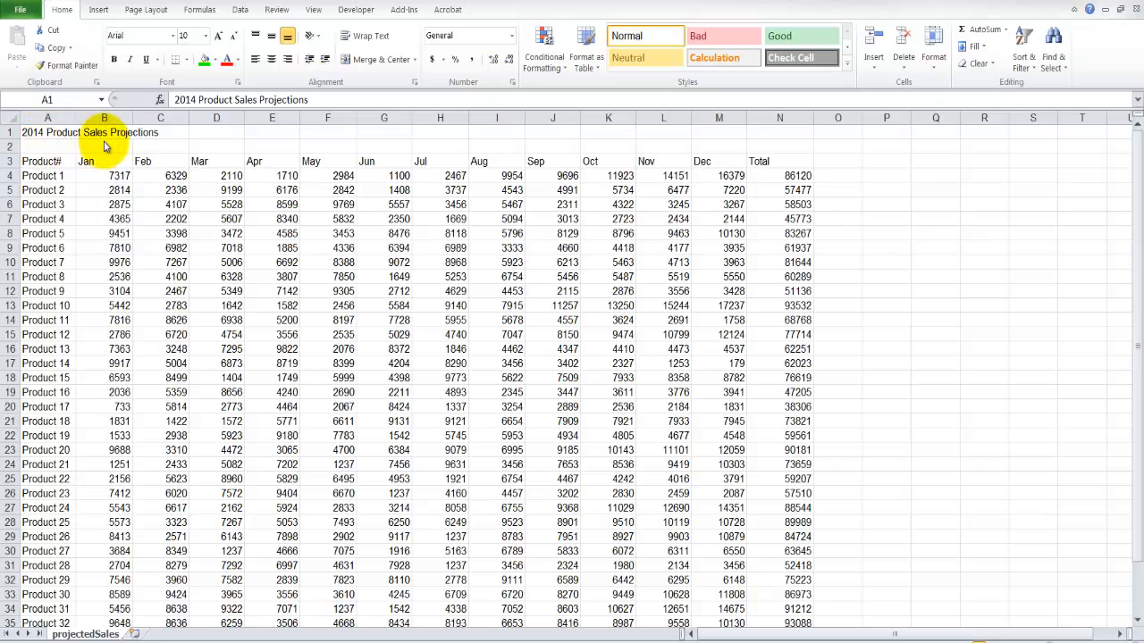
{"action": "mouse_move", "coordinate": [134, 148]}
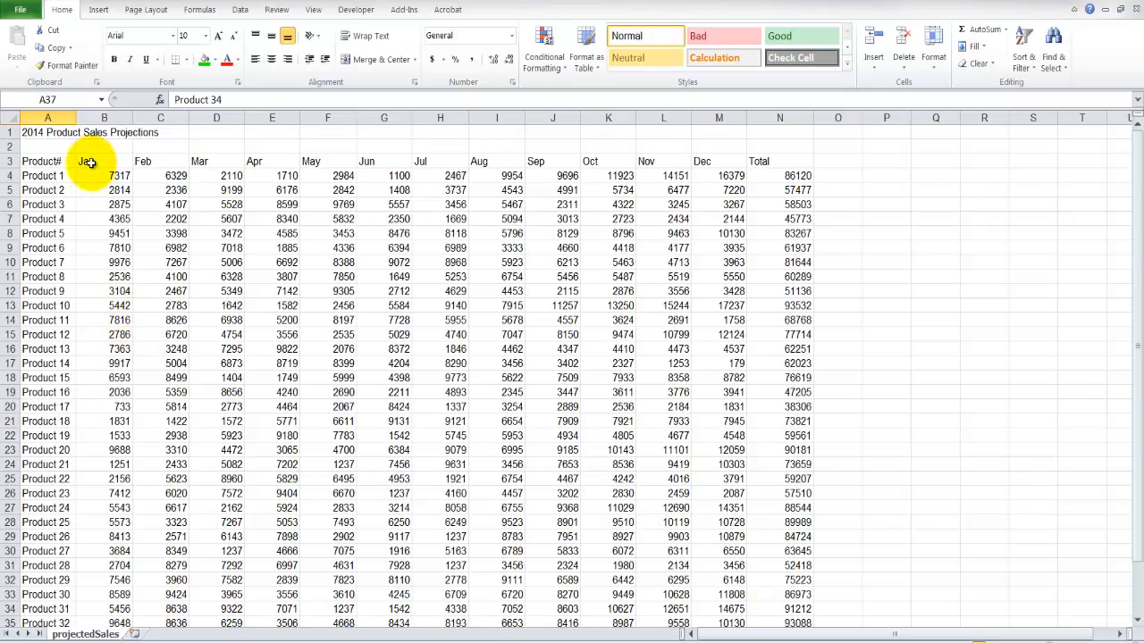
{"action": "mouse_move", "coordinate": [697, 160]}
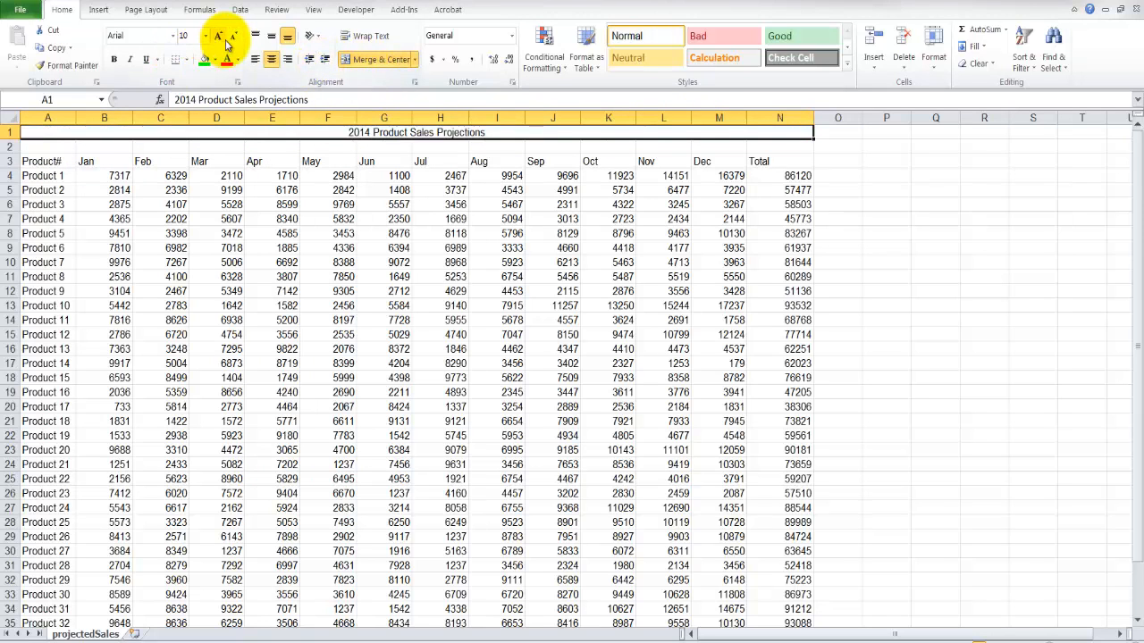
- Enlarge the title to size 36, fill it yellow and make it bold
{"action": "left_click", "coordinate": [218, 35]}
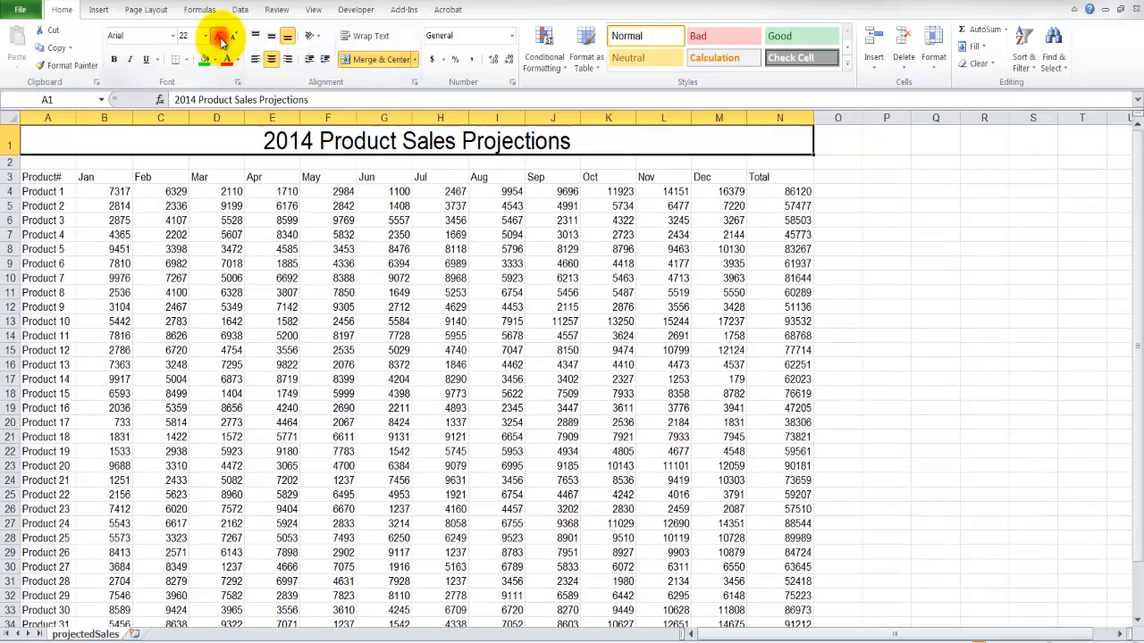
{"action": "left_click", "coordinate": [218, 36]}
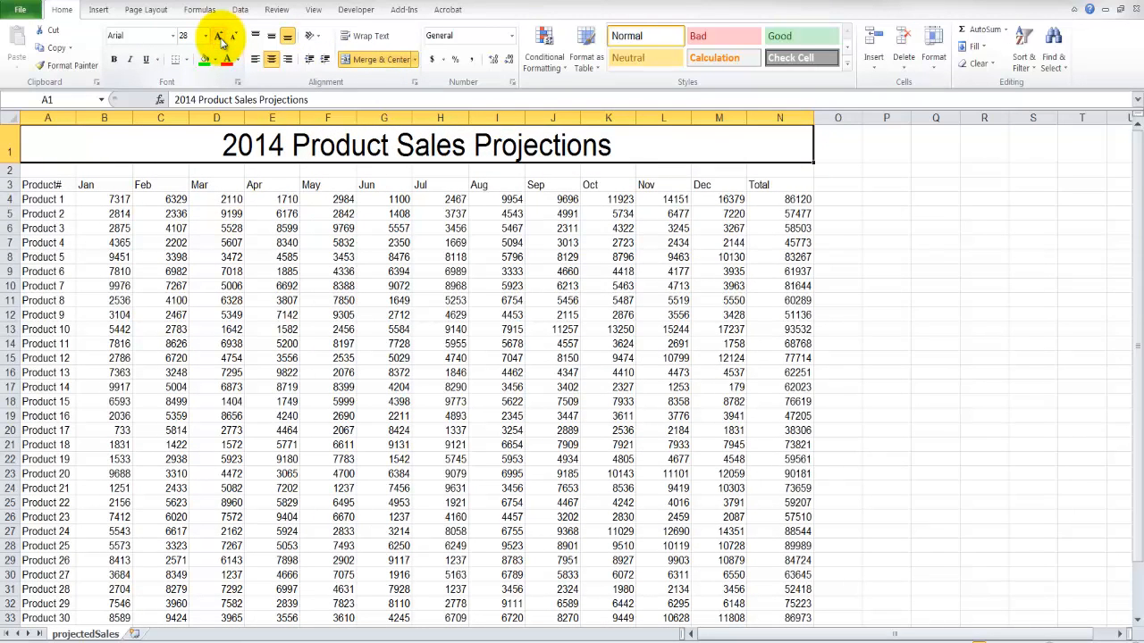
{"action": "left_click", "coordinate": [221, 36]}
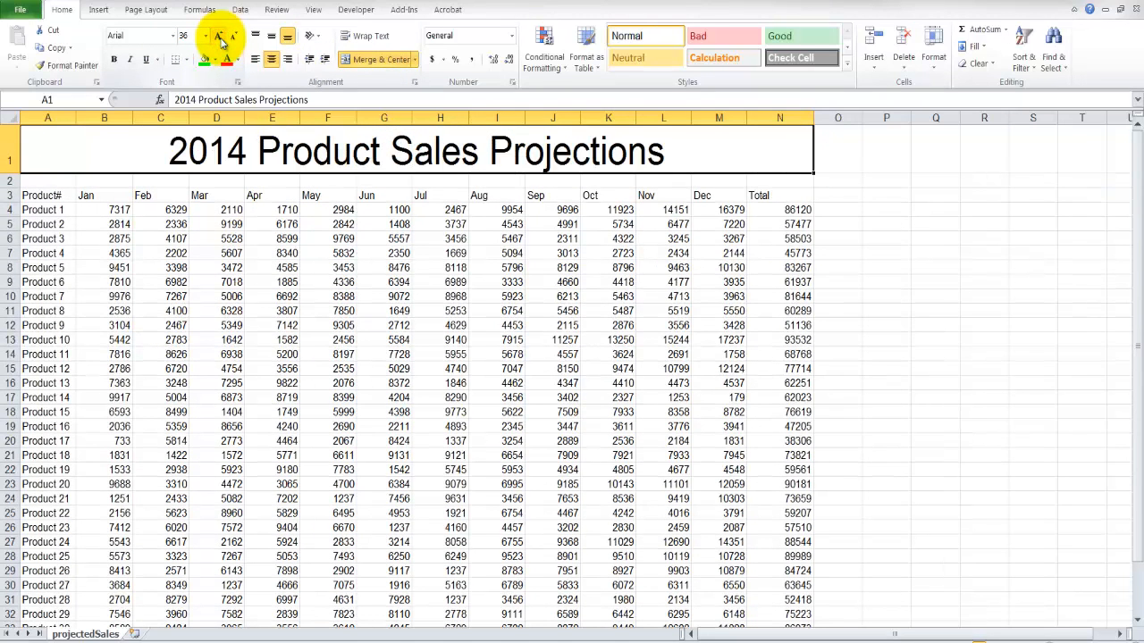
{"action": "mouse_move", "coordinate": [207, 64]}
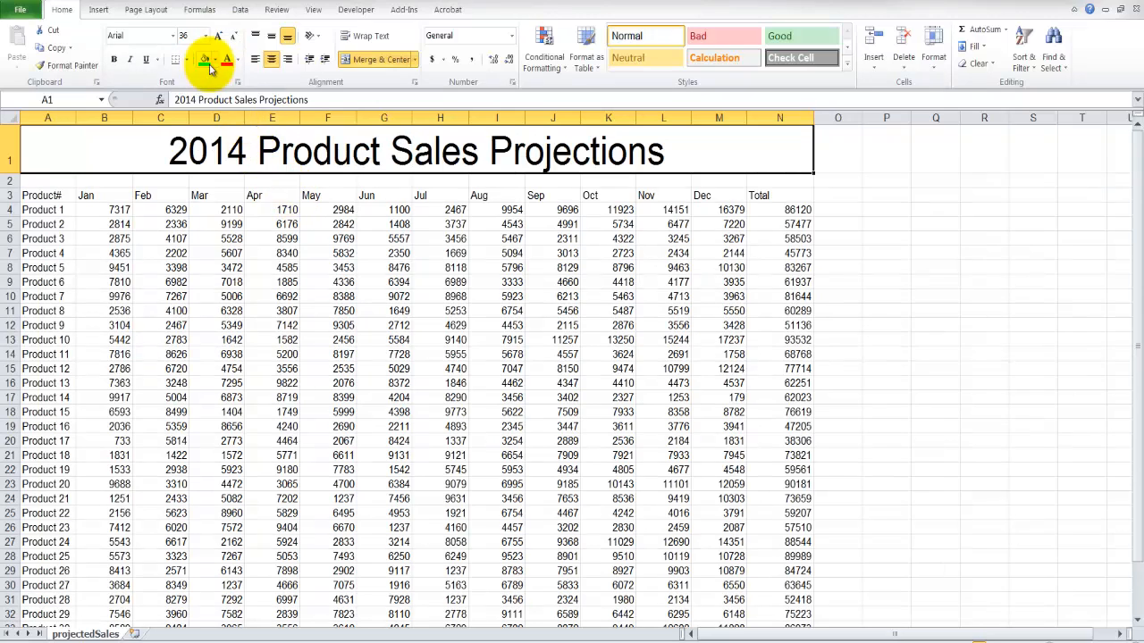
{"action": "left_click", "coordinate": [207, 61]}
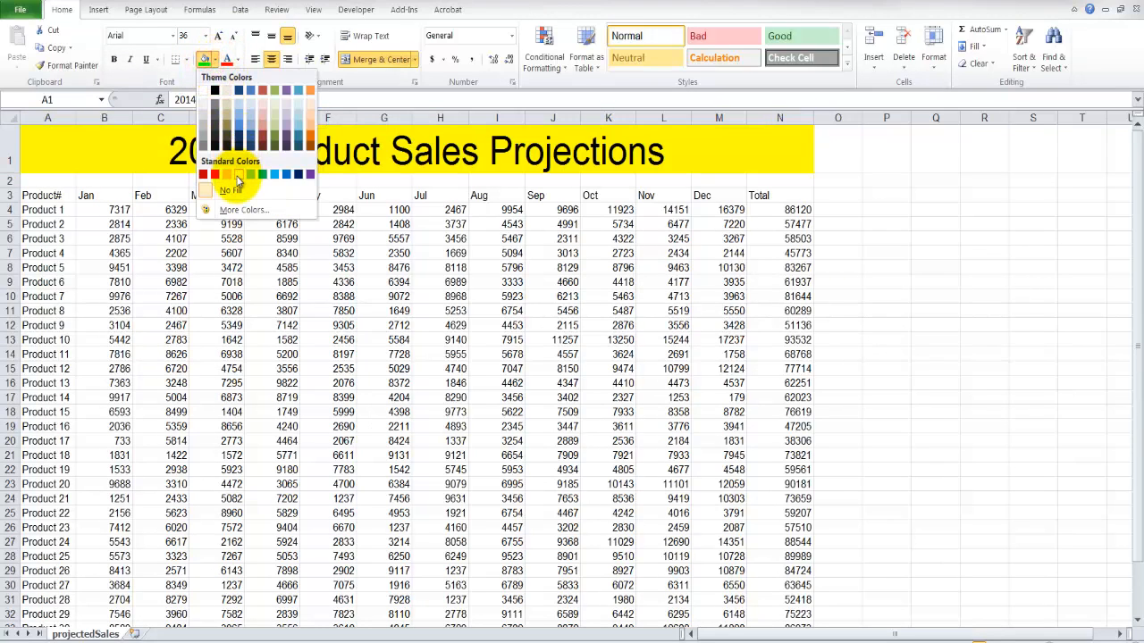
{"action": "left_click", "coordinate": [240, 173]}
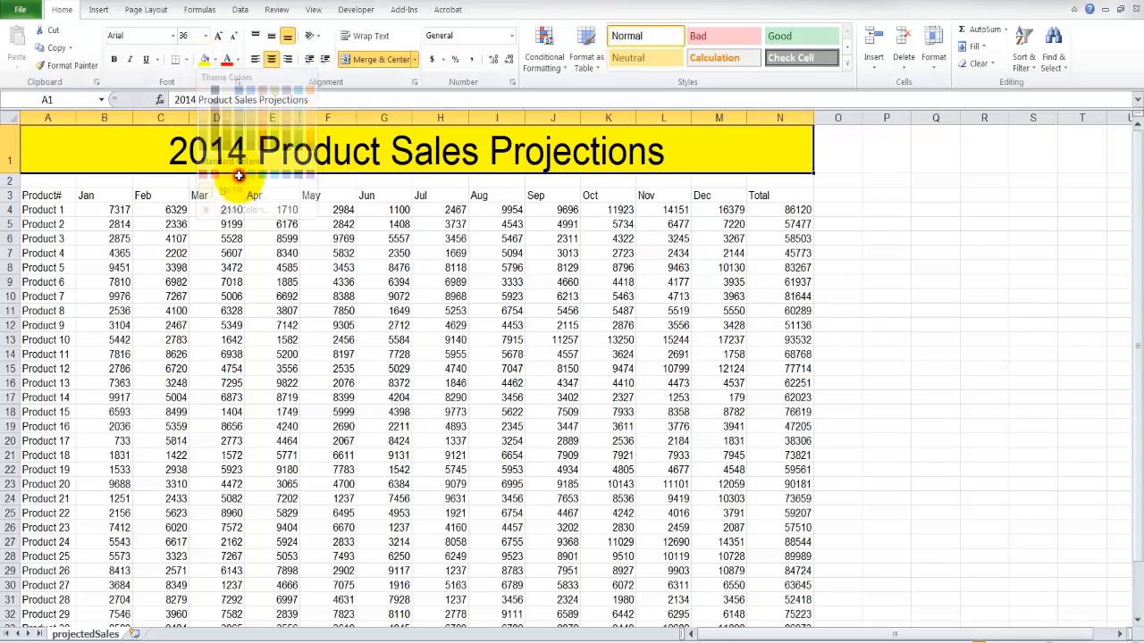
{"action": "left_click", "coordinate": [114, 59]}
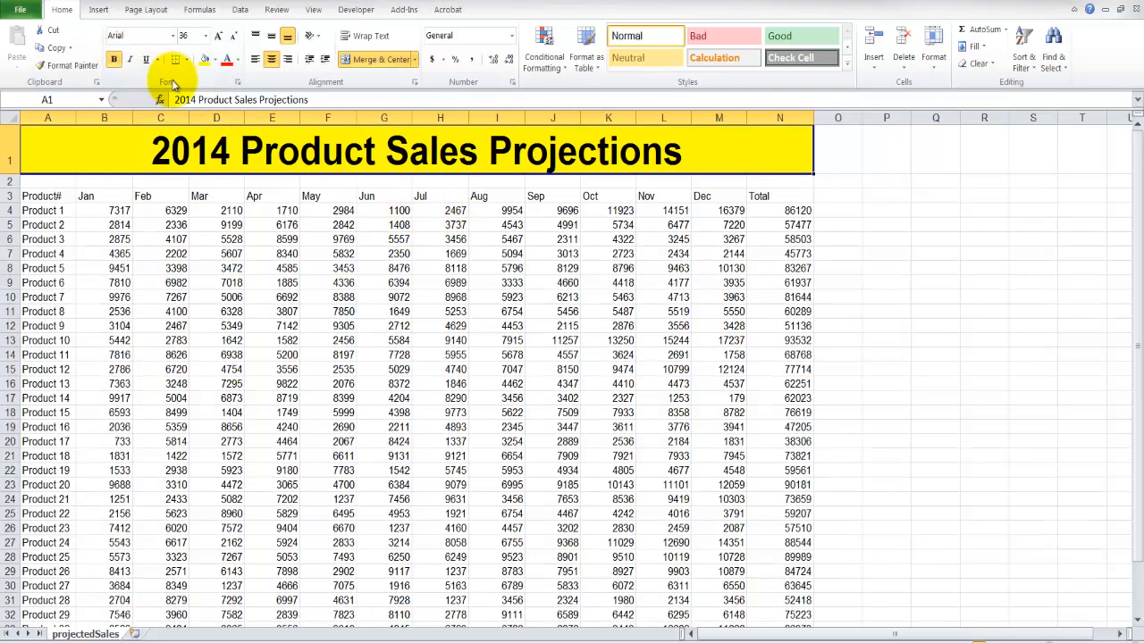
- Apply All Borders around every cell of the sales table
{"action": "left_click", "coordinate": [175, 59]}
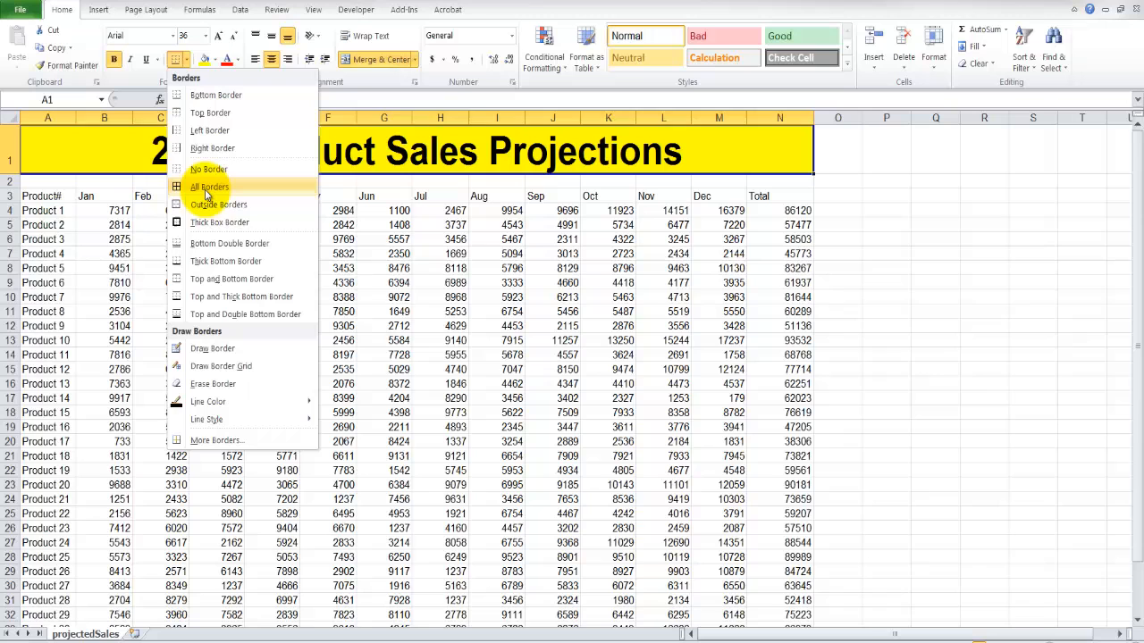
{"action": "mouse_move", "coordinate": [228, 222]}
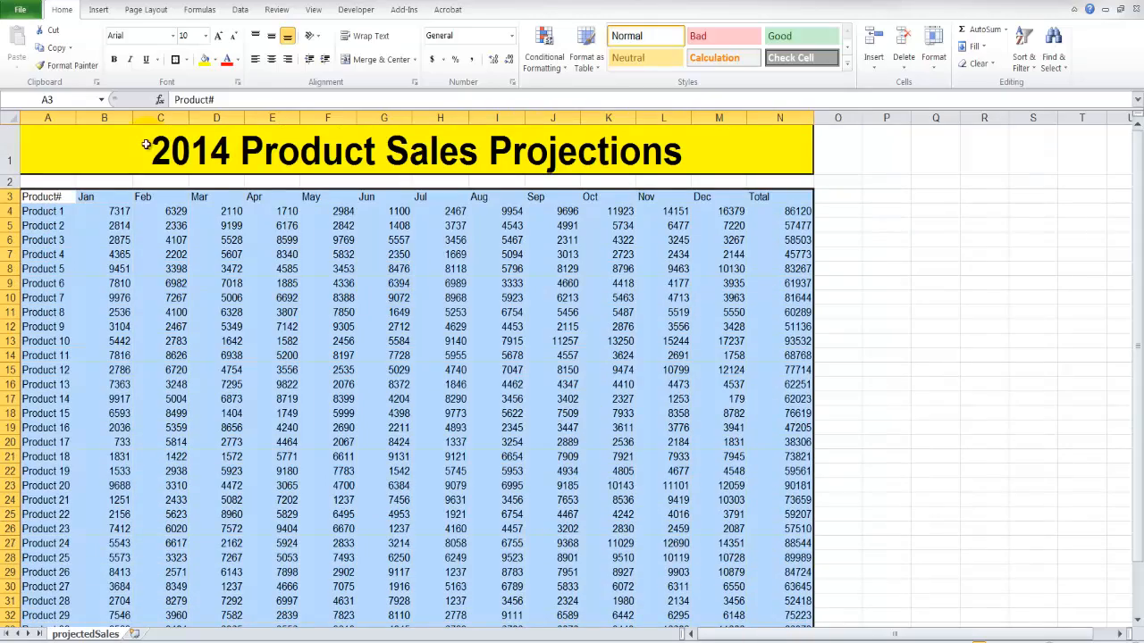
{"action": "left_click", "coordinate": [175, 59]}
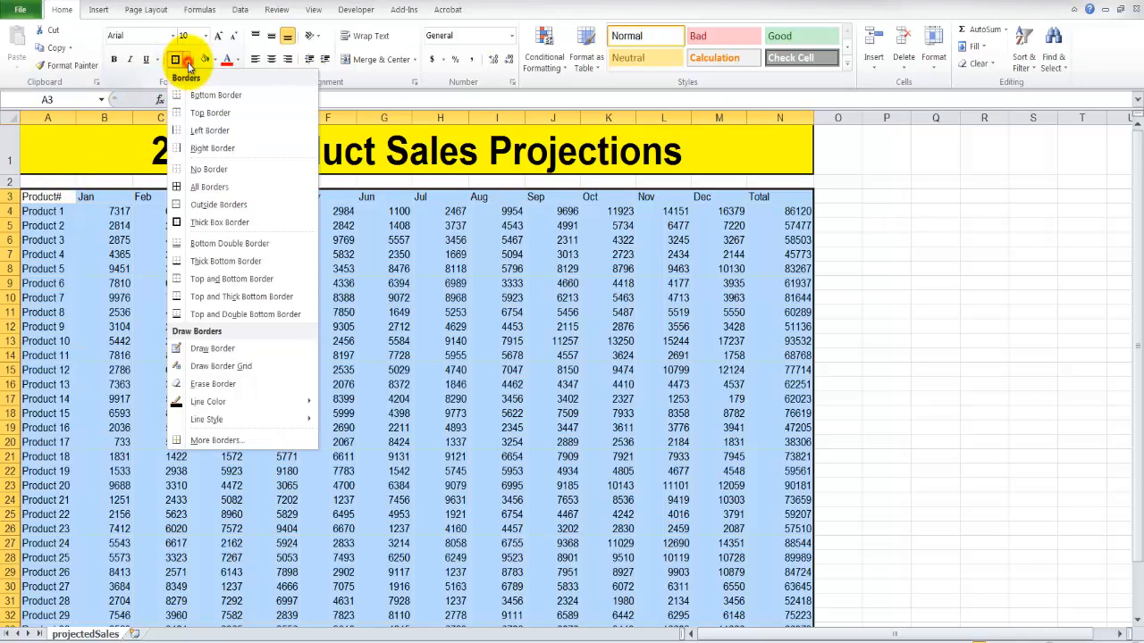
{"action": "mouse_move", "coordinate": [209, 187]}
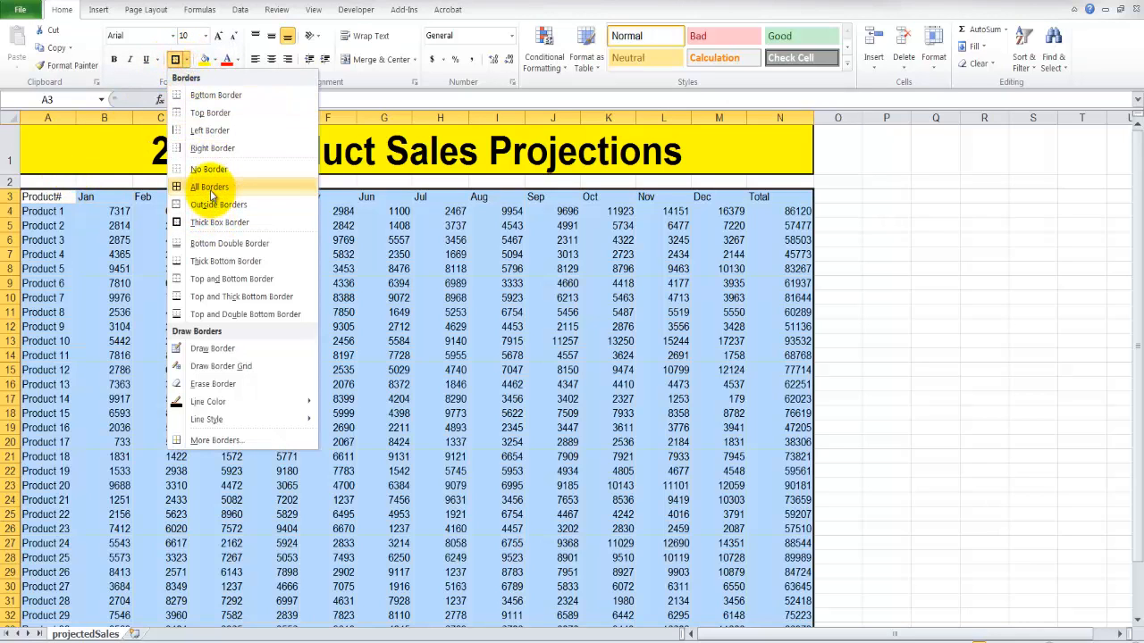
{"action": "left_click", "coordinate": [210, 187]}
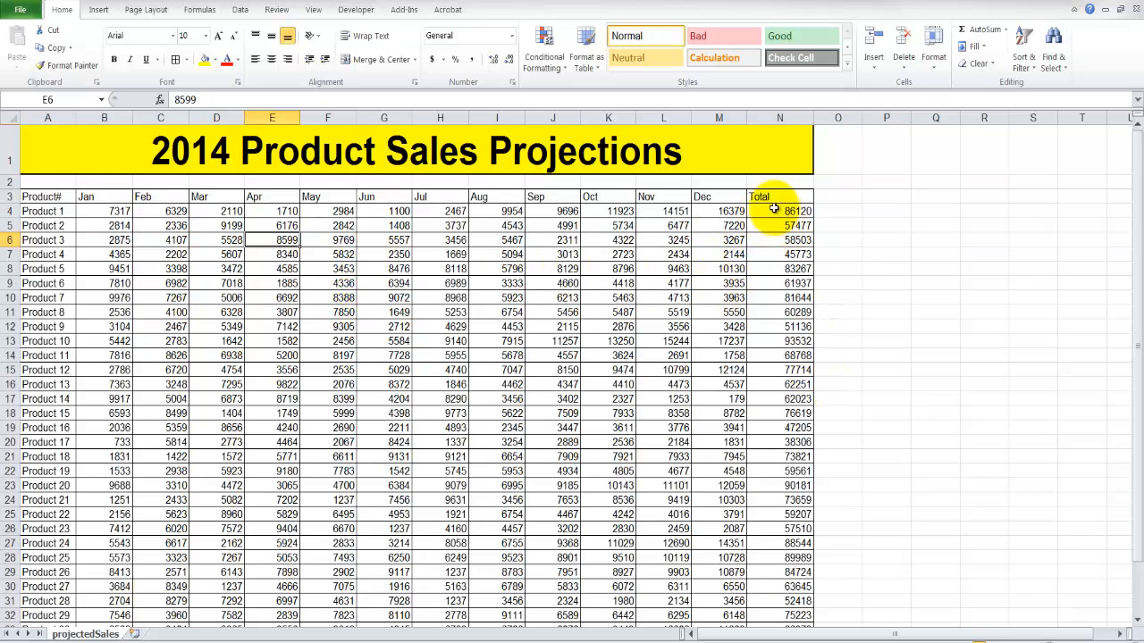
- Shift the Total column right with a blank column and move the grand total under it
{"action": "left_click", "coordinate": [779, 195]}
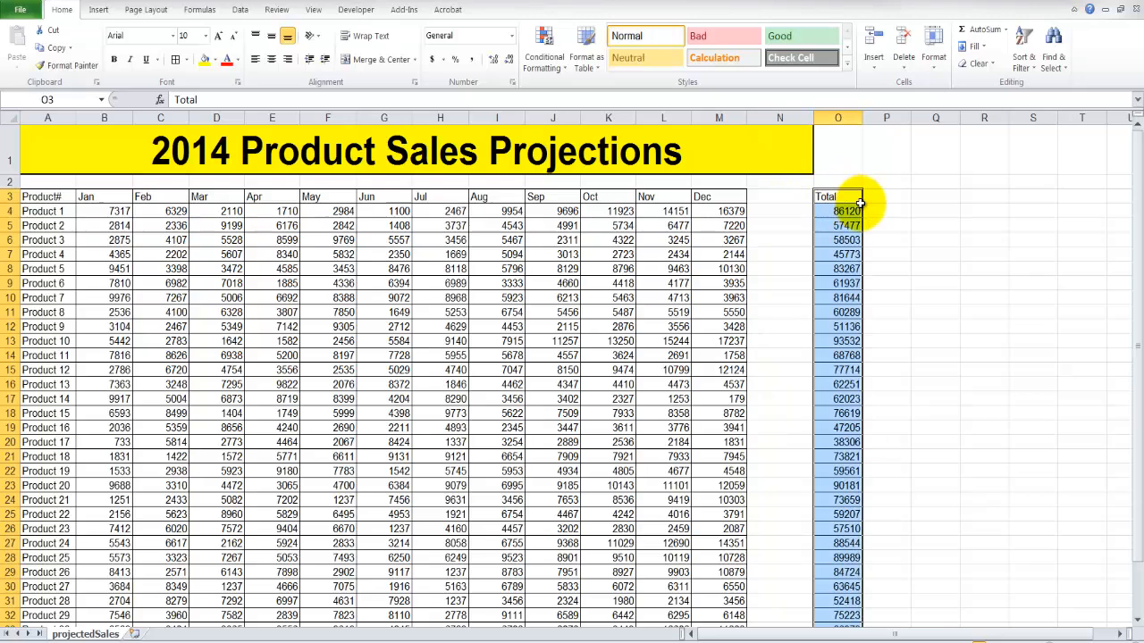
{"action": "mouse_move", "coordinate": [784, 222]}
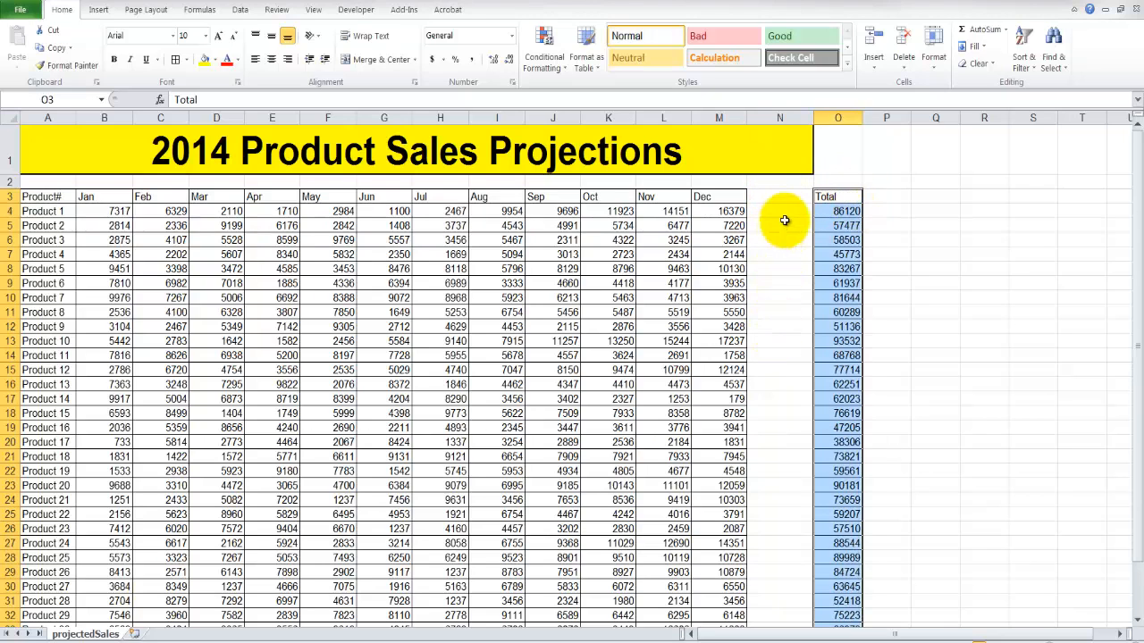
{"action": "scroll", "scroll_direction": "down", "scroll_amount": 3}
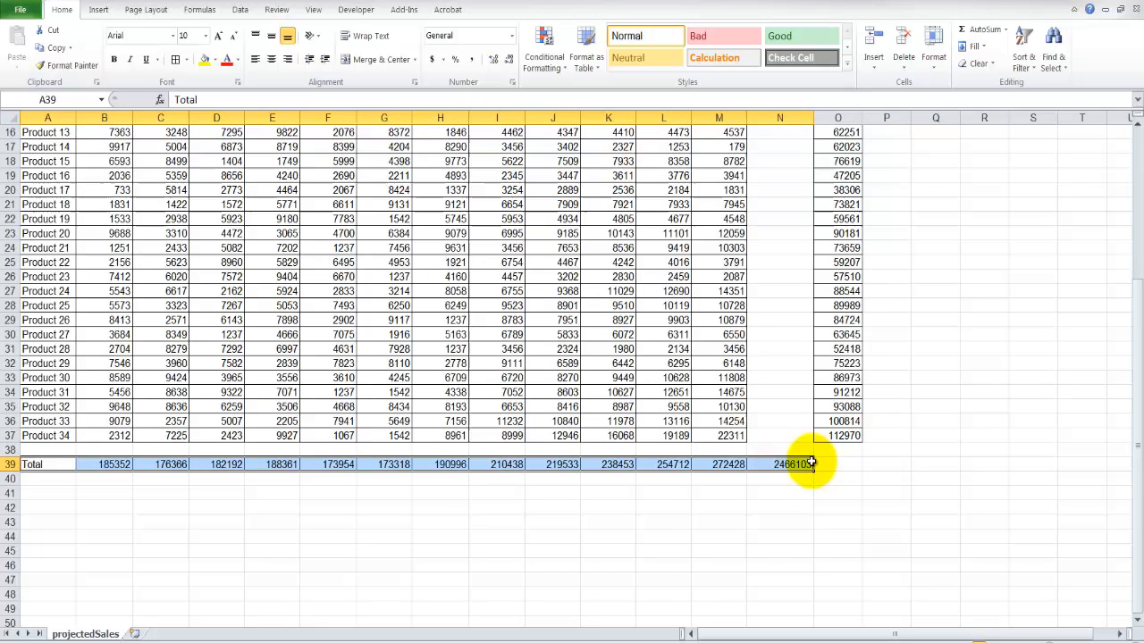
{"action": "left_click", "coordinate": [780, 464]}
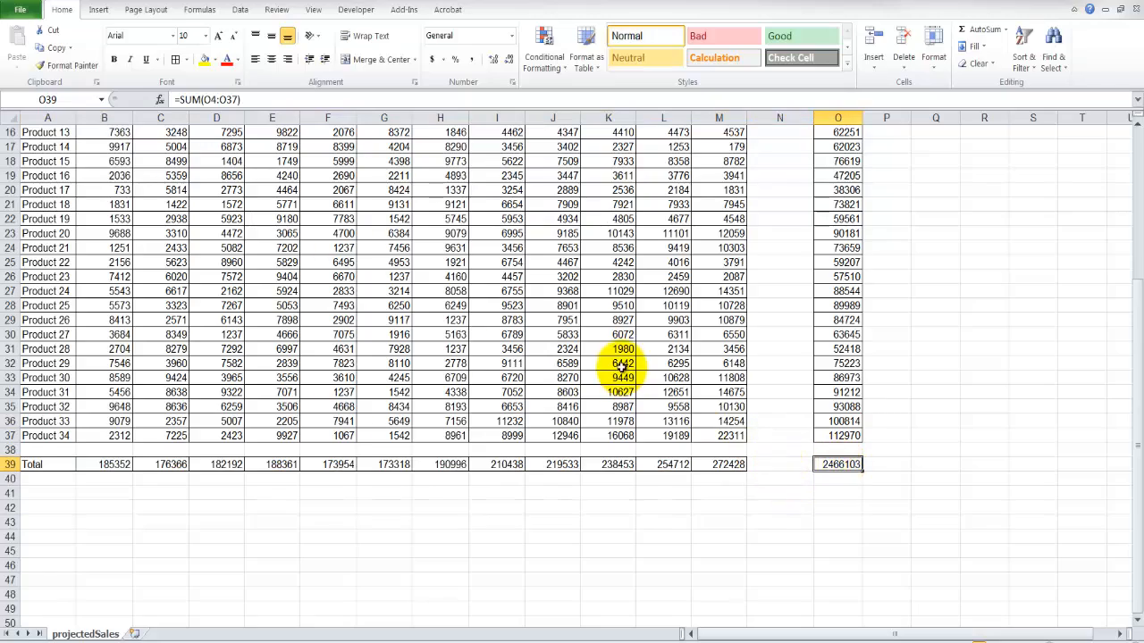
- Re-merge the title across columns A to O so it spans the Total column
{"action": "scroll", "scroll_direction": "up", "scroll_amount": 3}
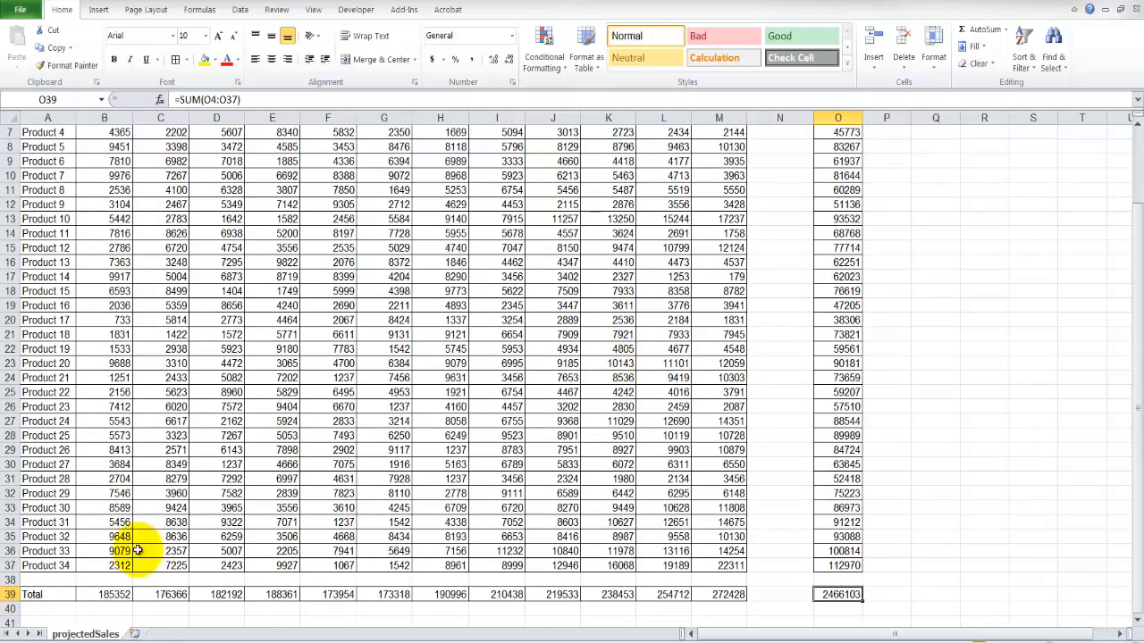
{"action": "scroll", "scroll_direction": "up", "scroll_amount": 3}
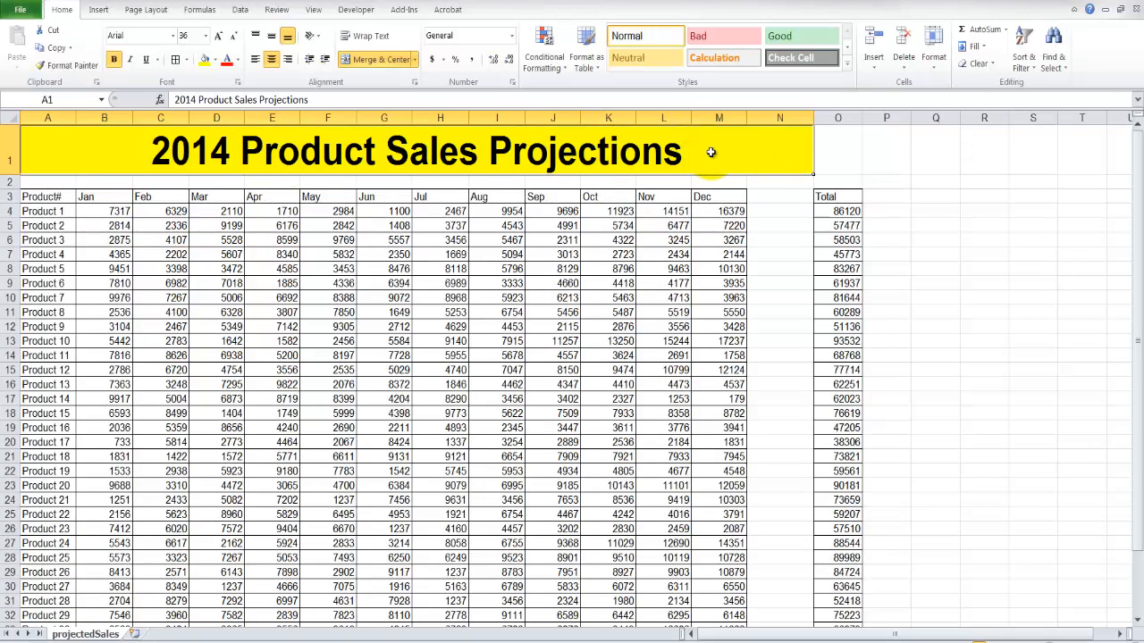
{"action": "left_click", "coordinate": [836, 150]}
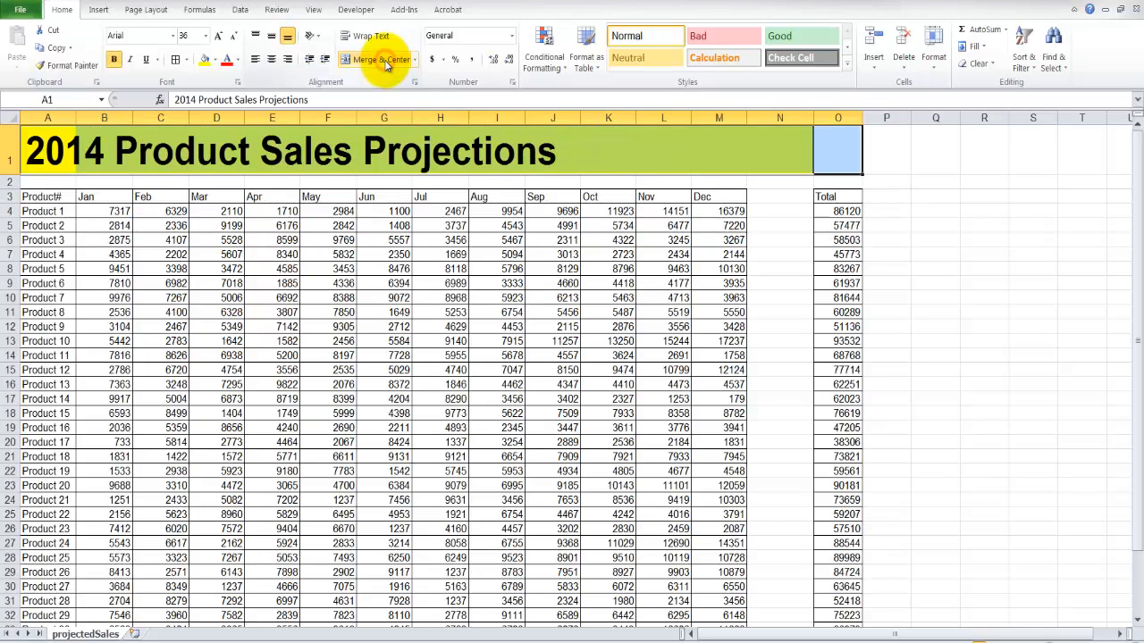
{"action": "left_click", "coordinate": [372, 57]}
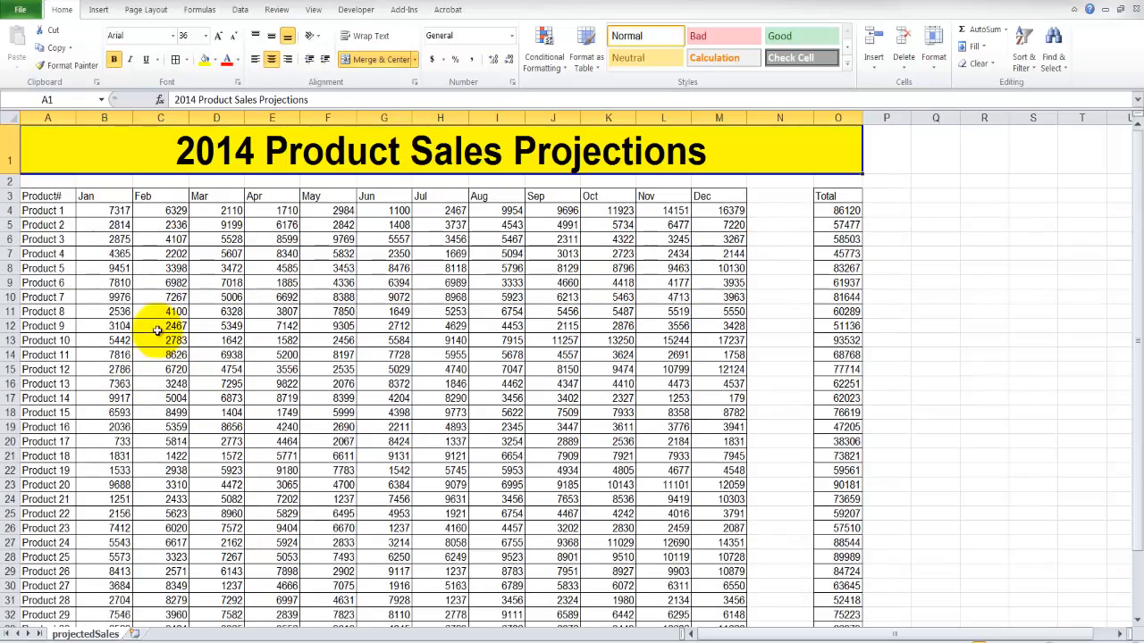
{"action": "left_click_drag", "start_coordinate": [46, 195], "coordinate": [718, 195]}
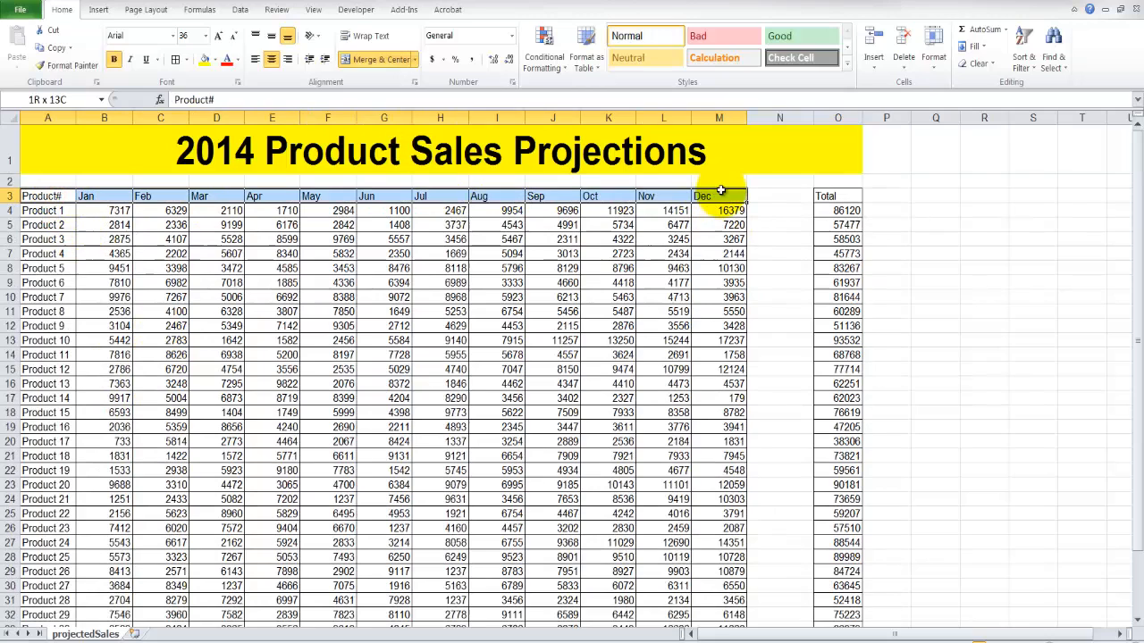
{"action": "left_click", "coordinate": [47, 195]}
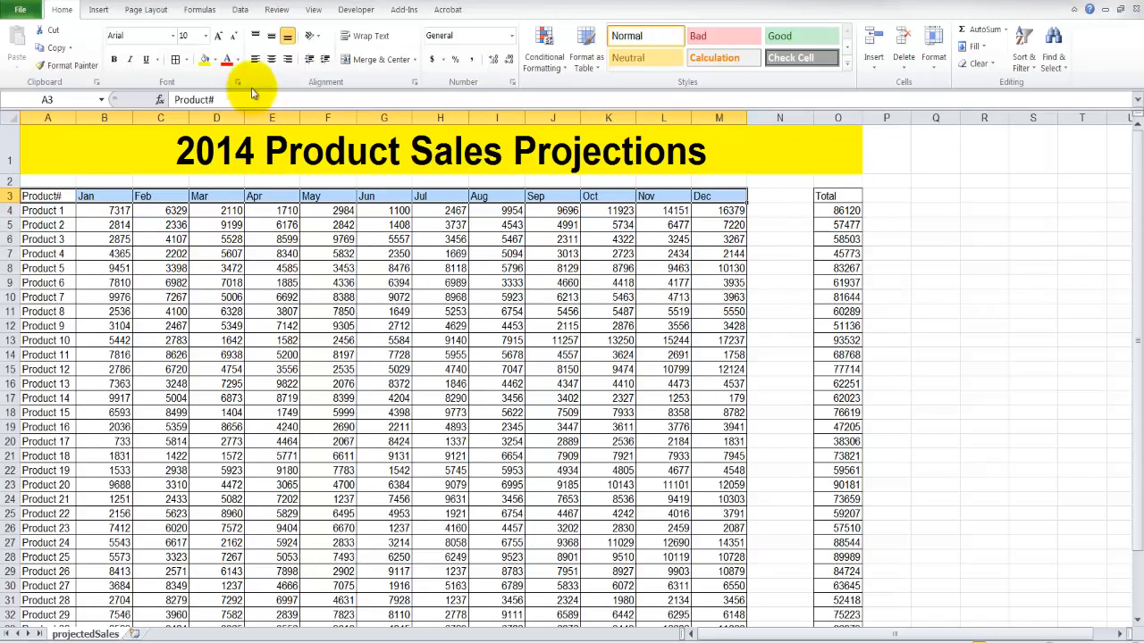
{"action": "left_click", "coordinate": [214, 59]}
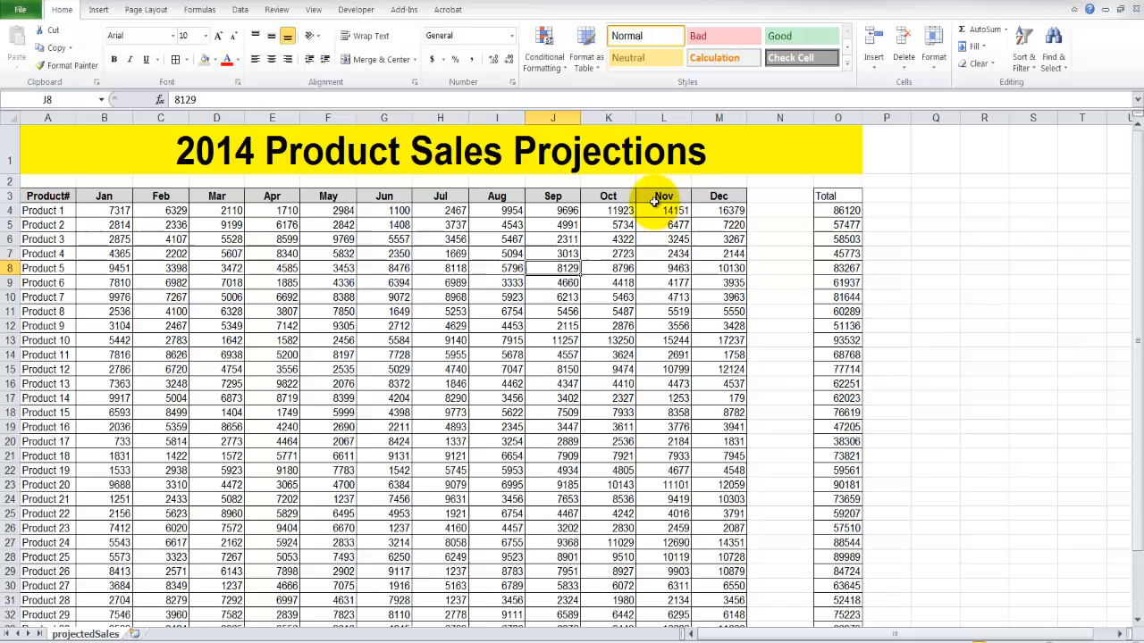
{"action": "left_click", "coordinate": [719, 195]}
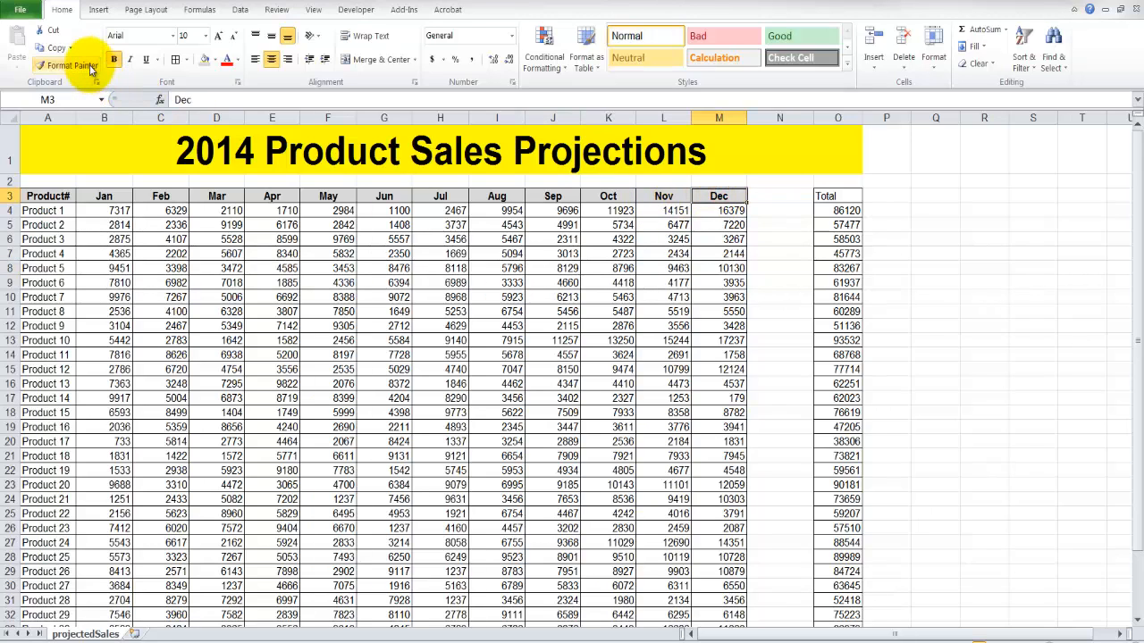
{"action": "left_click", "coordinate": [836, 194]}
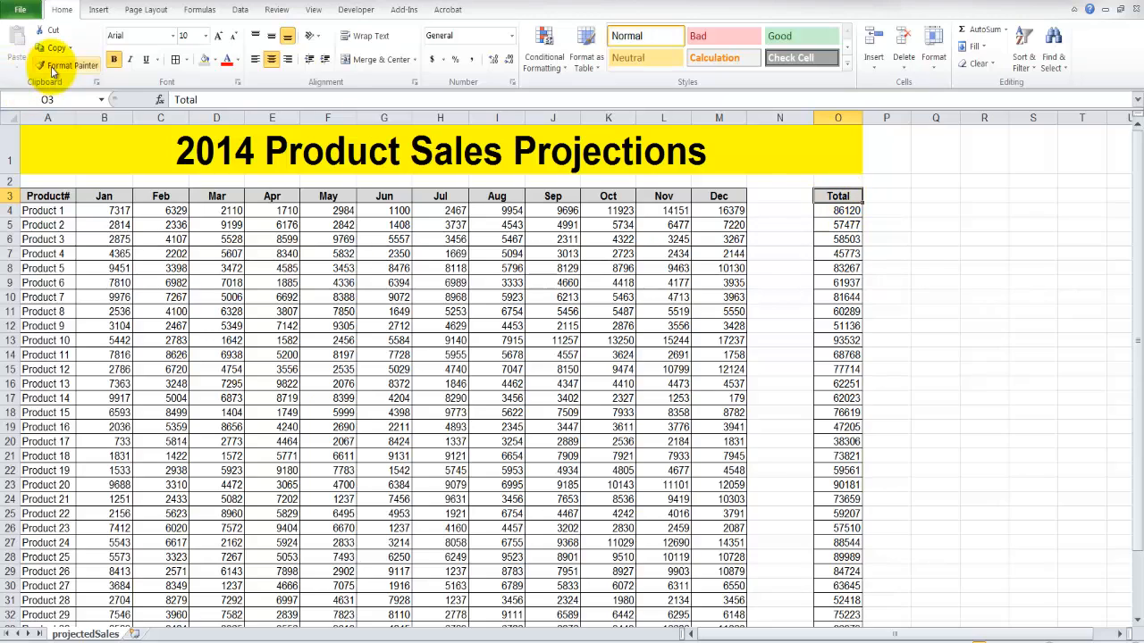
{"action": "left_click", "coordinate": [72, 64]}
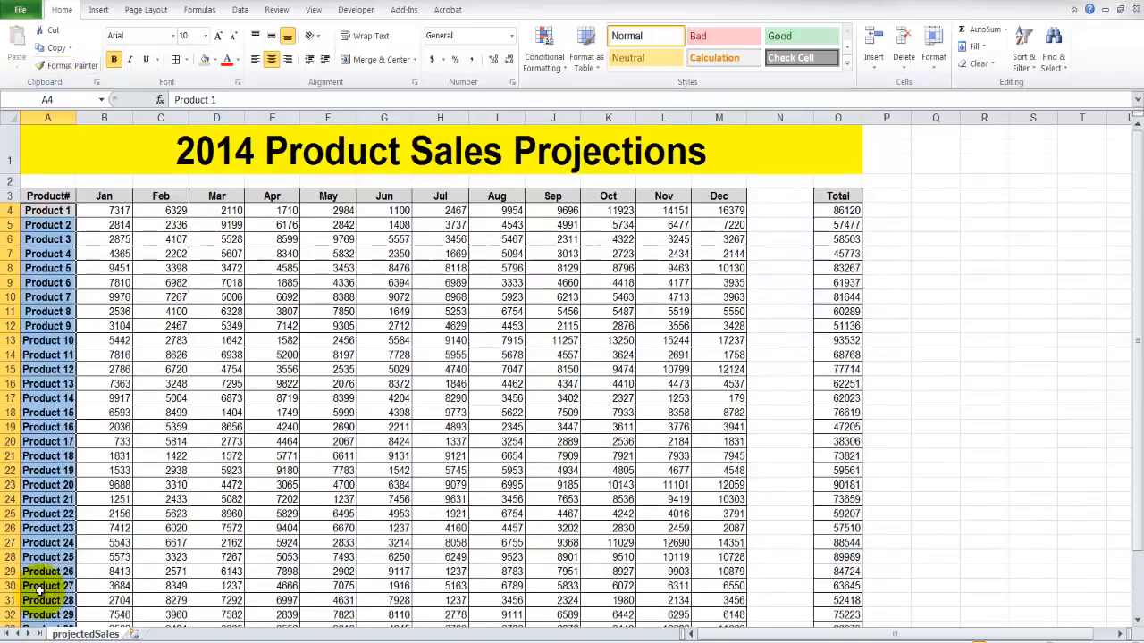
{"action": "scroll", "scroll_direction": "down", "scroll_amount": 3}
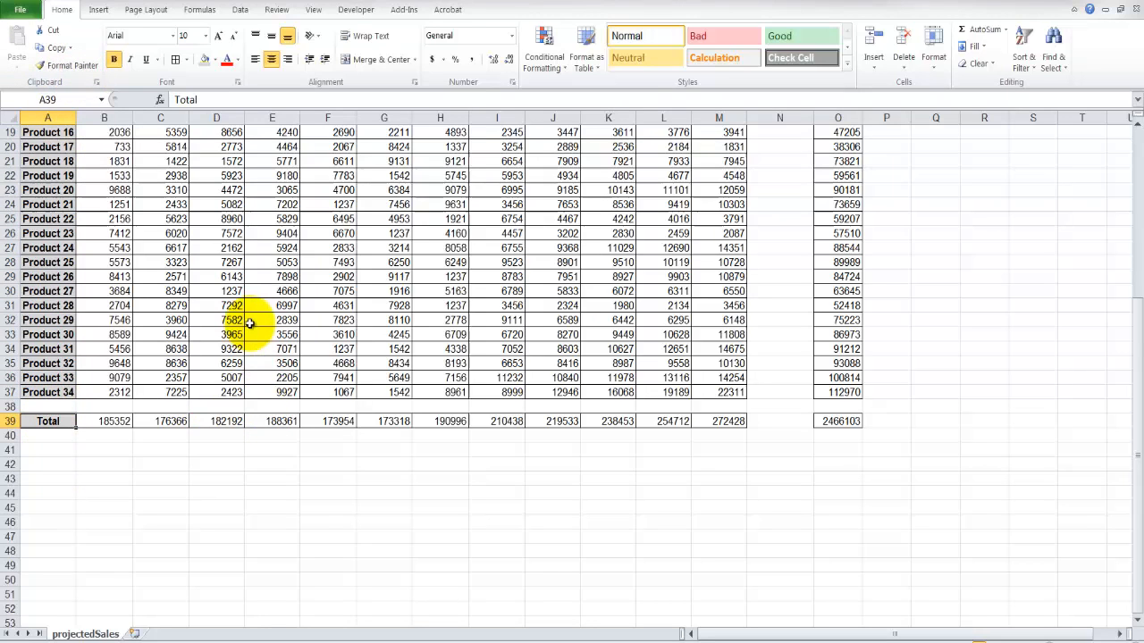
{"action": "left_click", "coordinate": [837, 421]}
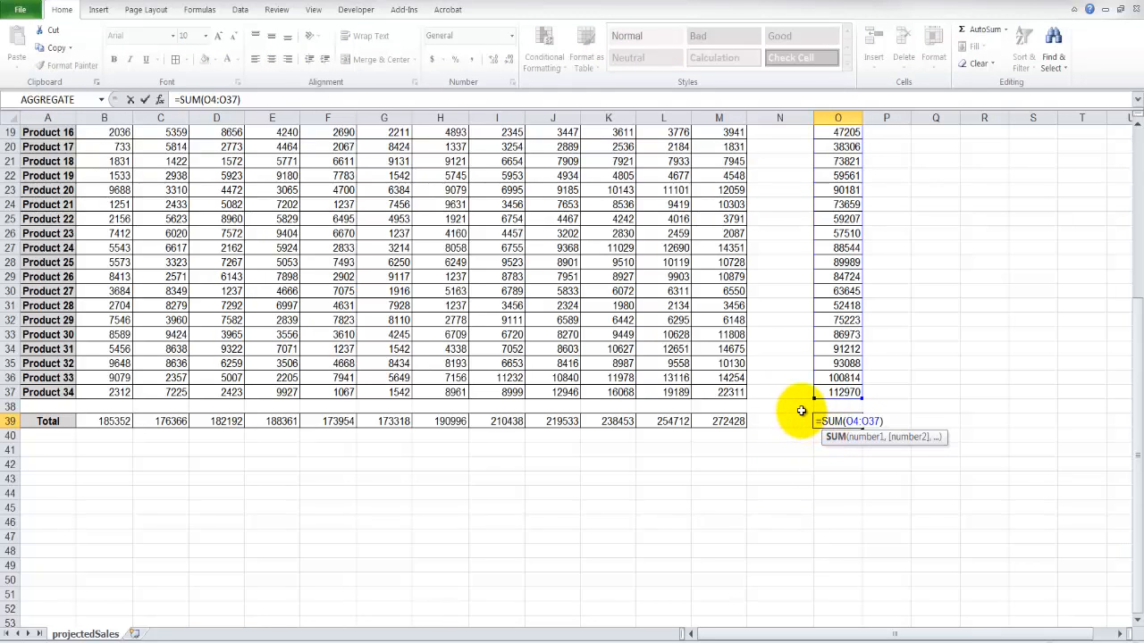
{"action": "key", "text": "Return"}
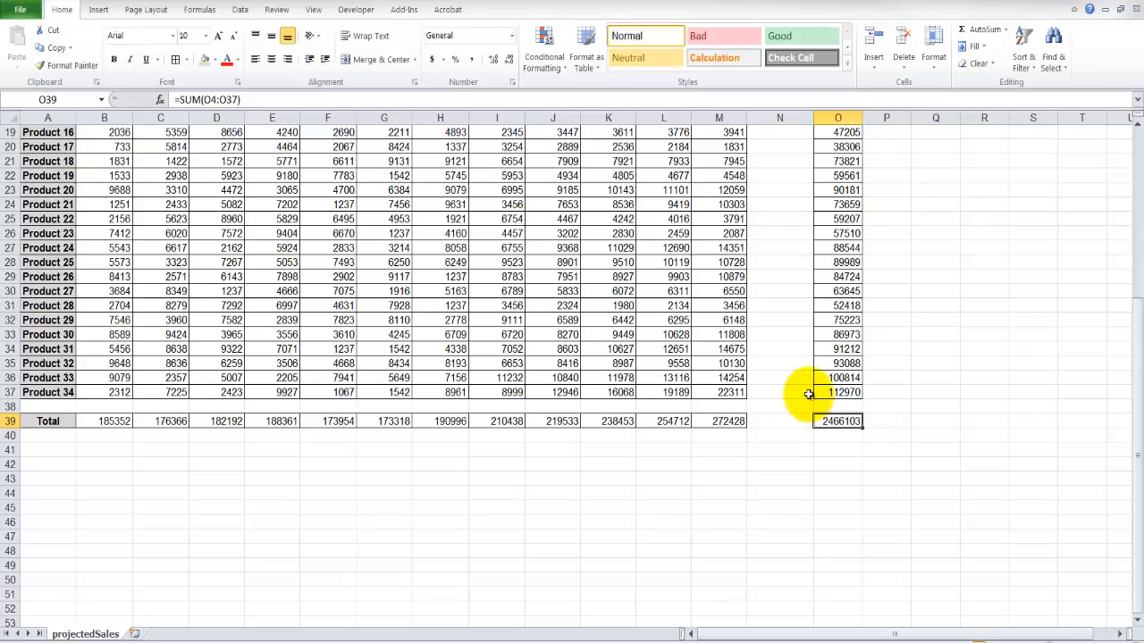
{"action": "scroll", "scroll_direction": "up", "scroll_amount": 3}
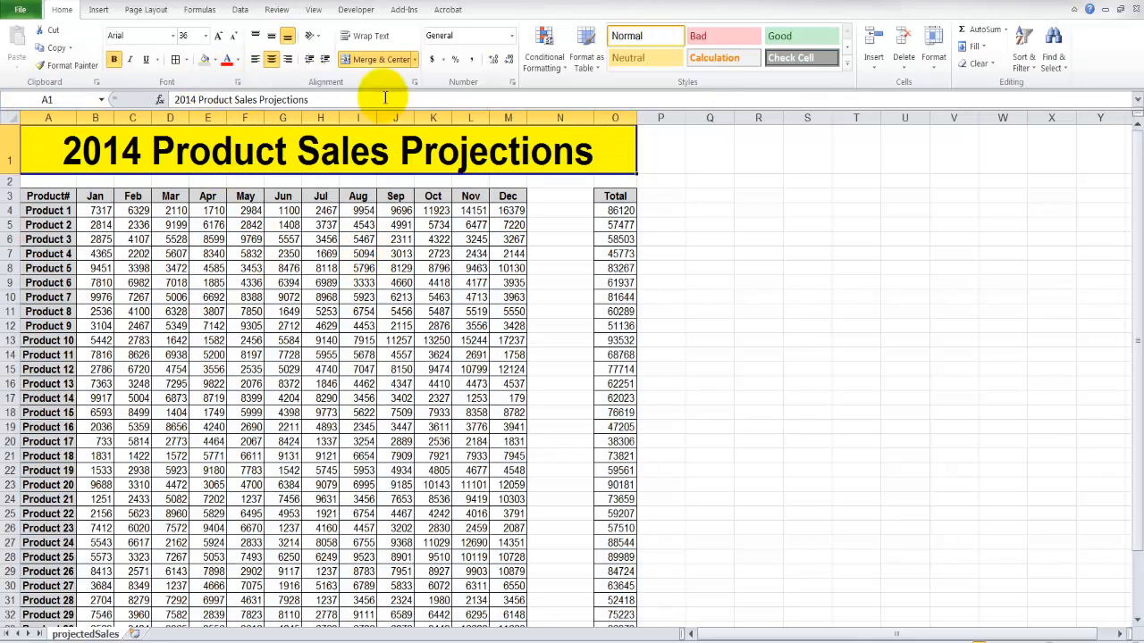
{"action": "left_click", "coordinate": [189, 59]}
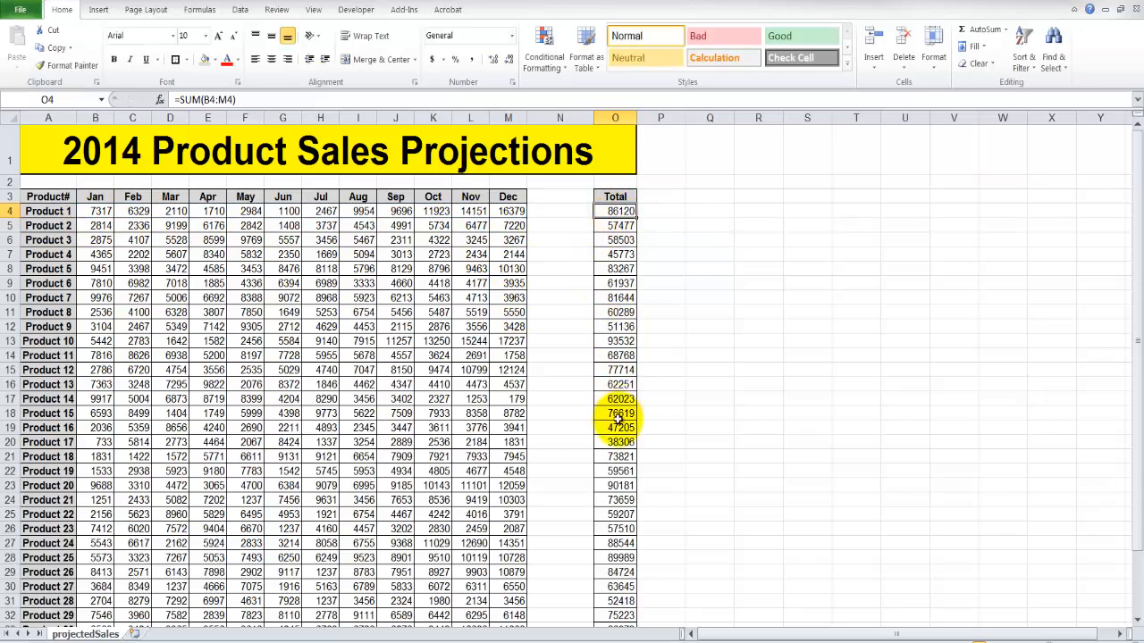
{"action": "scroll", "scroll_direction": "down", "scroll_amount": 3}
{"action": "type", "text": "=SUM(O4:O37)"}
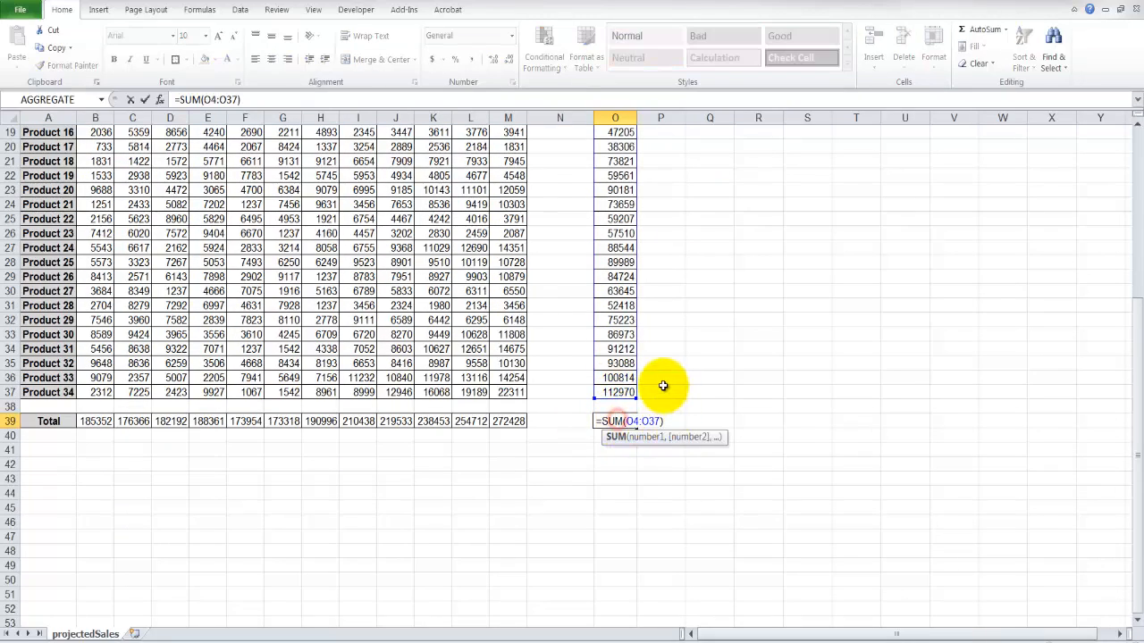
{"action": "scroll", "scroll_direction": "up", "scroll_amount": 3}
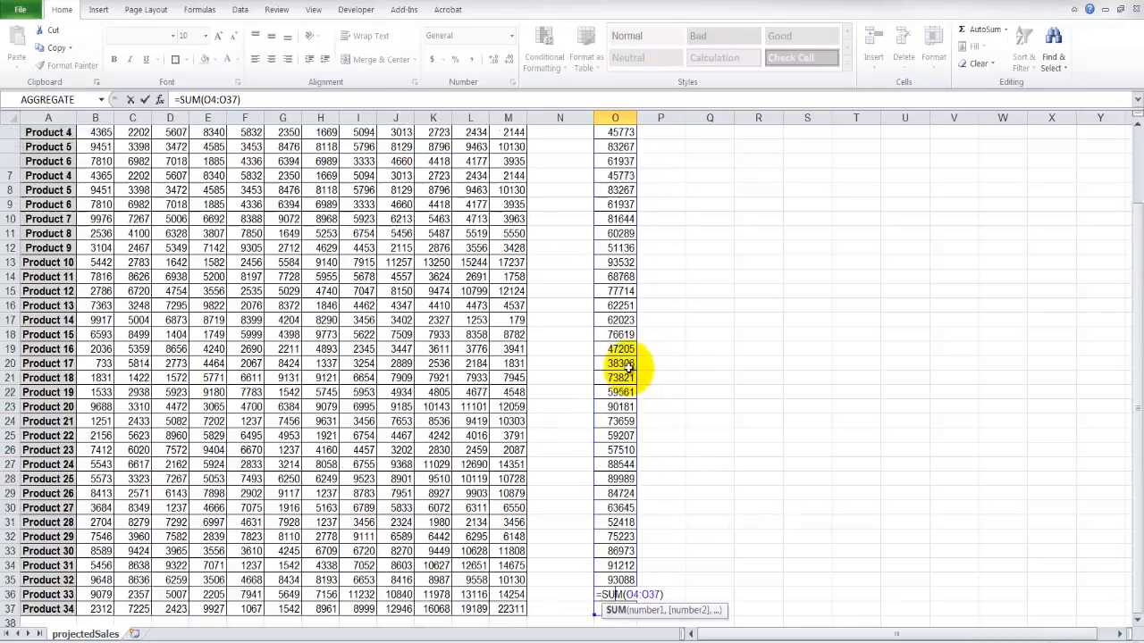
{"action": "scroll", "scroll_direction": "up", "scroll_amount": 3}
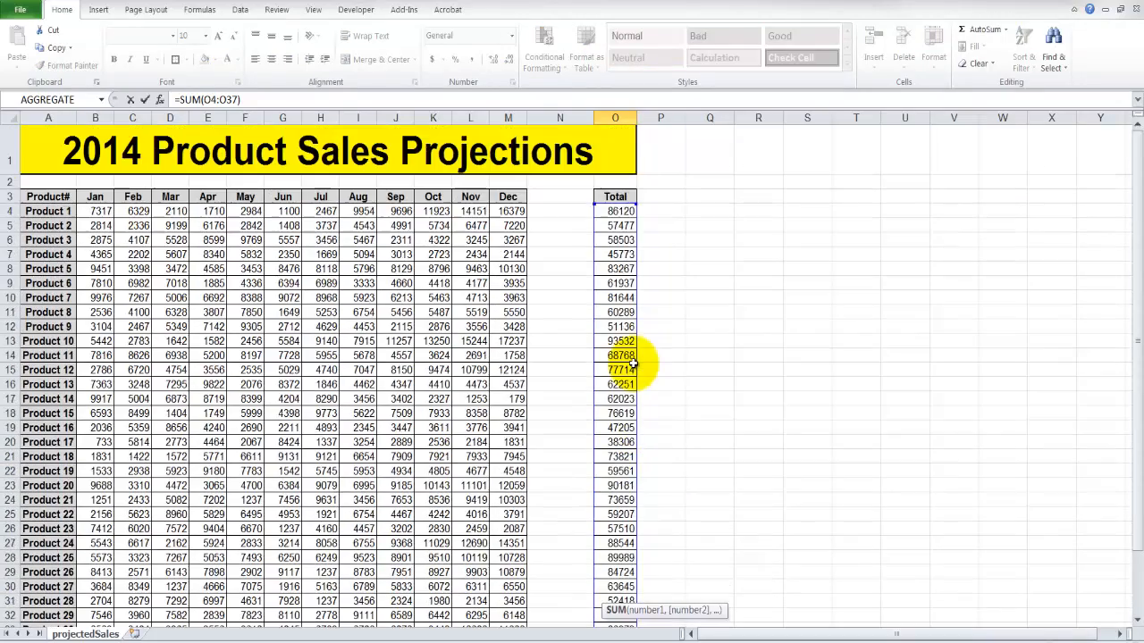
{"action": "scroll", "scroll_direction": "down", "scroll_amount": 3}
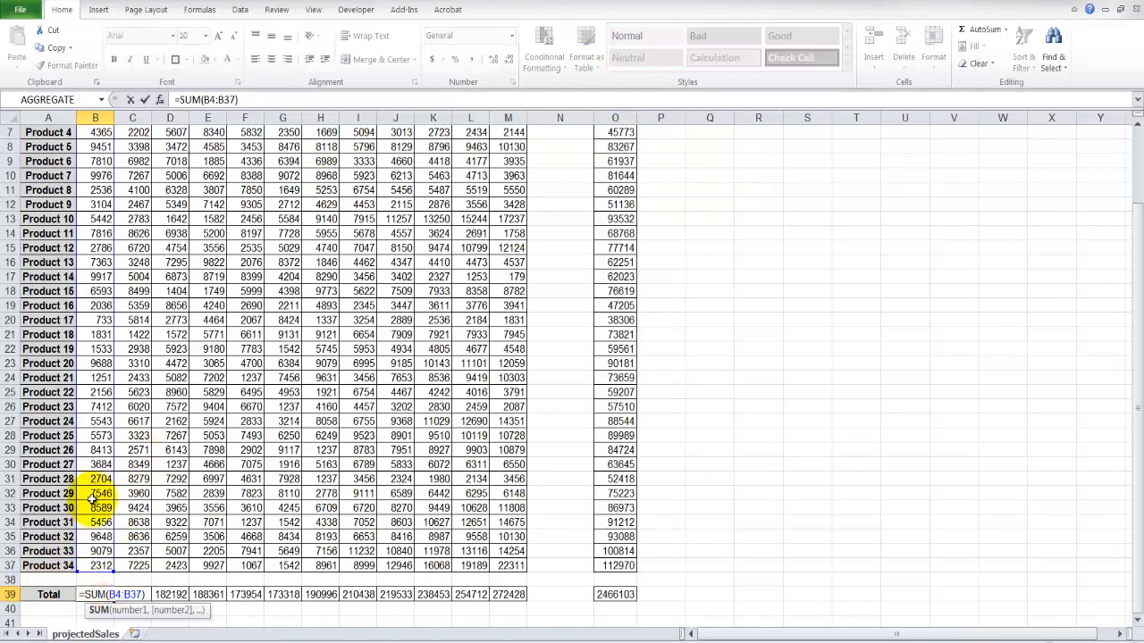
{"action": "scroll", "scroll_direction": "up", "scroll_amount": 3}
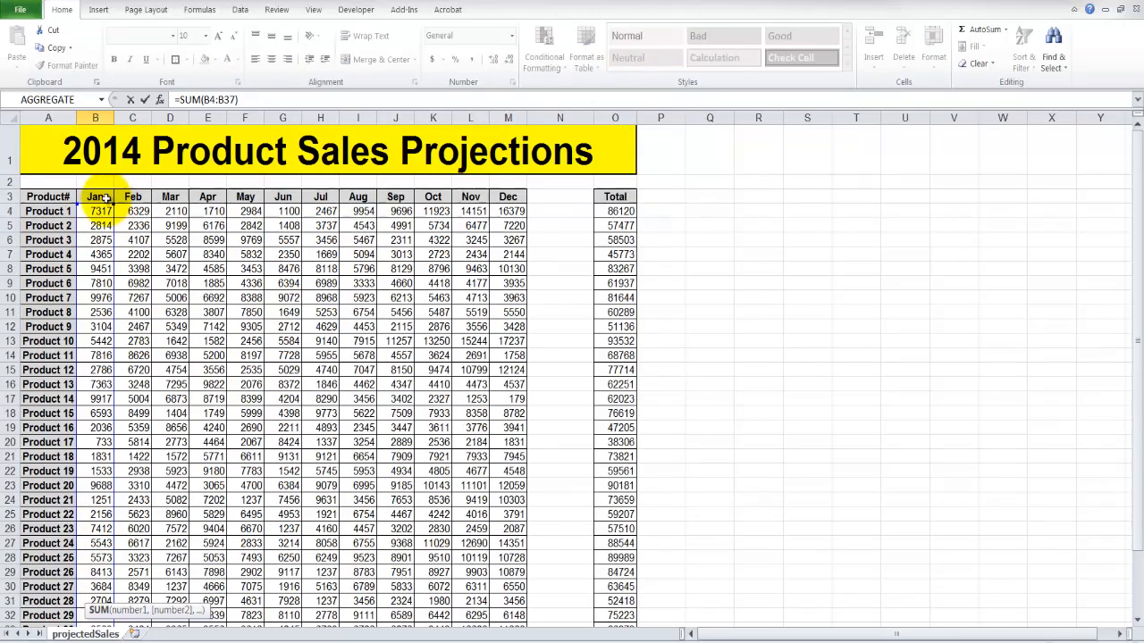
{"action": "key", "text": "Return"}
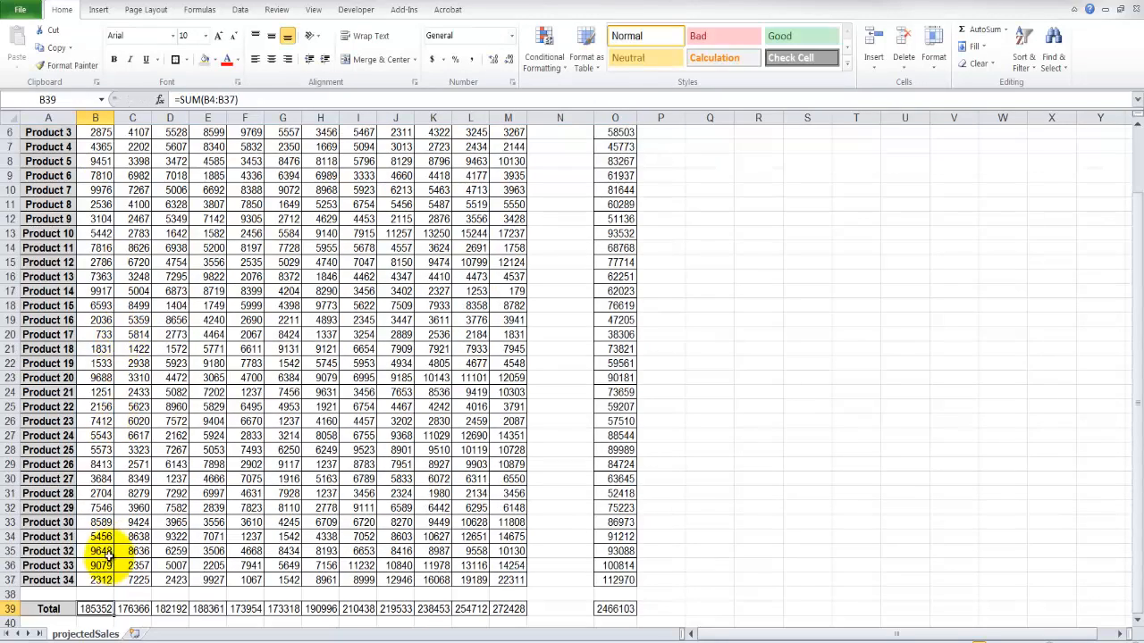
{"action": "scroll", "scroll_direction": "up", "scroll_amount": 3}
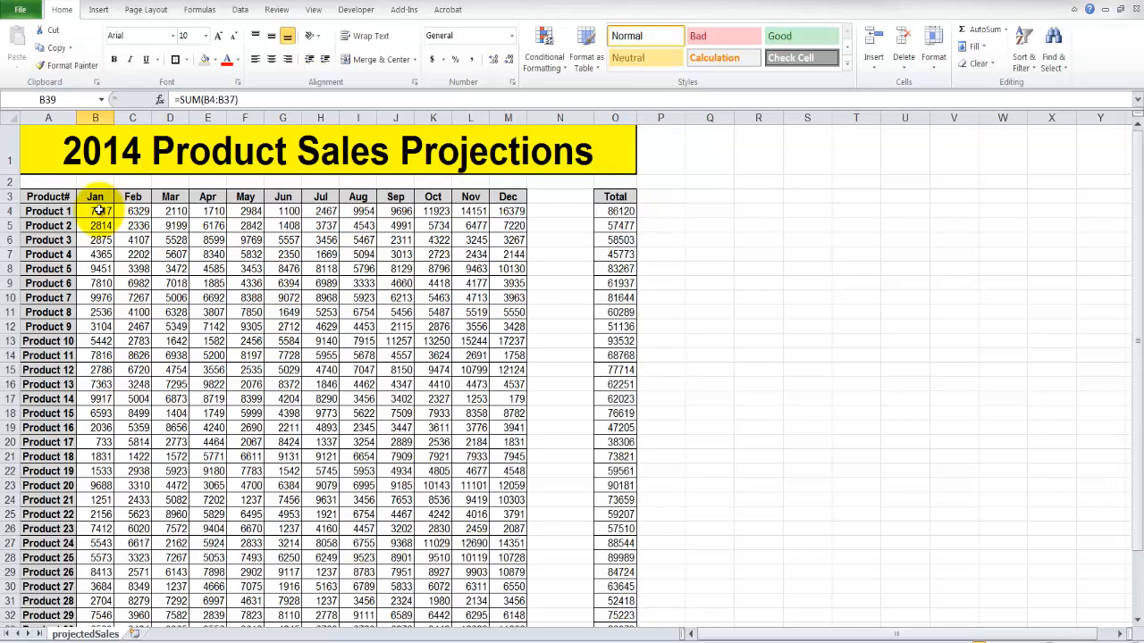
- Format B4:O39 with thousands separators and no decimal places, then deselect
{"action": "left_click_drag", "start_coordinate": [96, 211], "coordinate": [508, 211]}
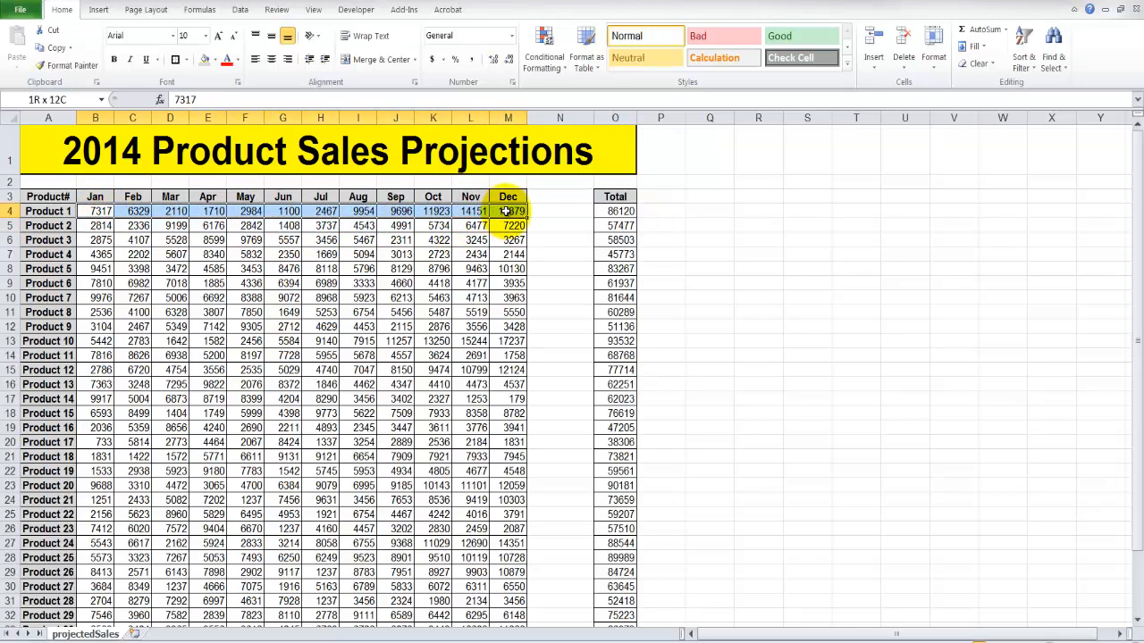
{"action": "left_click_drag", "start_coordinate": [507, 211], "coordinate": [615, 211]}
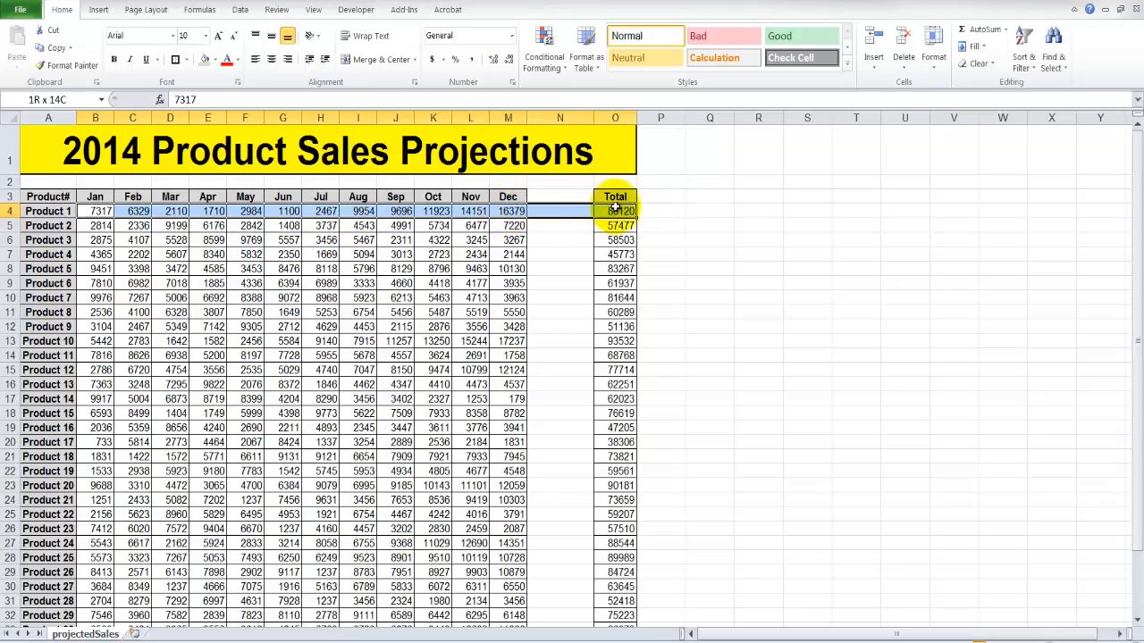
{"action": "left_click_drag", "start_coordinate": [615, 211], "coordinate": [615, 622]}
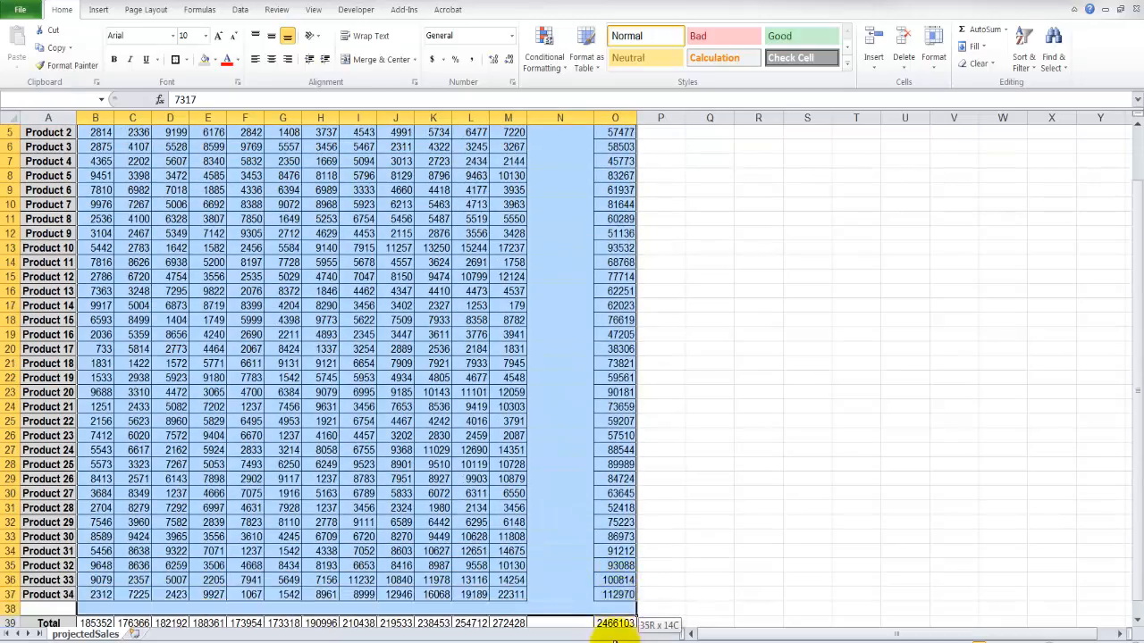
{"action": "scroll", "scroll_direction": "down", "scroll_amount": 3}
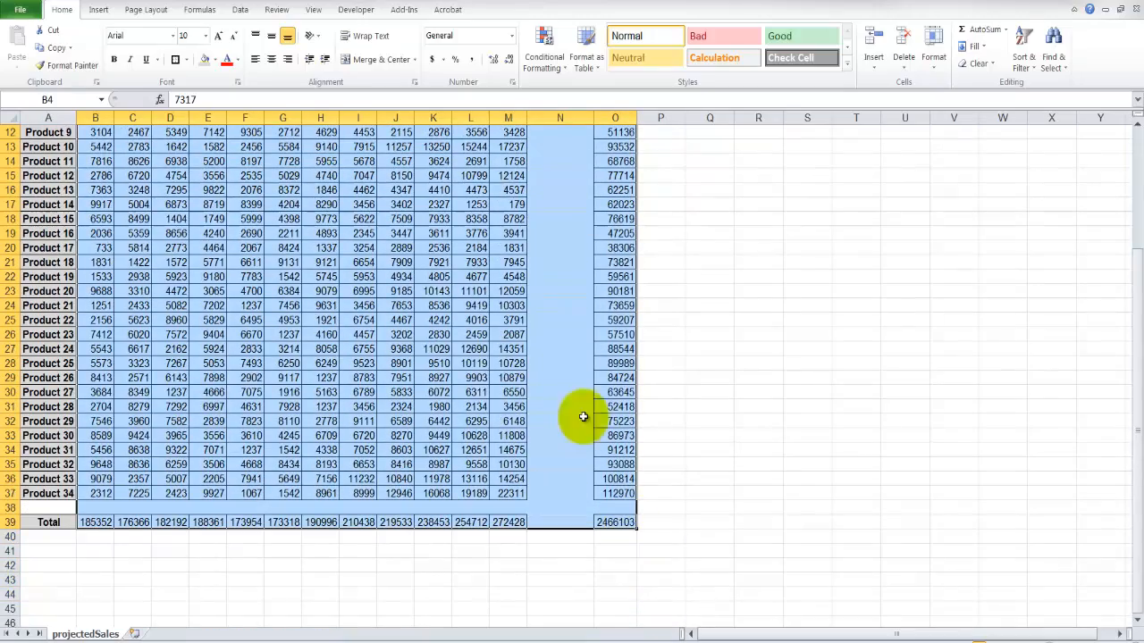
{"action": "left_click", "coordinate": [474, 61]}
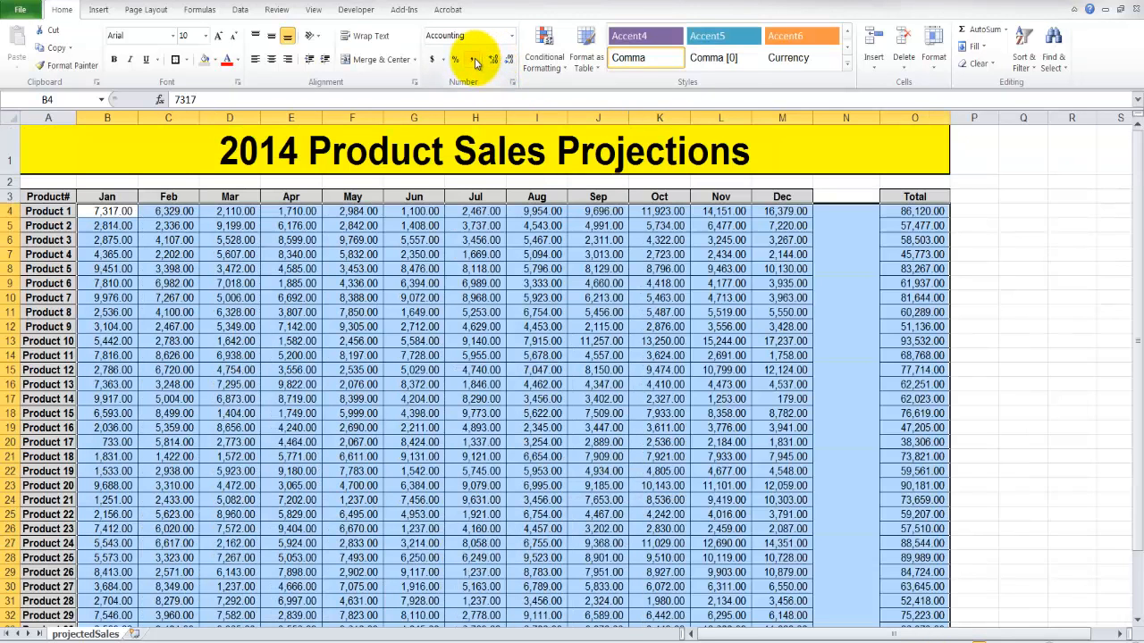
{"action": "left_click", "coordinate": [494, 59]}
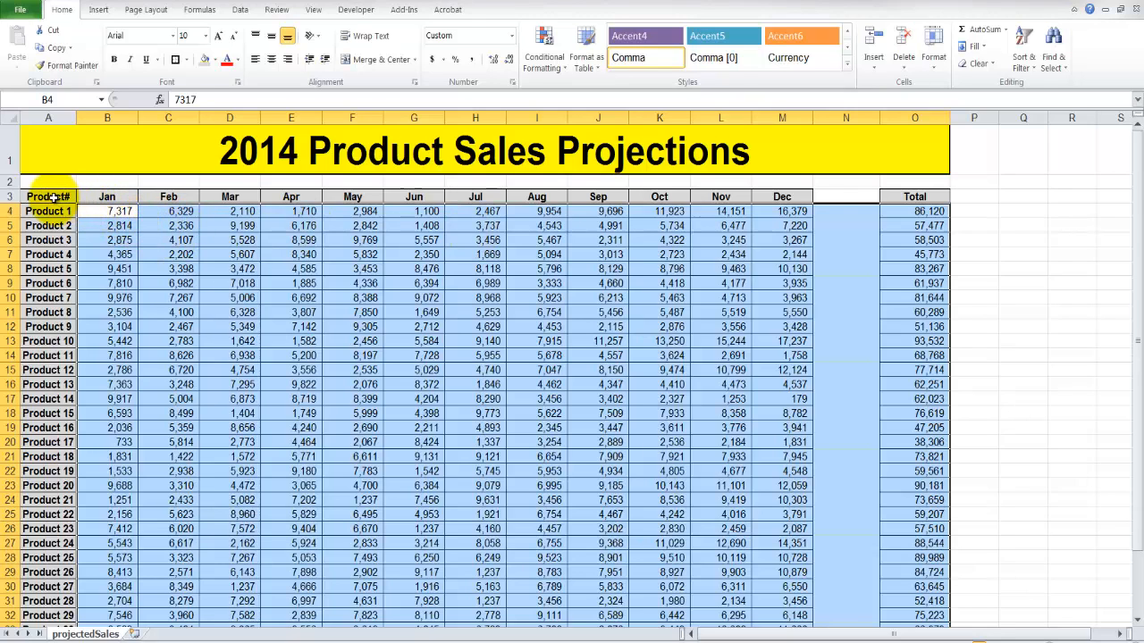
{"action": "left_click", "coordinate": [48, 194]}
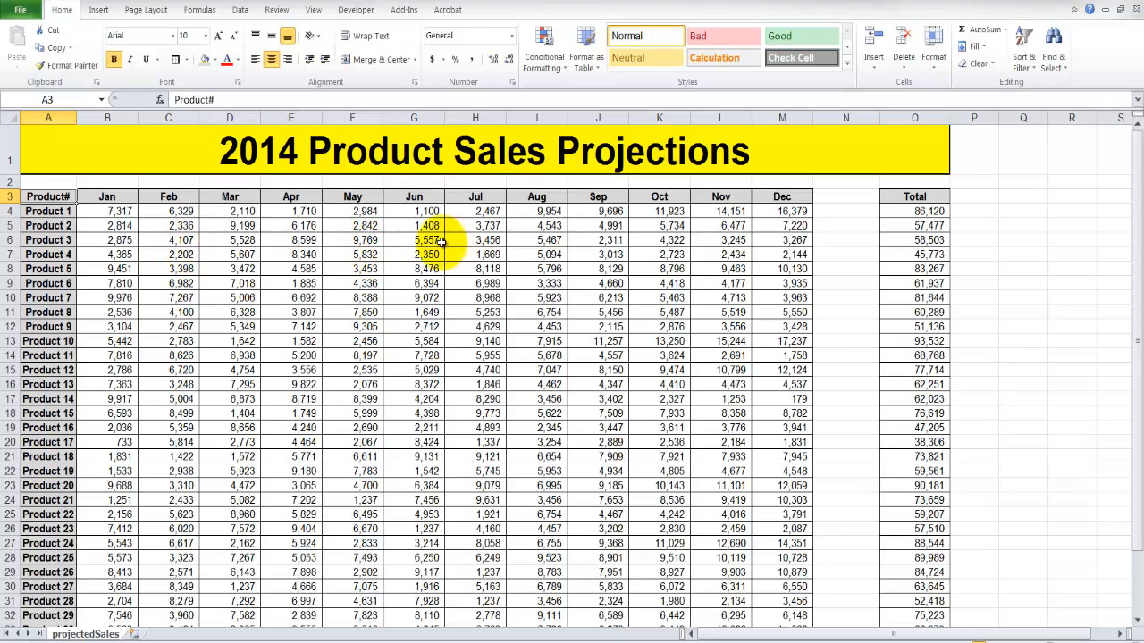
- Select the first January figure and bring up the Conditional Formatting rules
{"action": "left_click", "coordinate": [107, 211]}
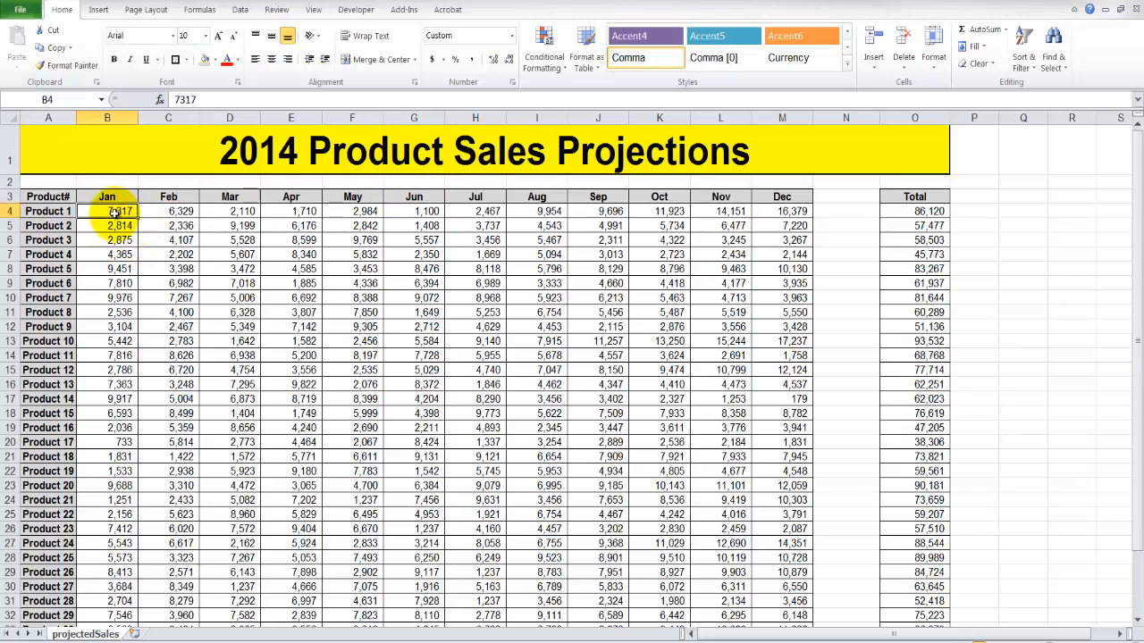
{"action": "mouse_move", "coordinate": [554, 97]}
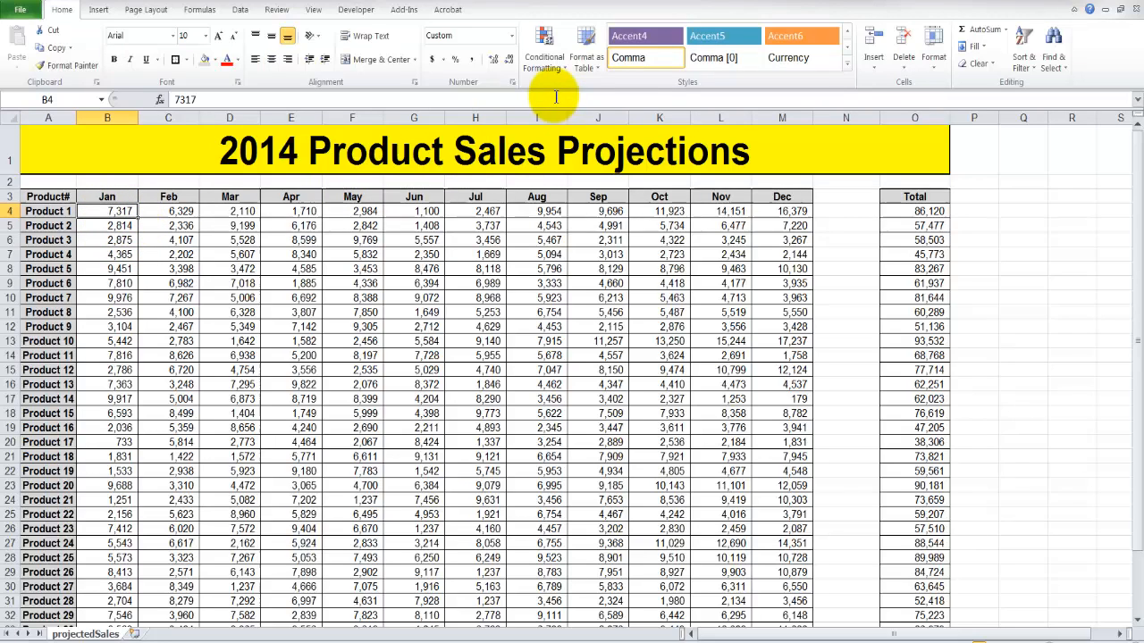
{"action": "left_click", "coordinate": [543, 50]}
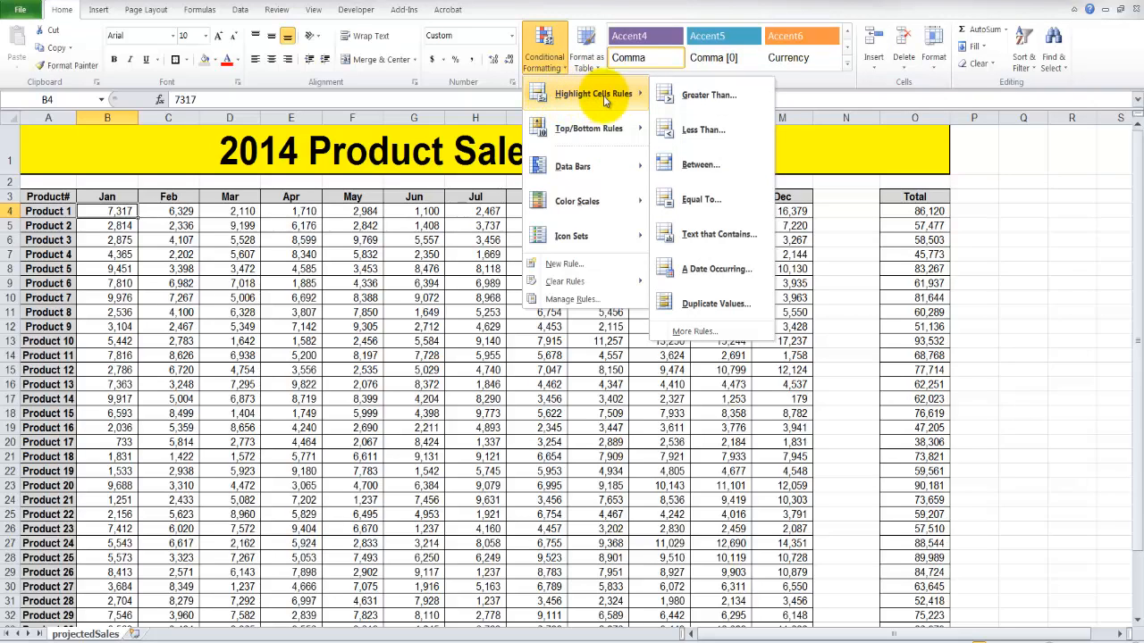
{"action": "mouse_move", "coordinate": [616, 100]}
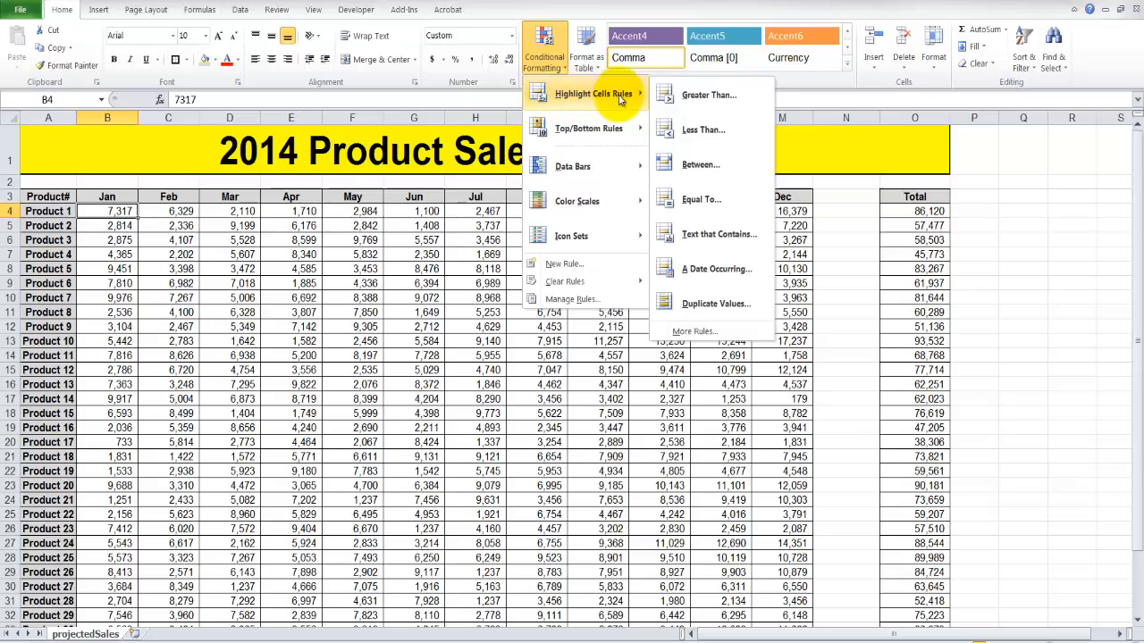
{"action": "mouse_move", "coordinate": [708, 94]}
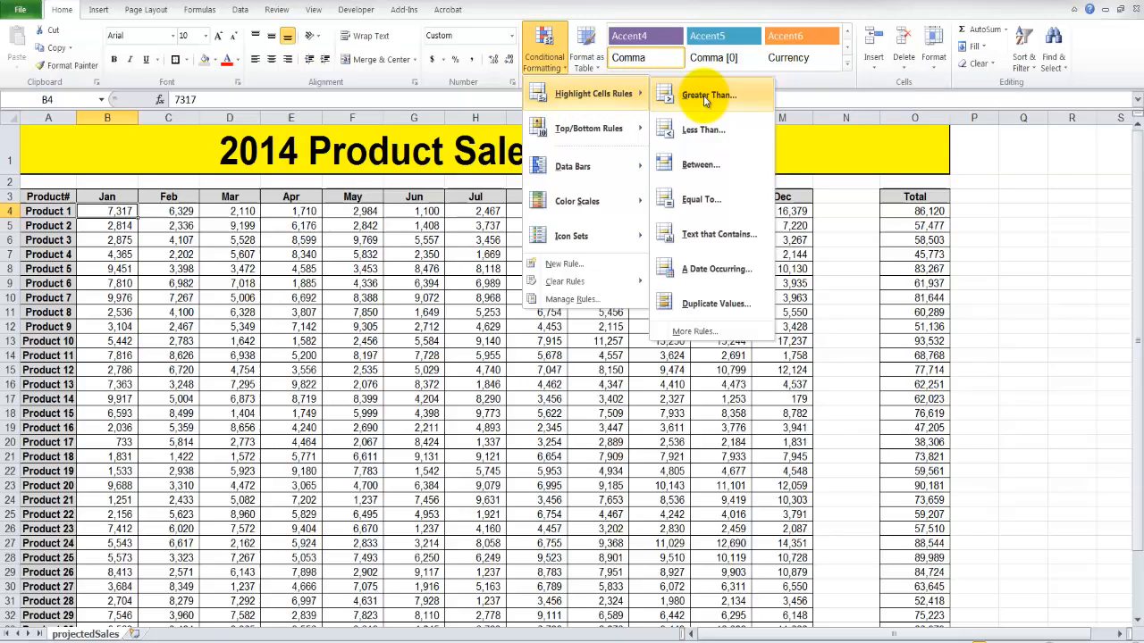
{"action": "mouse_move", "coordinate": [718, 129]}
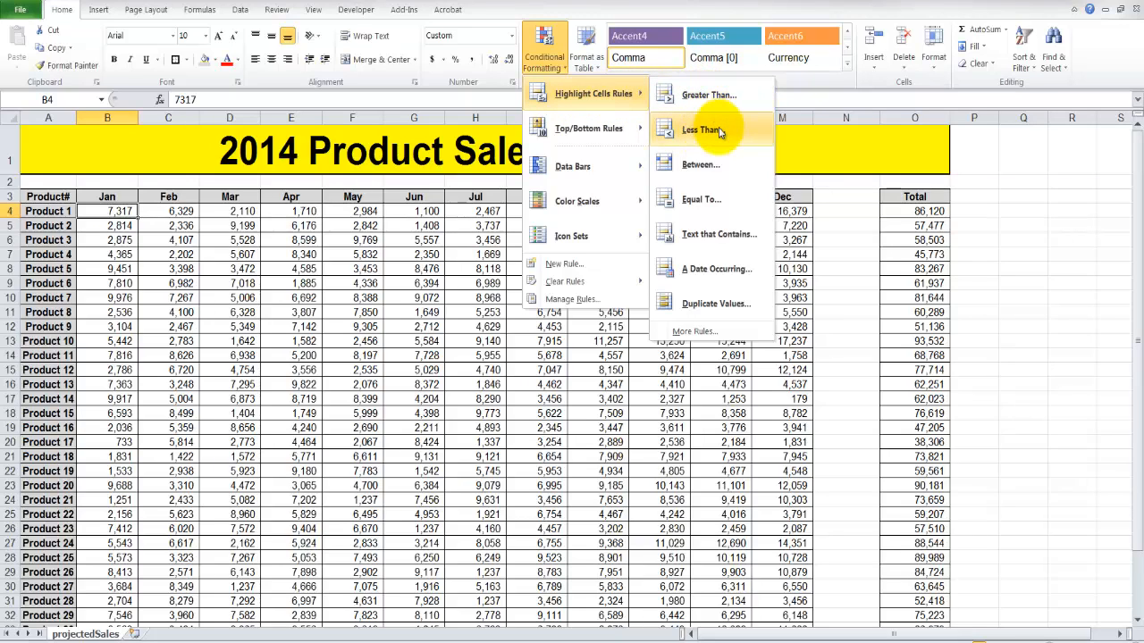
{"action": "mouse_move", "coordinate": [723, 170]}
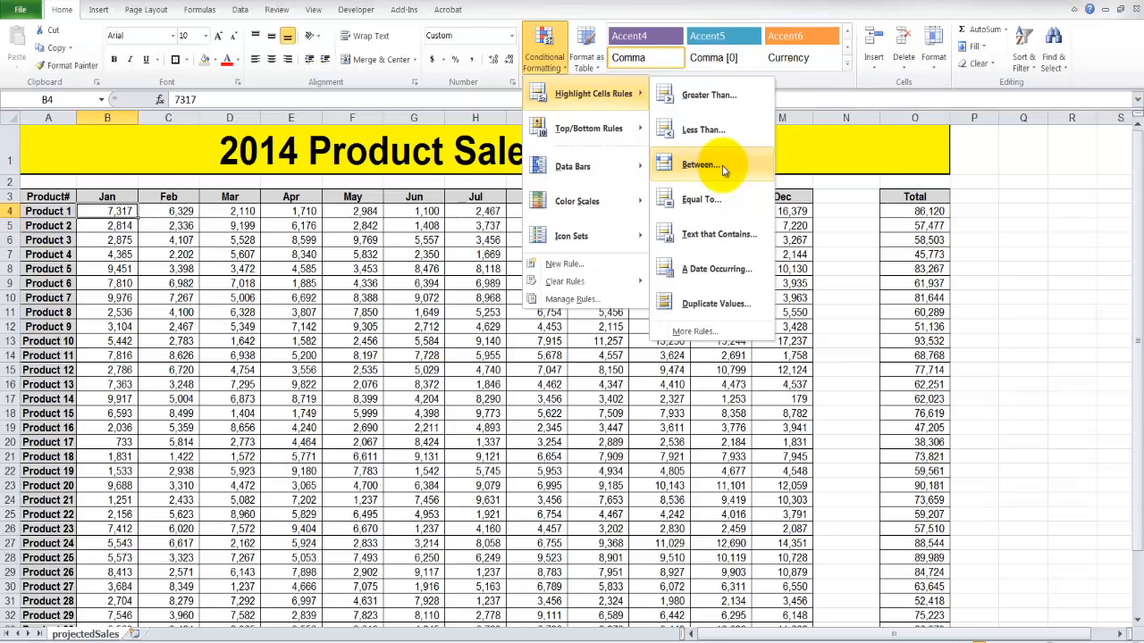
{"action": "mouse_move", "coordinate": [723, 199]}
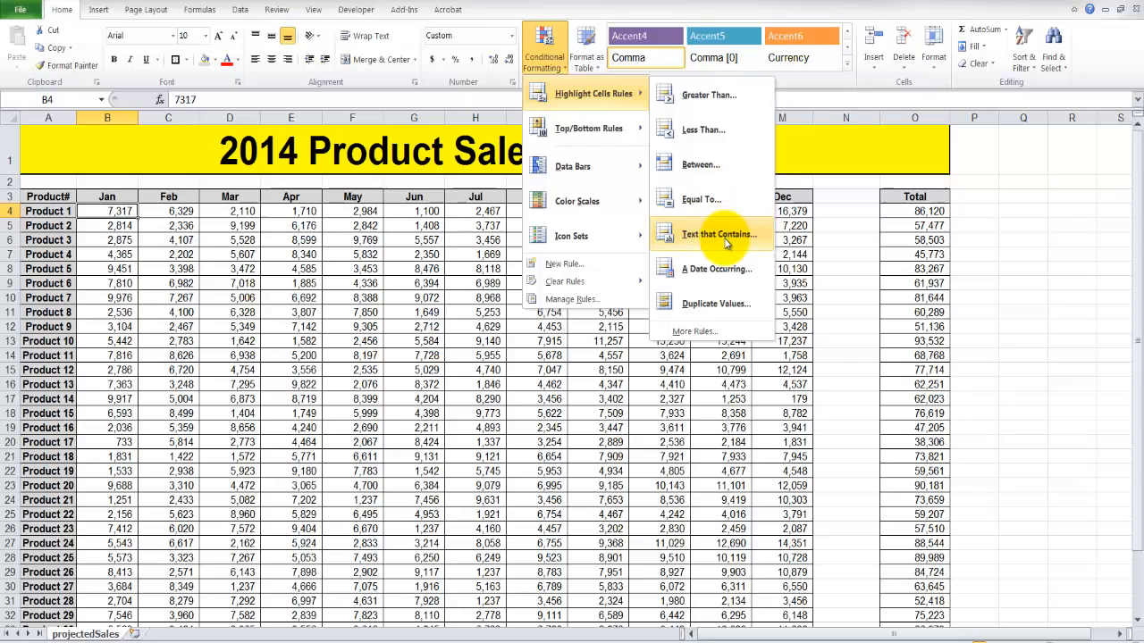
{"action": "mouse_move", "coordinate": [724, 268]}
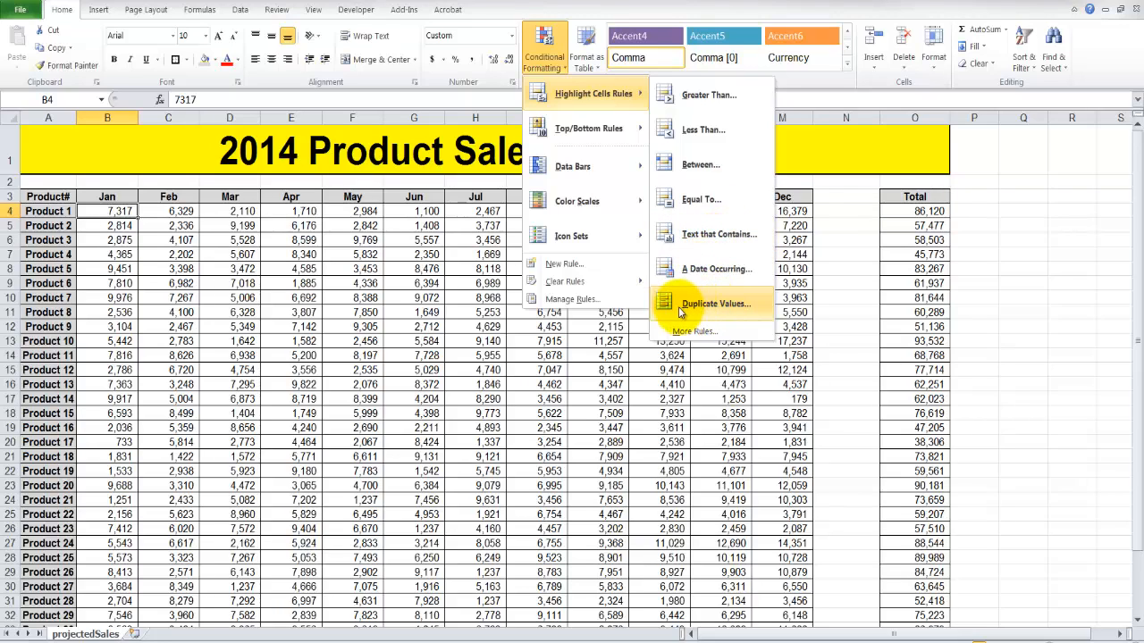
{"action": "mouse_move", "coordinate": [615, 161]}
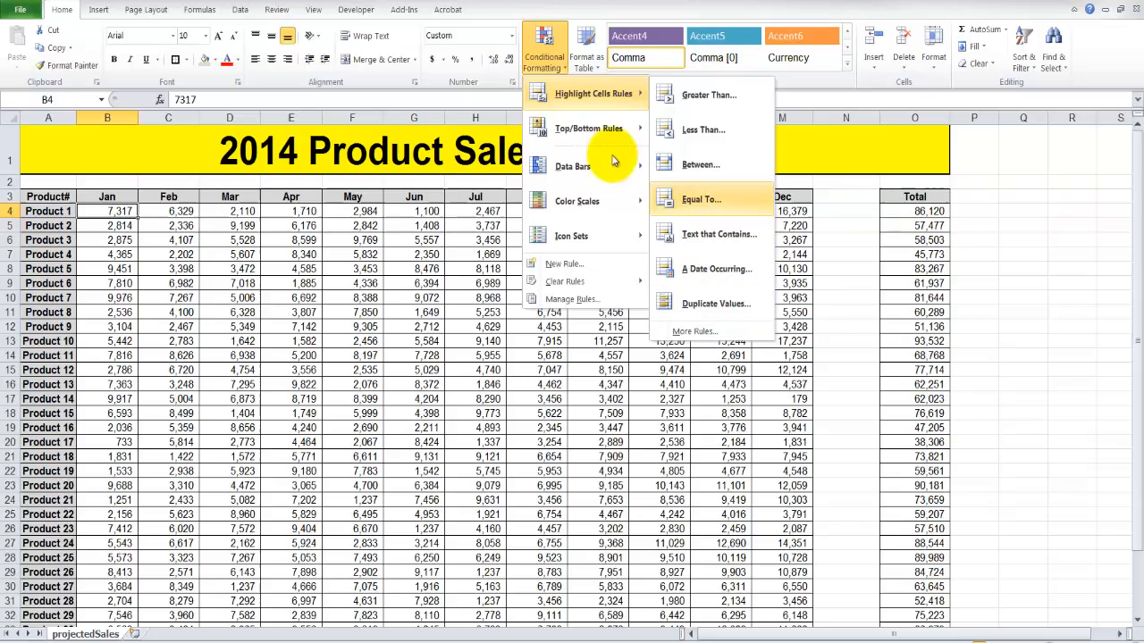
{"action": "mouse_move", "coordinate": [590, 129]}
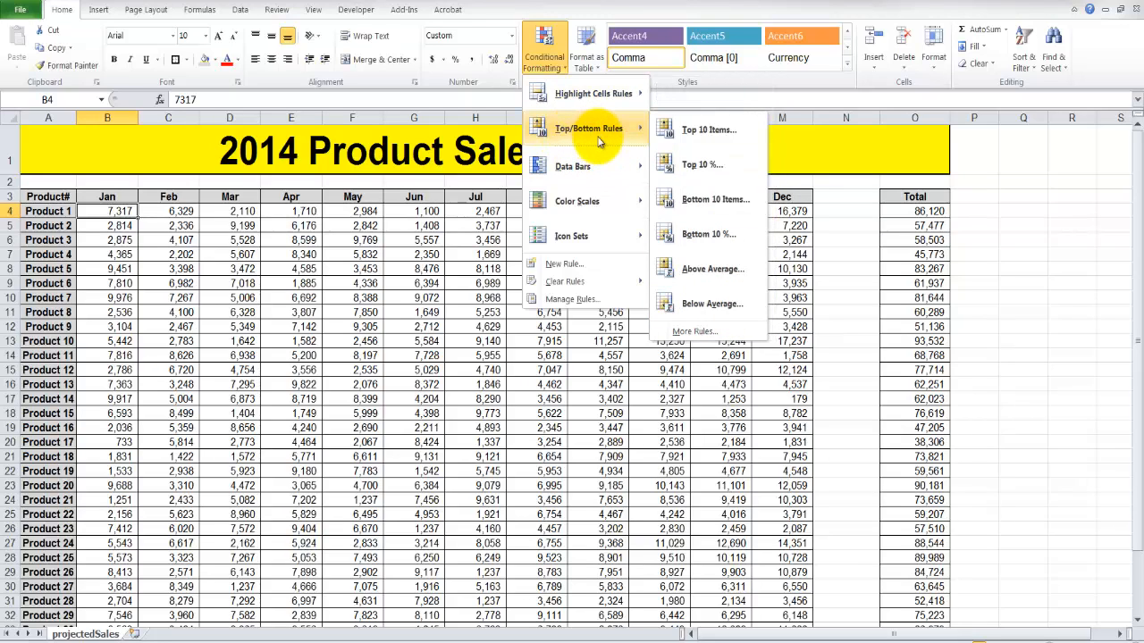
{"action": "mouse_move", "coordinate": [707, 129]}
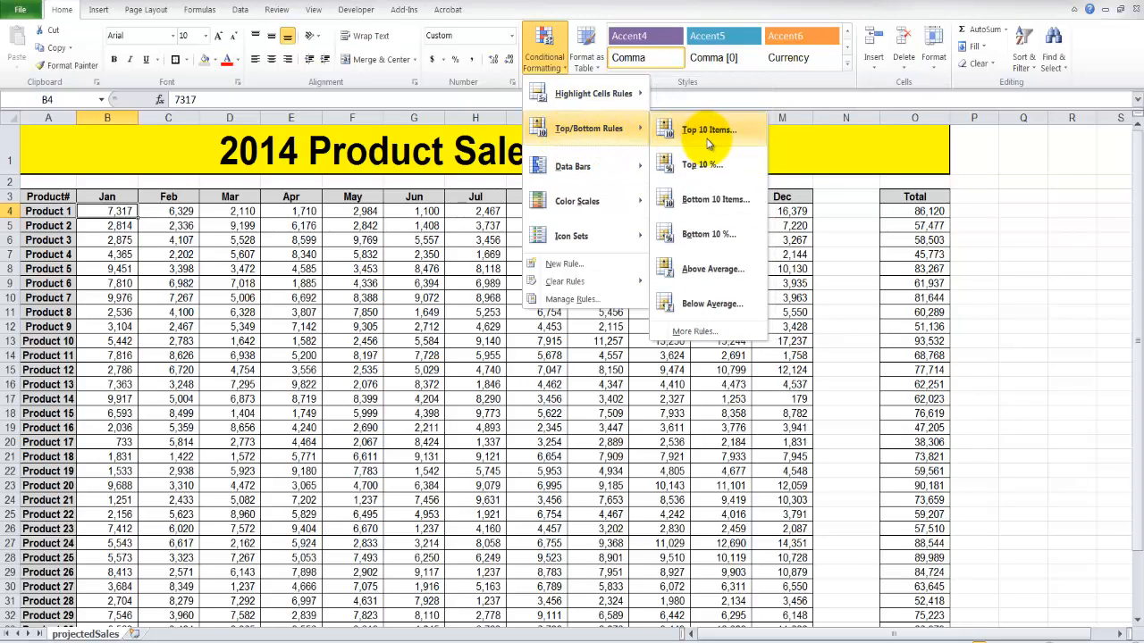
{"action": "mouse_move", "coordinate": [708, 151]}
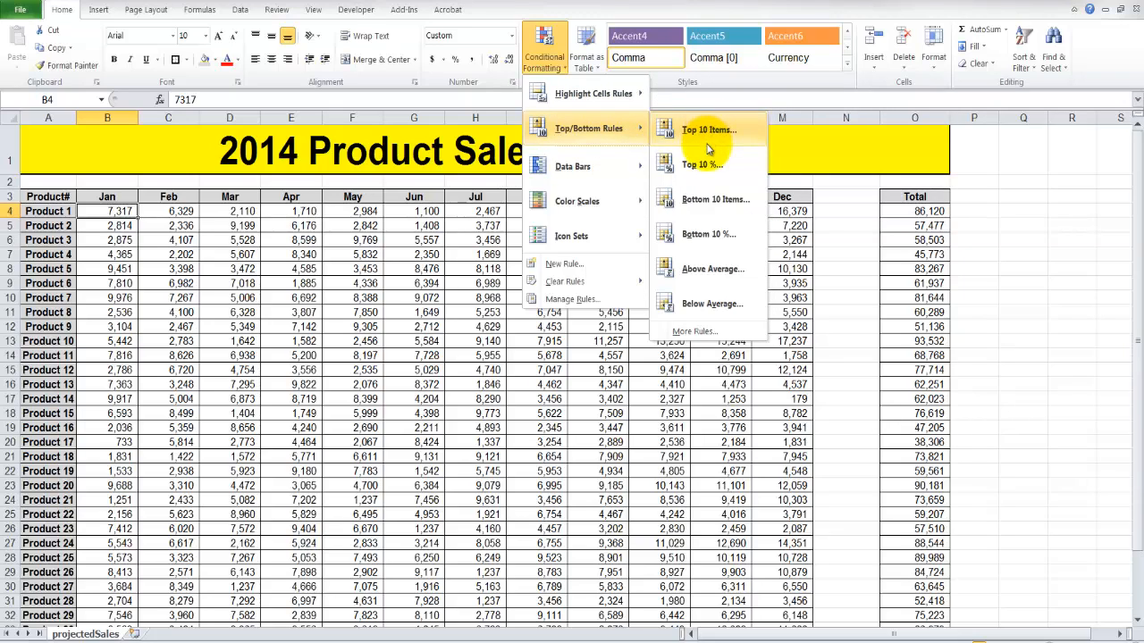
{"action": "mouse_move", "coordinate": [707, 198]}
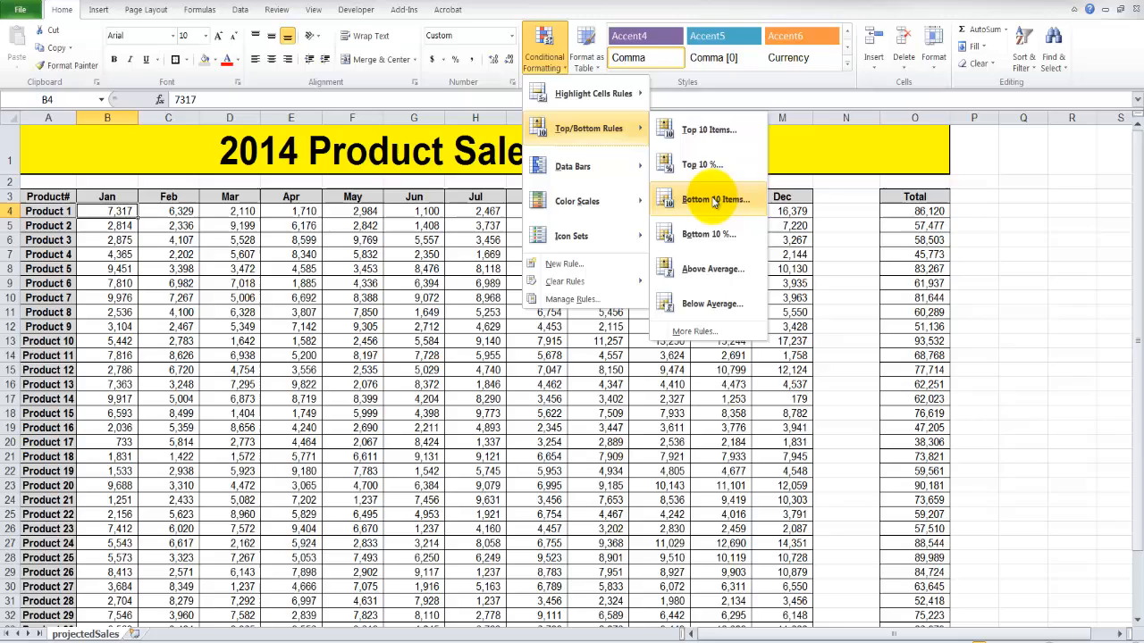
{"action": "mouse_move", "coordinate": [707, 129]}
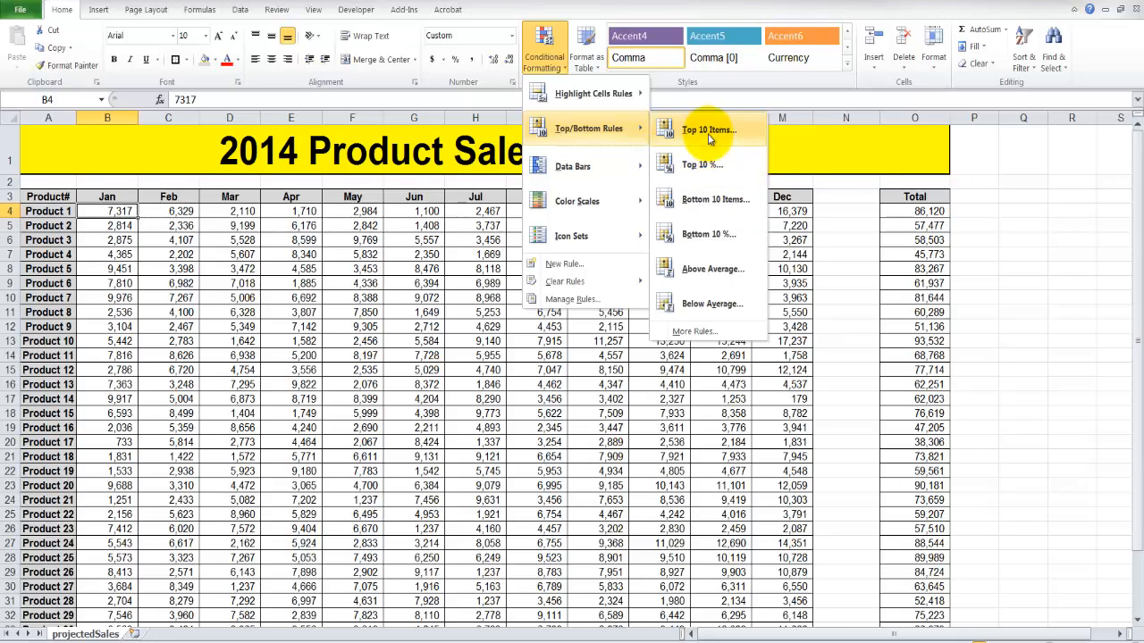
{"action": "mouse_move", "coordinate": [697, 275]}
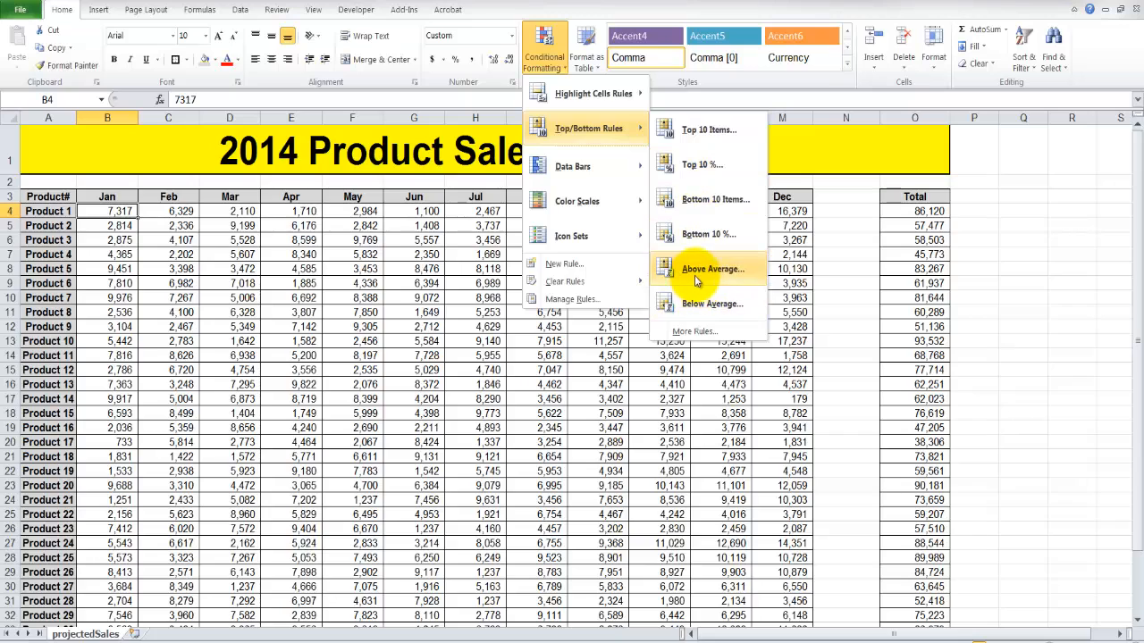
{"action": "mouse_move", "coordinate": [658, 214]}
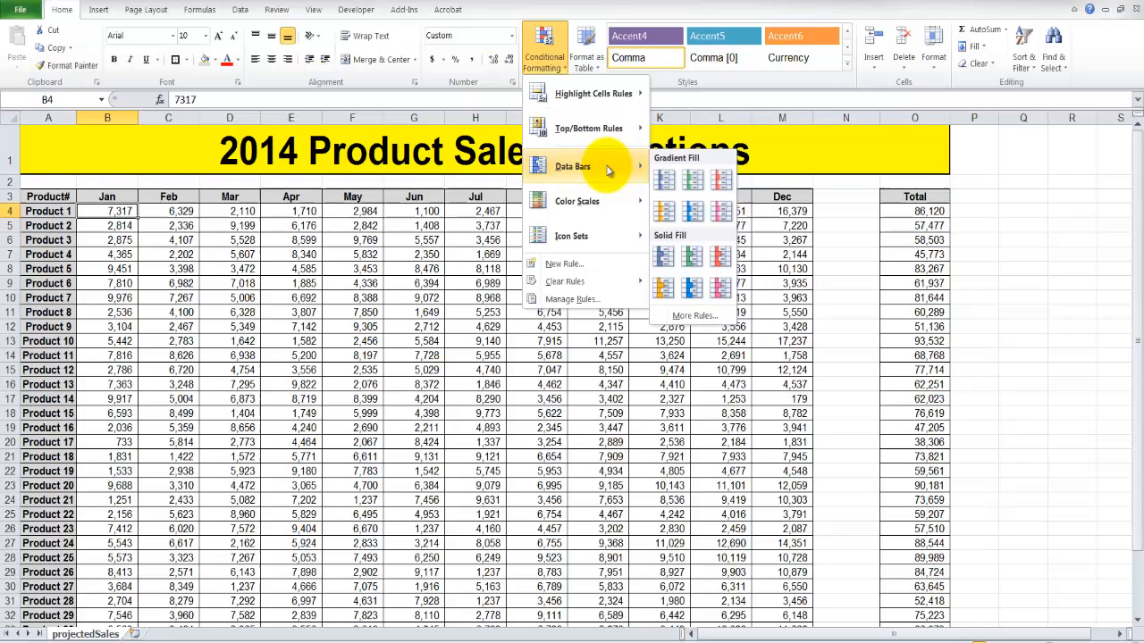
{"action": "mouse_move", "coordinate": [593, 171]}
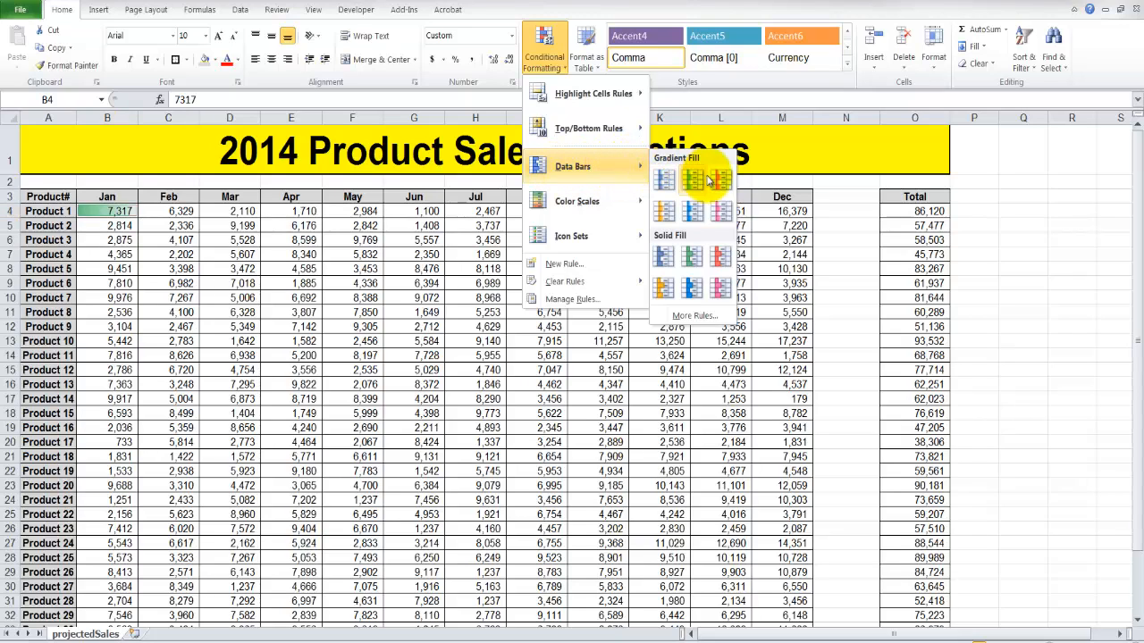
{"action": "mouse_move", "coordinate": [622, 166]}
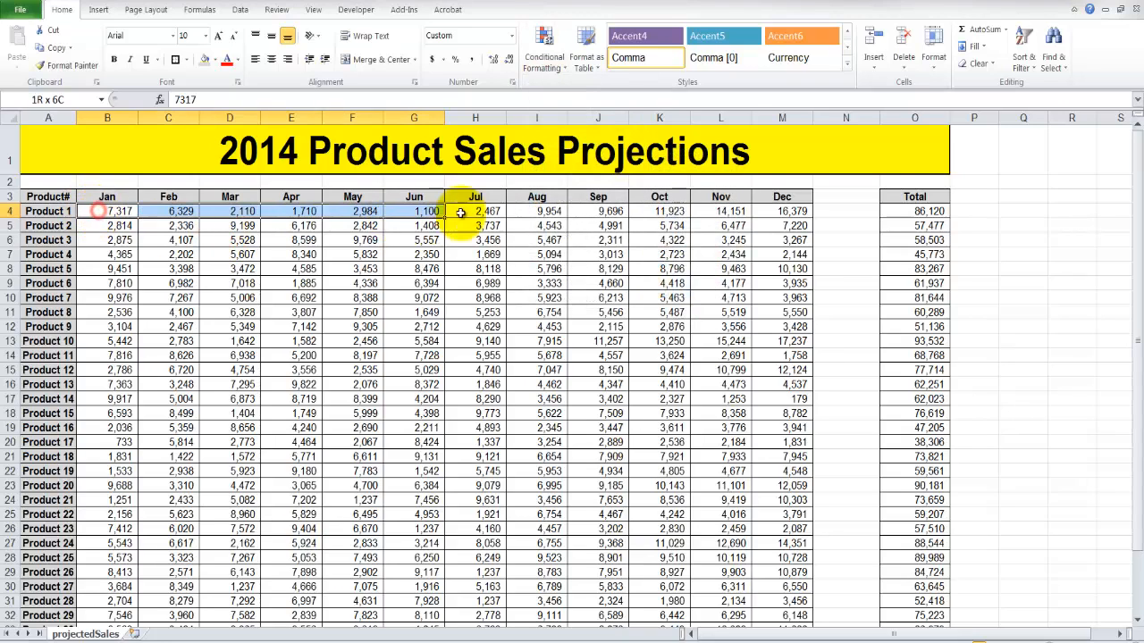
- Select all products' January–December sales figures for formatting
{"action": "left_click_drag", "start_coordinate": [475, 211], "coordinate": [783, 210]}
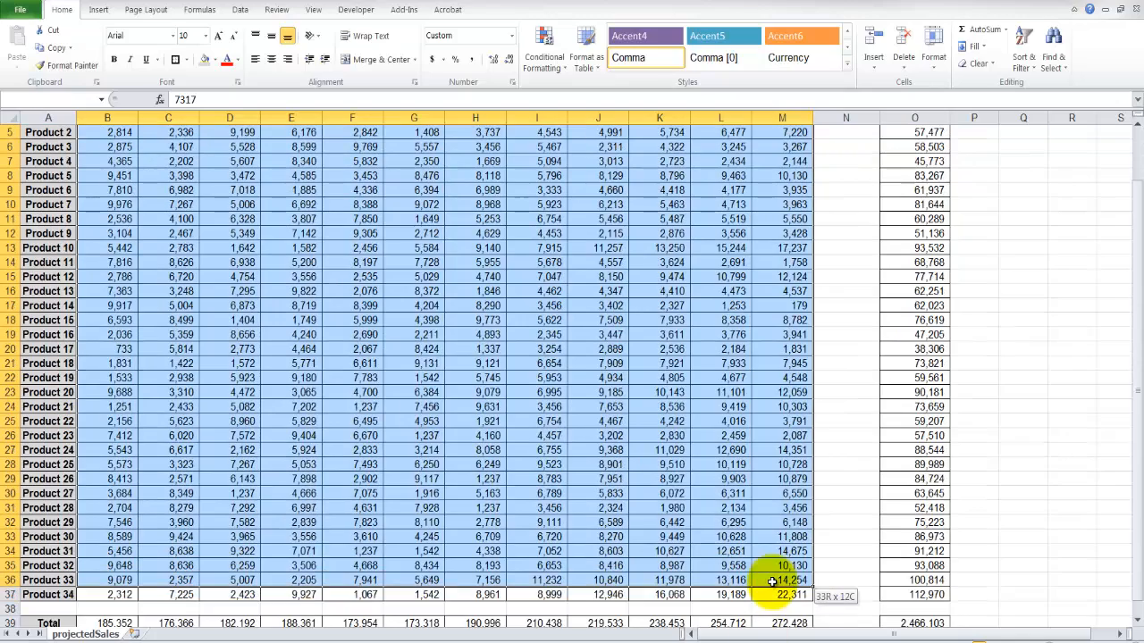
- Preview gradient and solid fill data bars for the selected monthly figures without applying them
{"action": "left_click", "coordinate": [544, 57]}
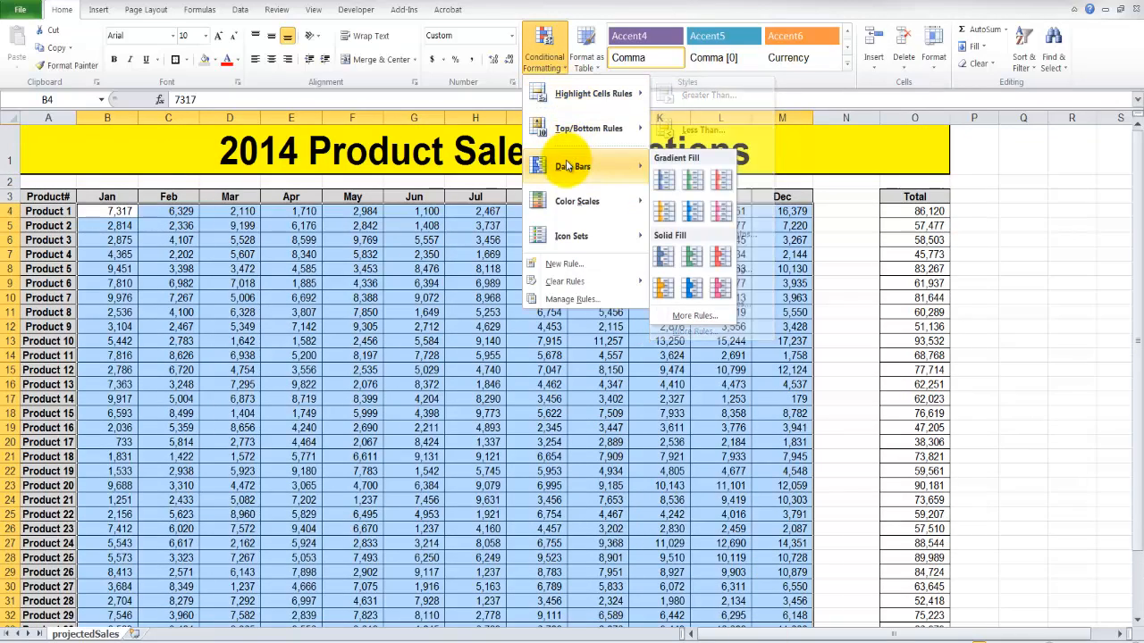
{"action": "mouse_move", "coordinate": [665, 178]}
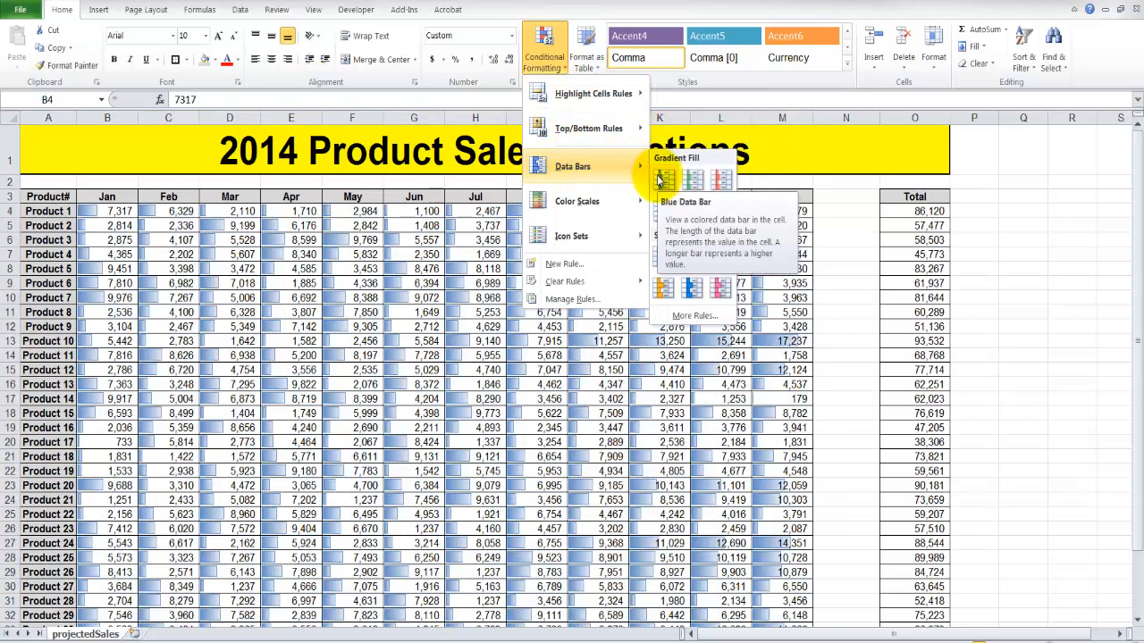
{"action": "mouse_move", "coordinate": [695, 184]}
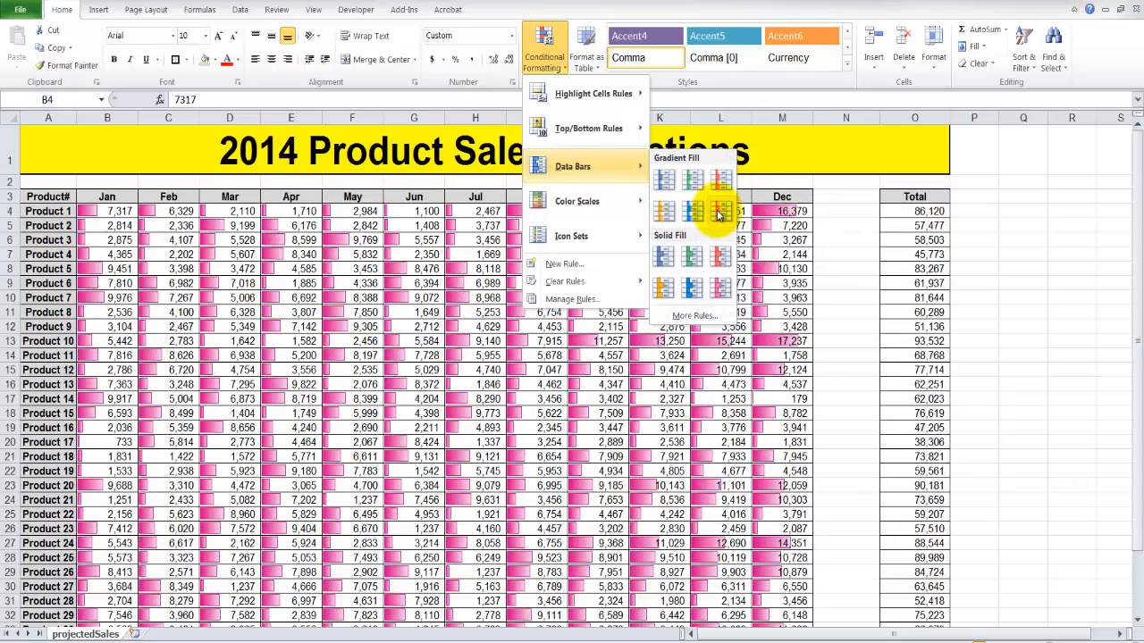
{"action": "mouse_move", "coordinate": [665, 257]}
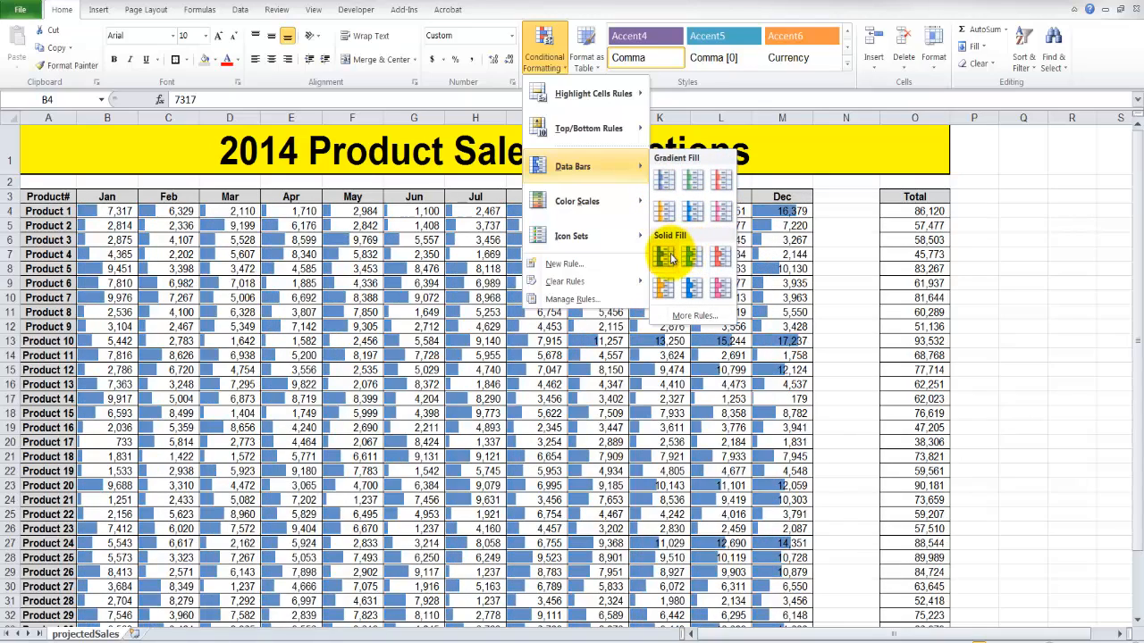
{"action": "left_click", "coordinate": [718, 254]}
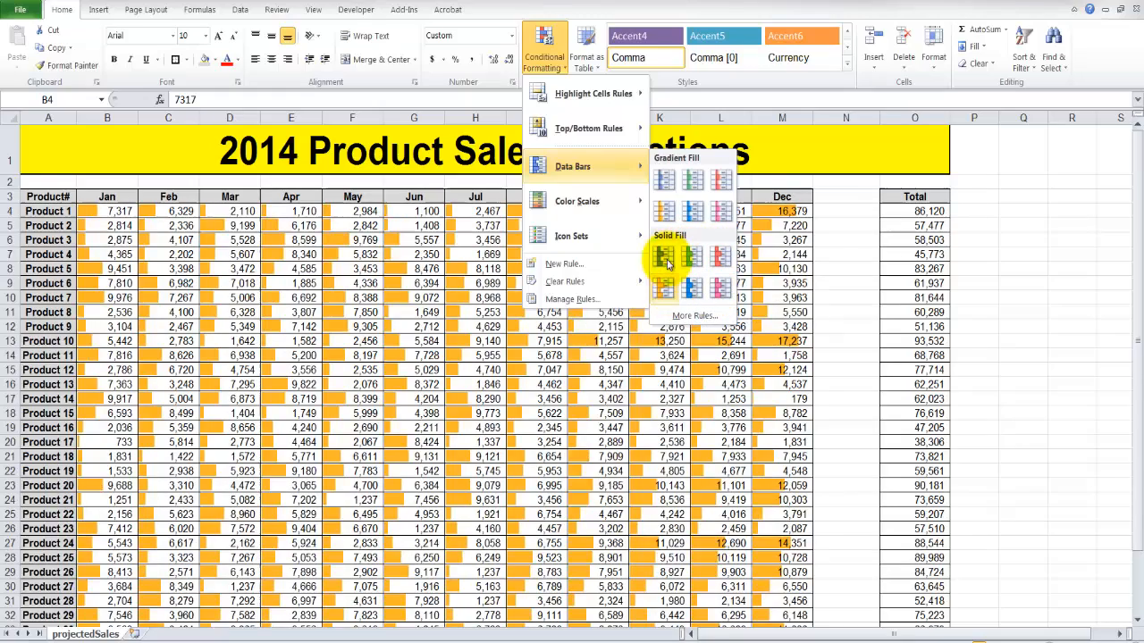
{"action": "left_click", "coordinate": [578, 200]}
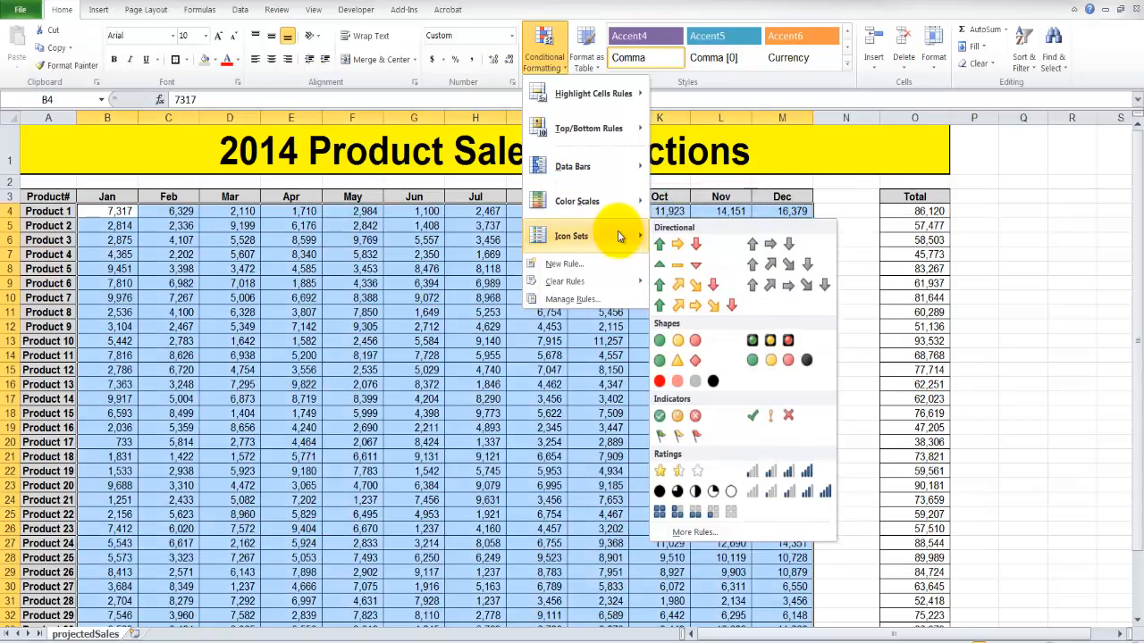
{"action": "left_click", "coordinate": [678, 340]}
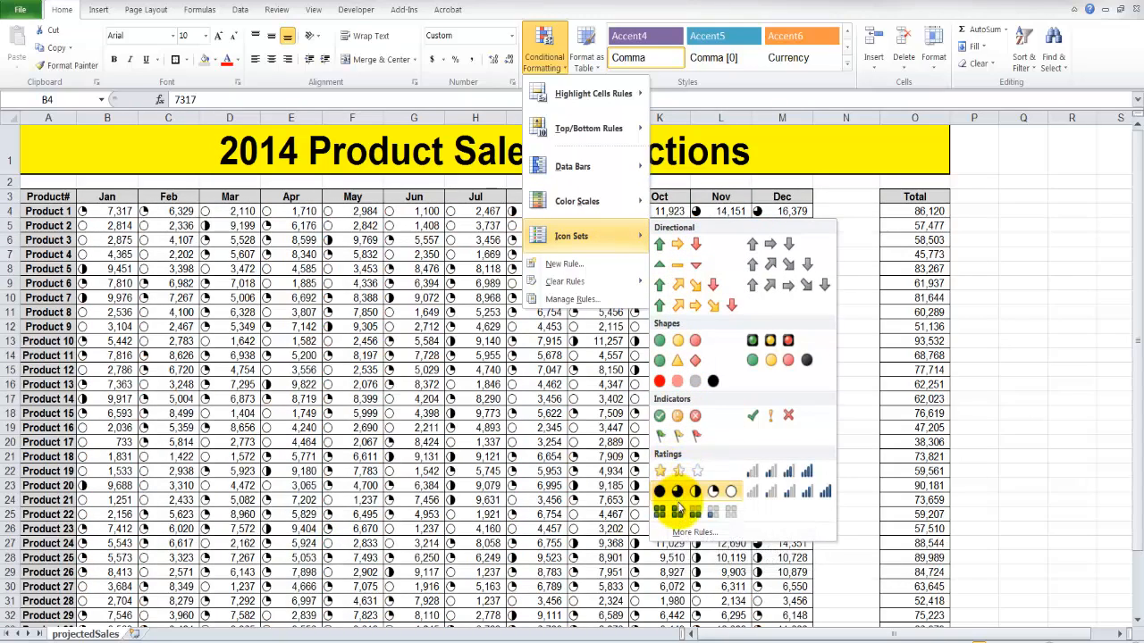
{"action": "mouse_move", "coordinate": [765, 494]}
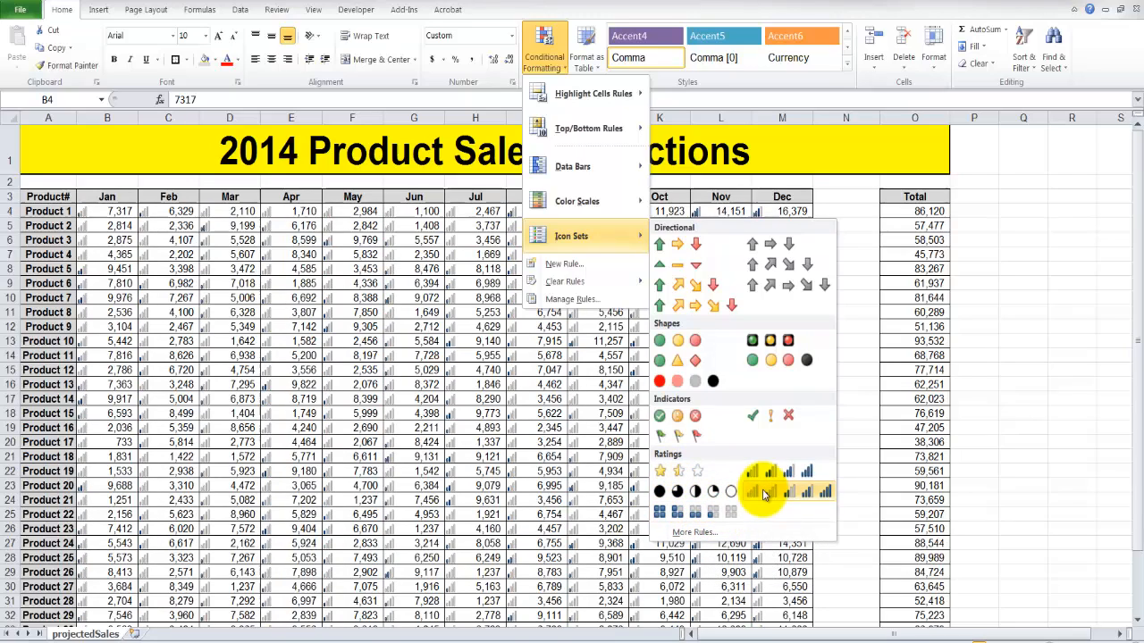
{"action": "mouse_move", "coordinate": [771, 341]}
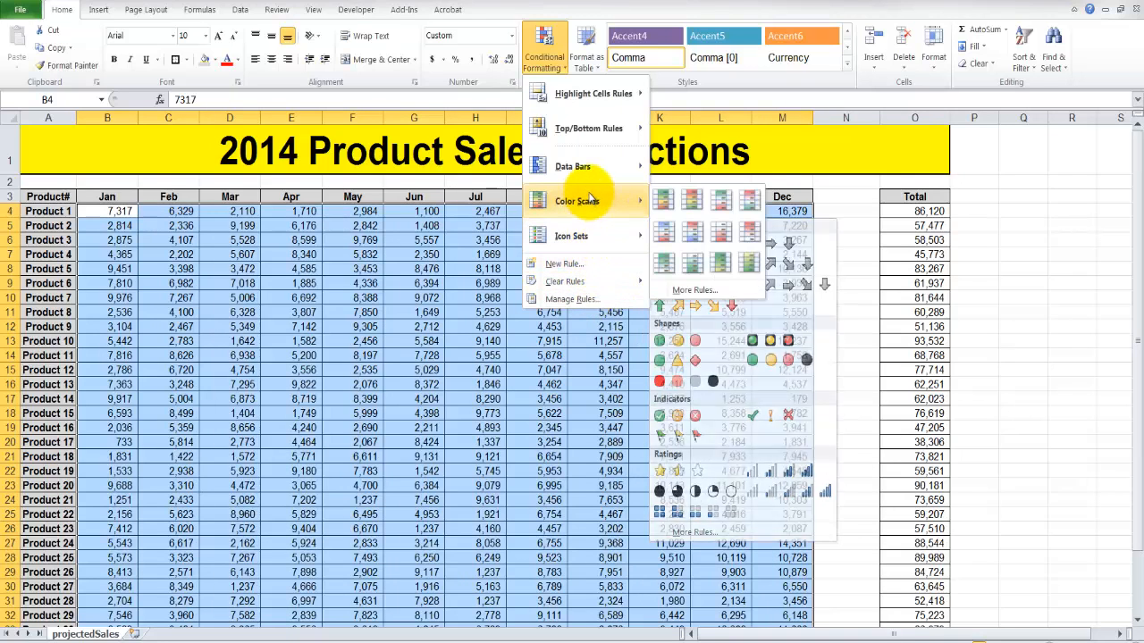
{"action": "mouse_move", "coordinate": [575, 200]}
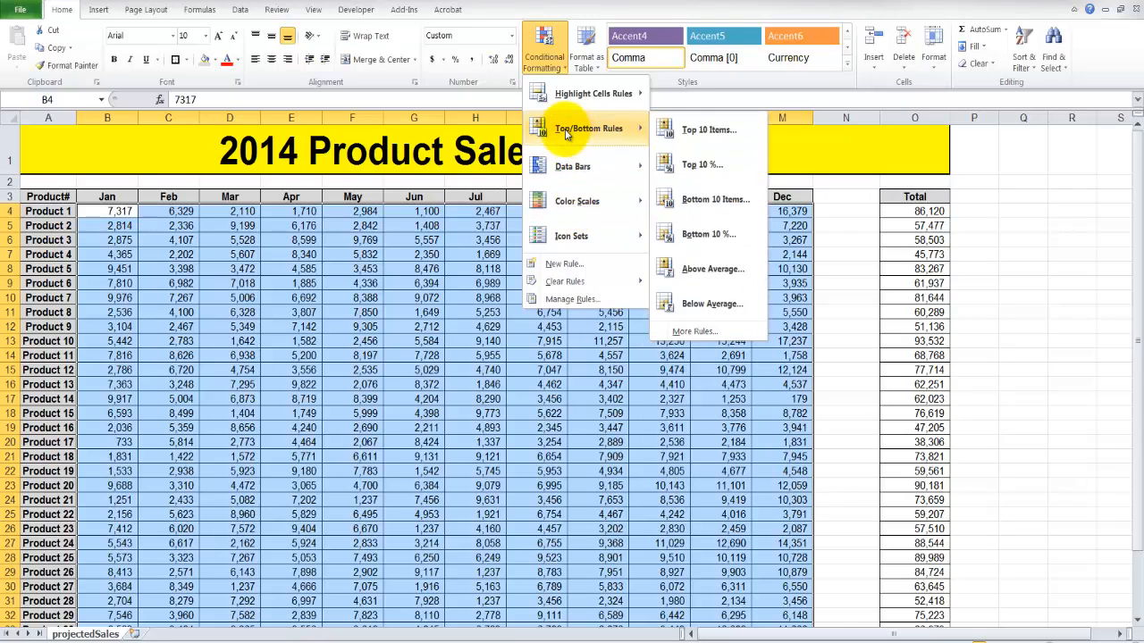
{"action": "mouse_move", "coordinate": [613, 136]}
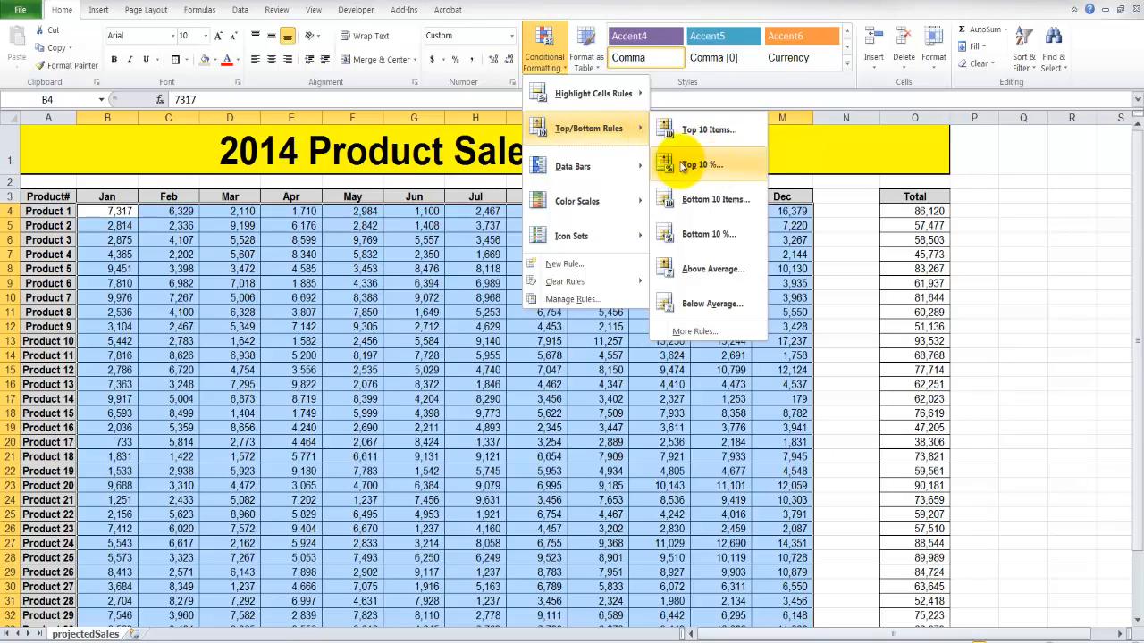
{"action": "mouse_move", "coordinate": [679, 234]}
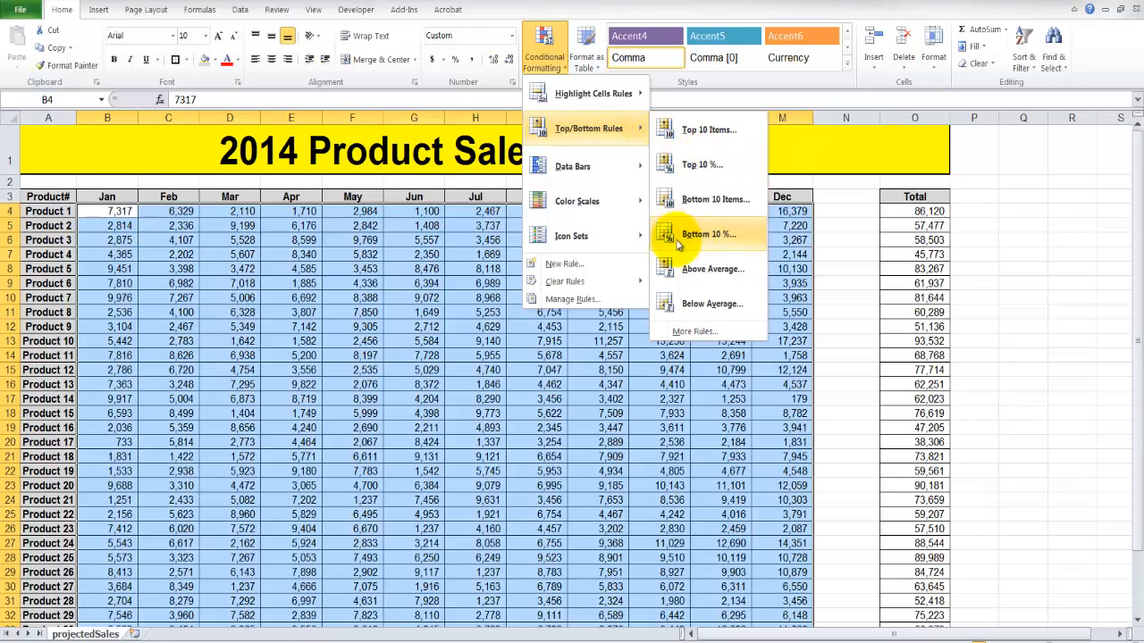
{"action": "mouse_move", "coordinate": [715, 246]}
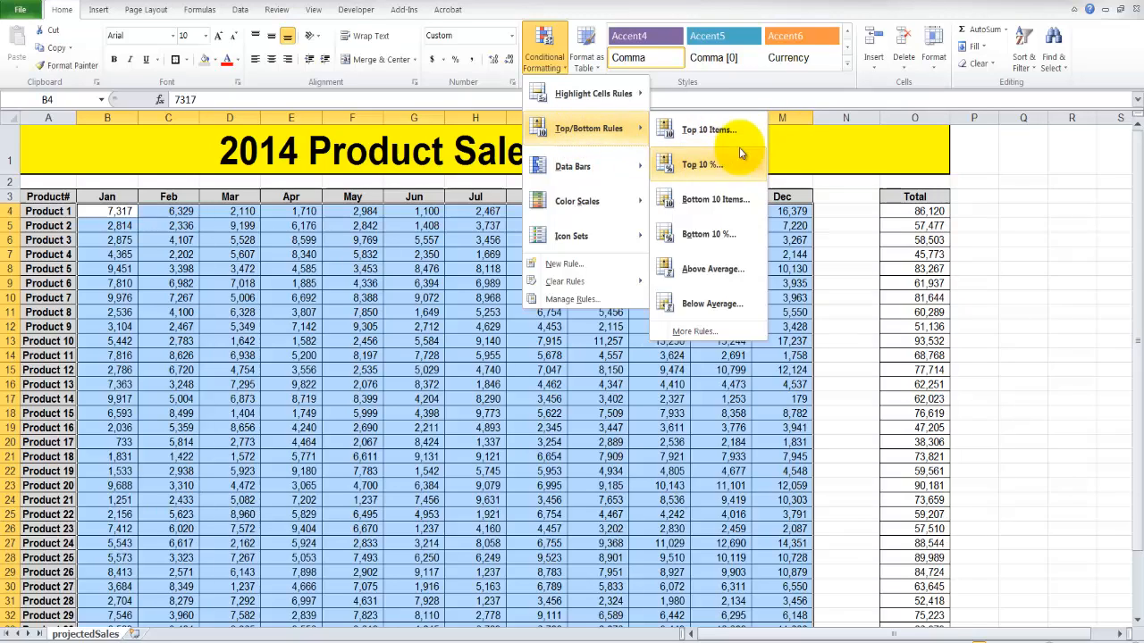
- Apply a Top 10% rule with Light Red Fill and Dark Red Text to the monthly figures
{"action": "left_click", "coordinate": [702, 164]}
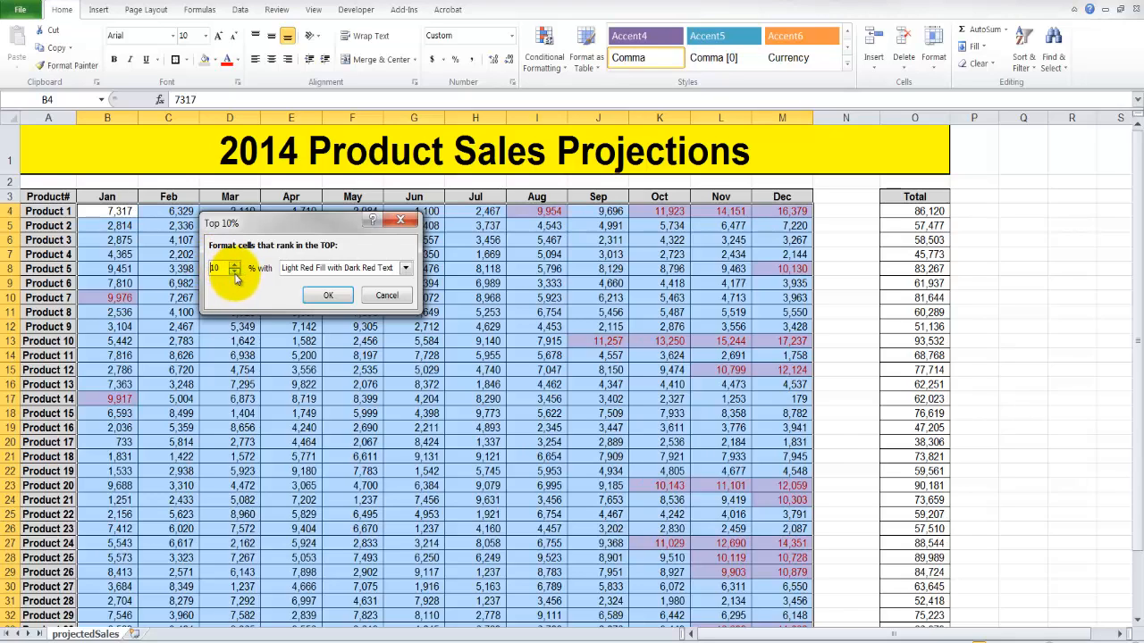
{"action": "left_click", "coordinate": [236, 272]}
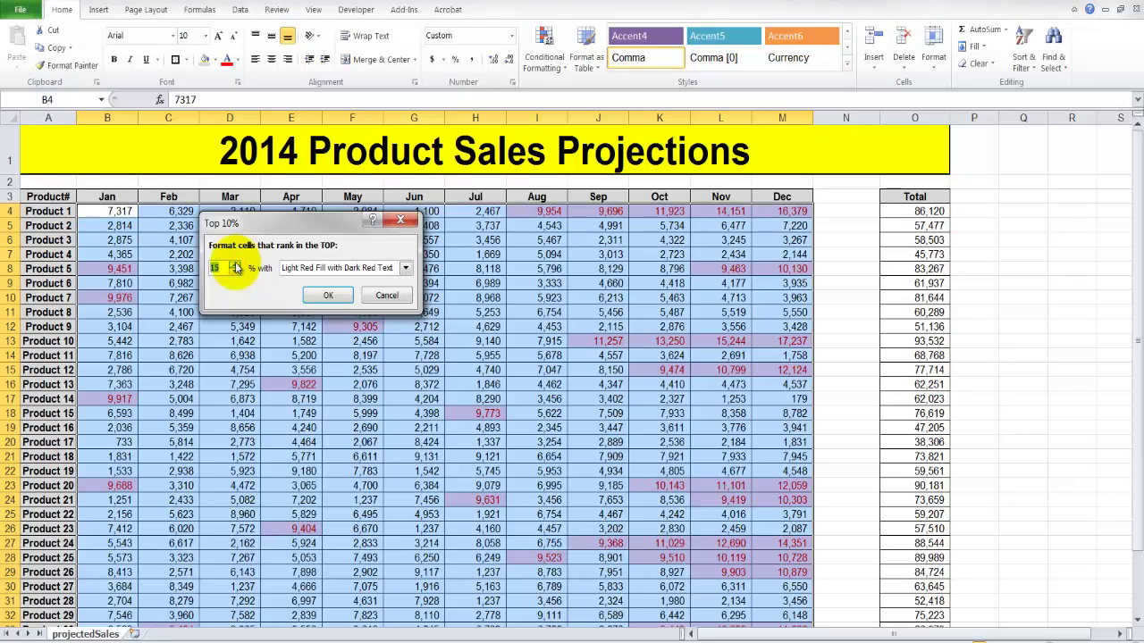
{"action": "left_click", "coordinate": [236, 265]}
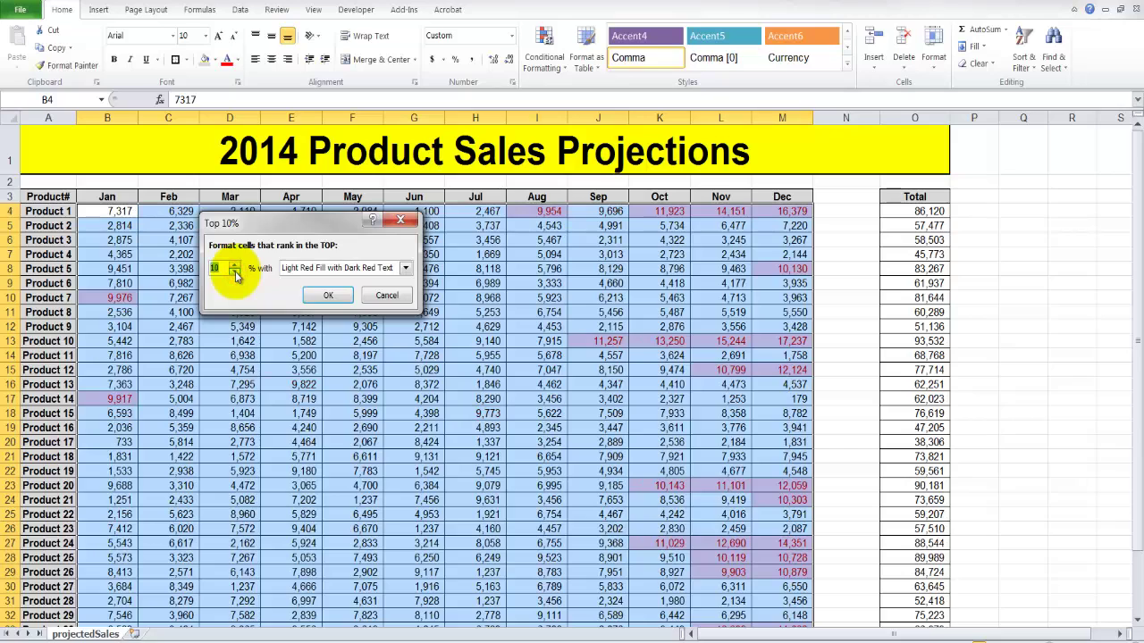
{"action": "mouse_move", "coordinate": [284, 272]}
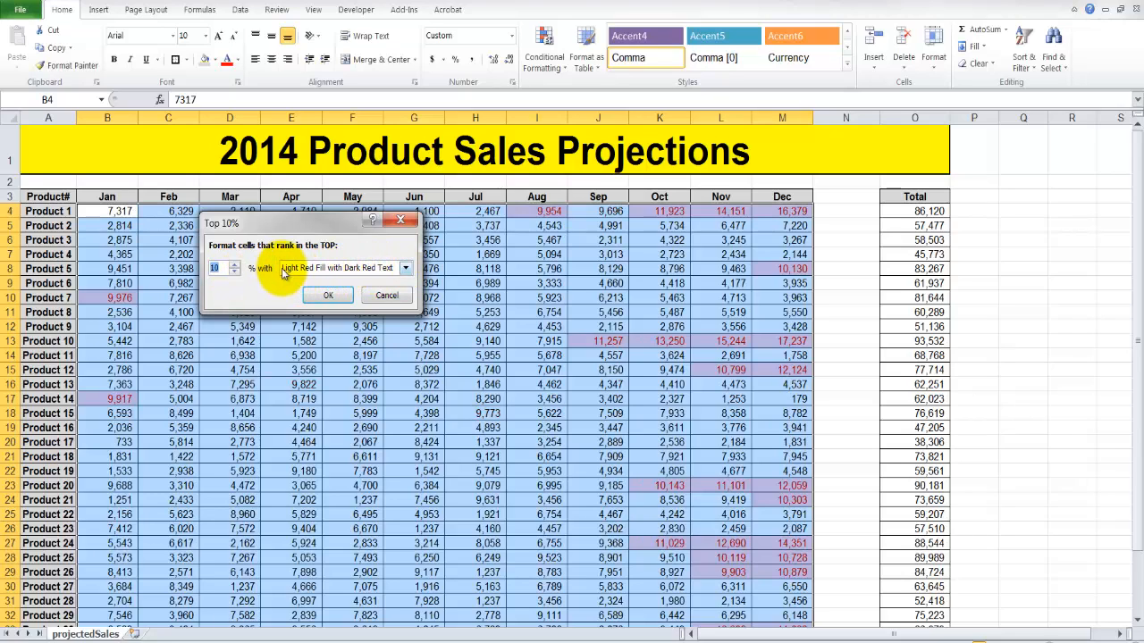
{"action": "left_click", "coordinate": [403, 268]}
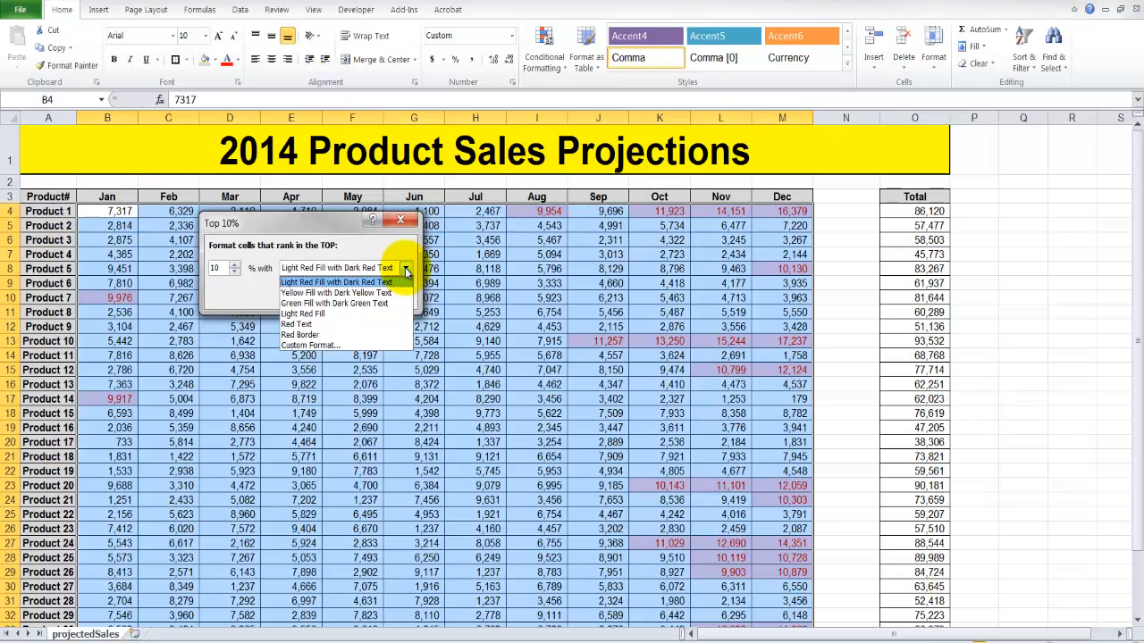
{"action": "mouse_move", "coordinate": [336, 293]}
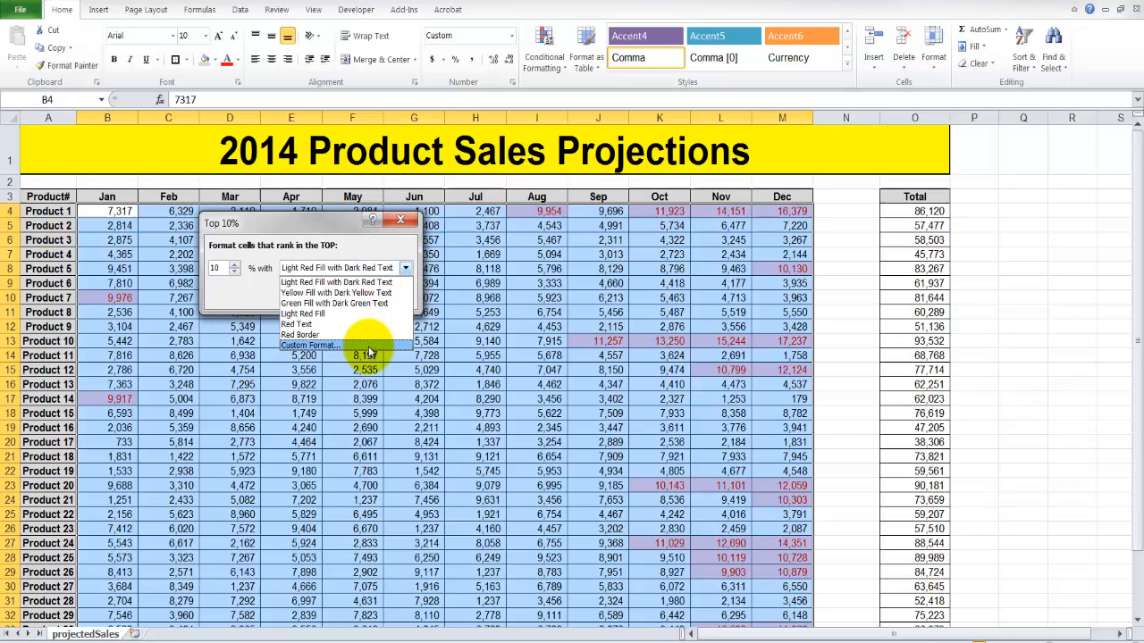
{"action": "mouse_move", "coordinate": [338, 293]}
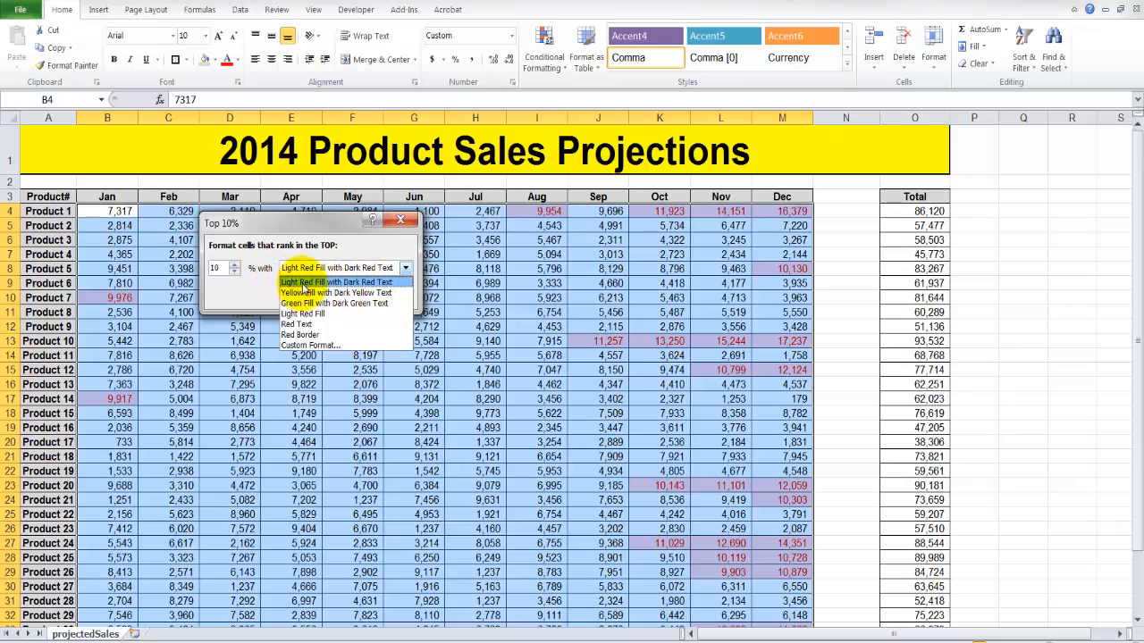
{"action": "left_click", "coordinate": [340, 282]}
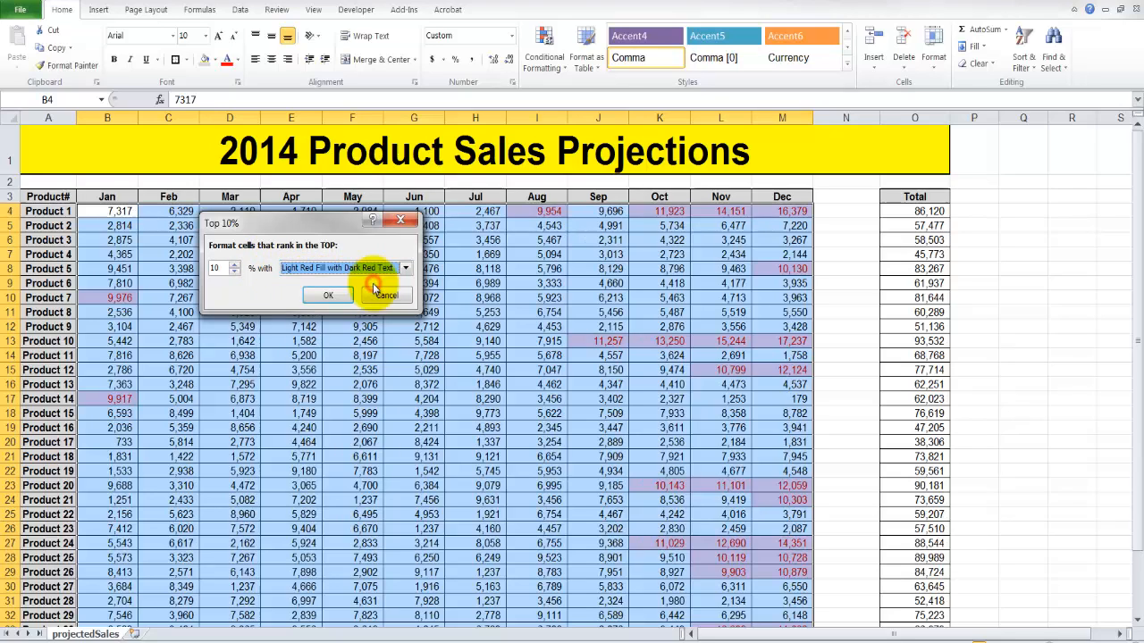
{"action": "left_click", "coordinate": [329, 294]}
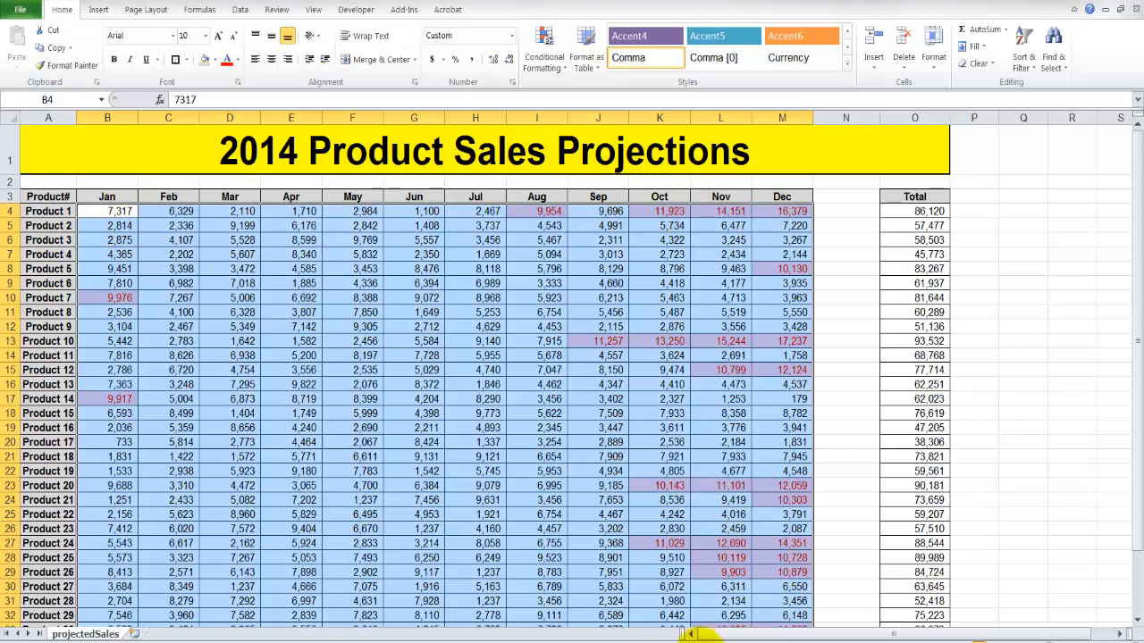
- Start a Bottom 10% rule and choose Green Fill with Dark Green Text
{"action": "left_click", "coordinate": [543, 45]}
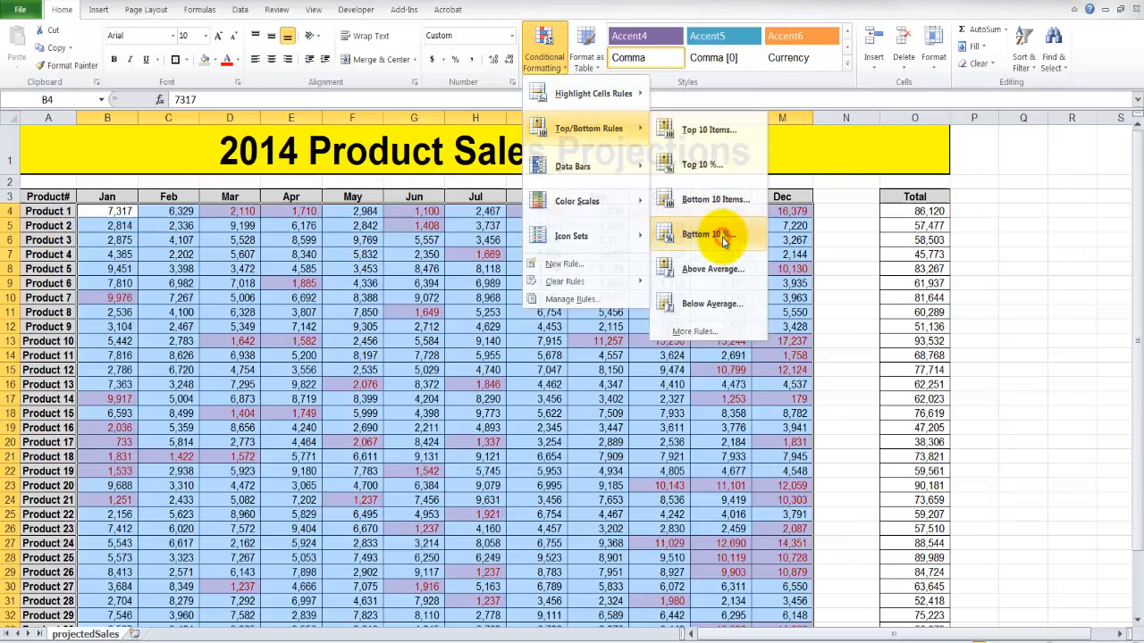
{"action": "left_click", "coordinate": [702, 234]}
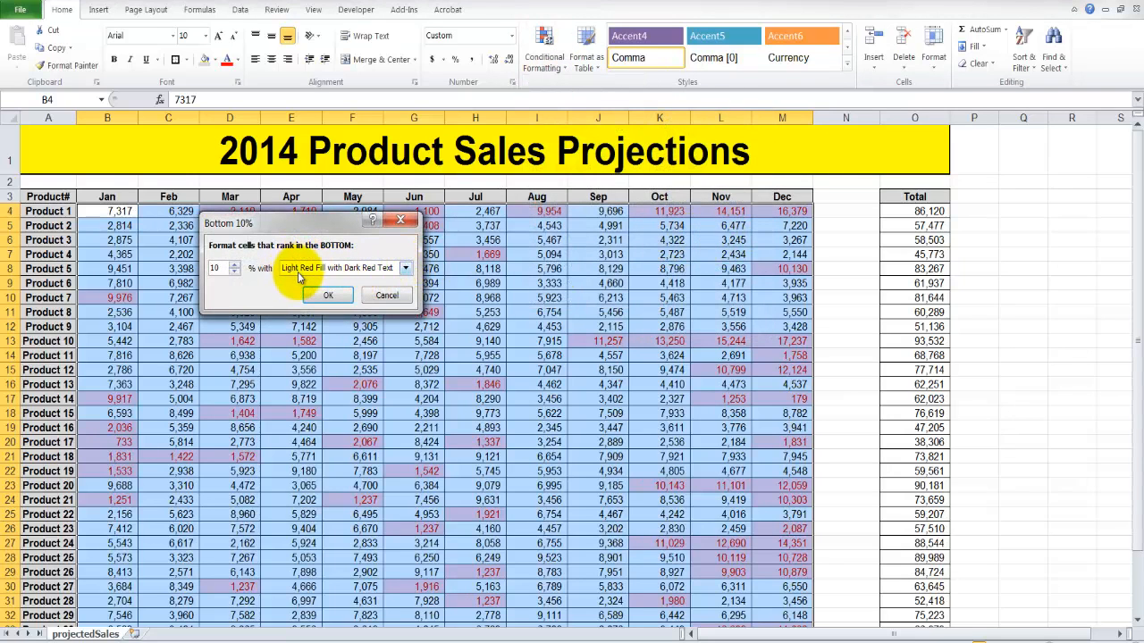
{"action": "left_click", "coordinate": [404, 268]}
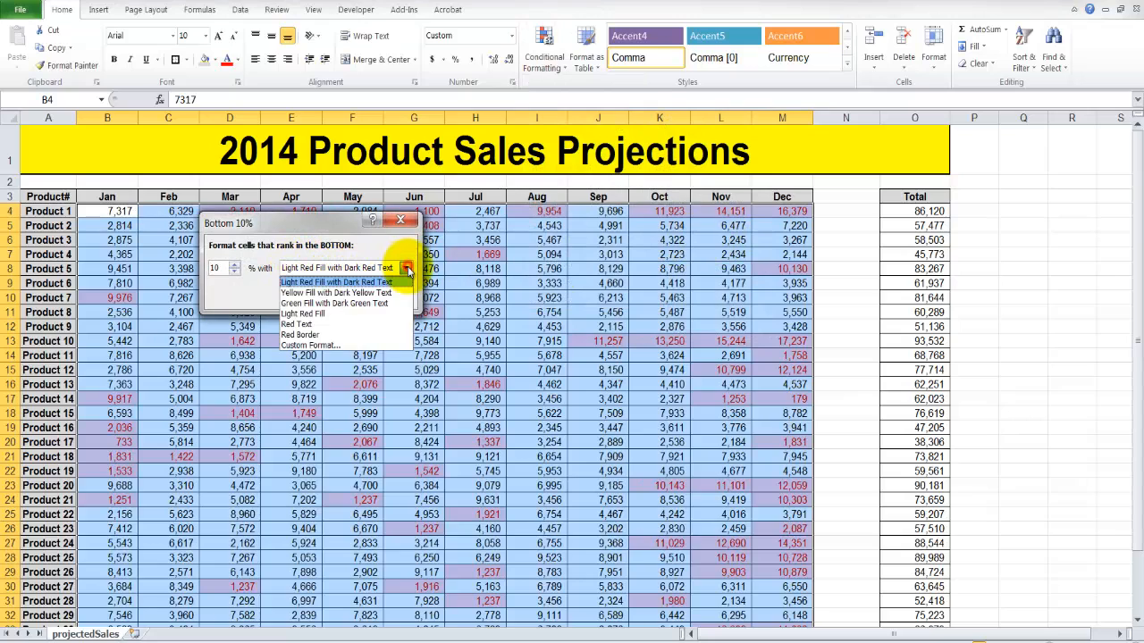
{"action": "mouse_move", "coordinate": [348, 304]}
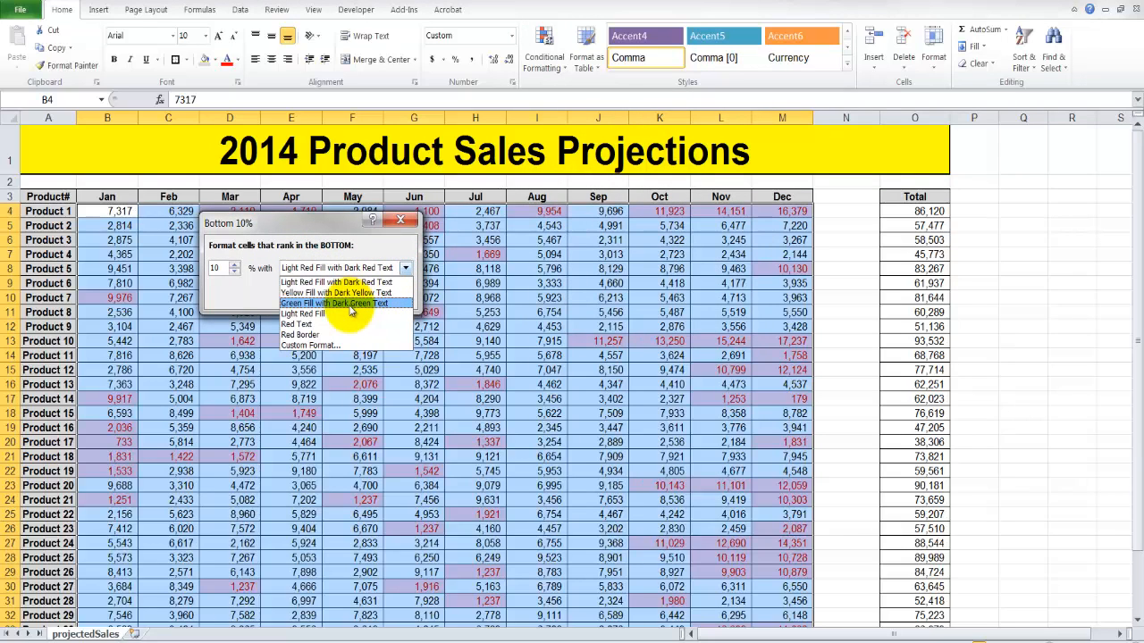
{"action": "left_click", "coordinate": [336, 304]}
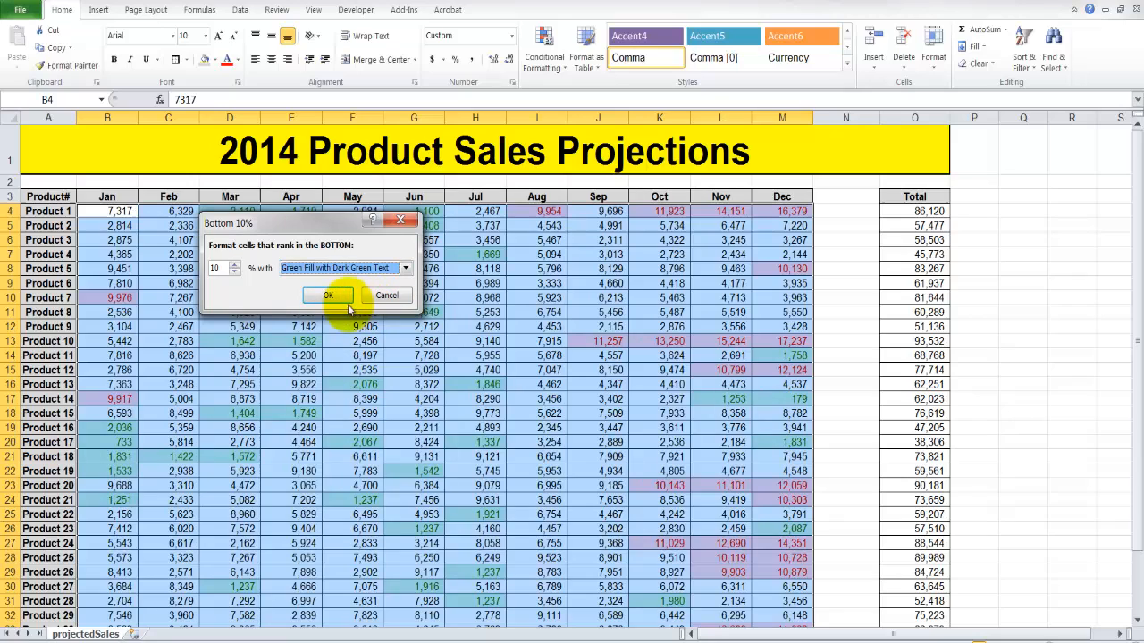
- Confirm the Bottom 10% green rule and bring the Total column into view
{"action": "left_click", "coordinate": [327, 296]}
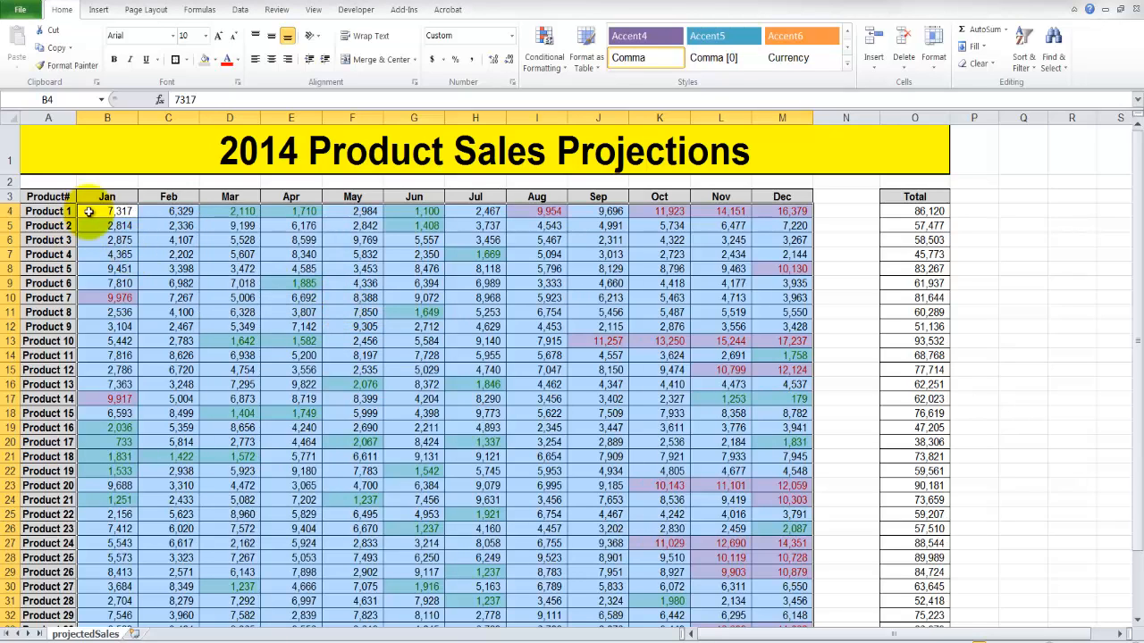
{"action": "mouse_move", "coordinate": [157, 188]}
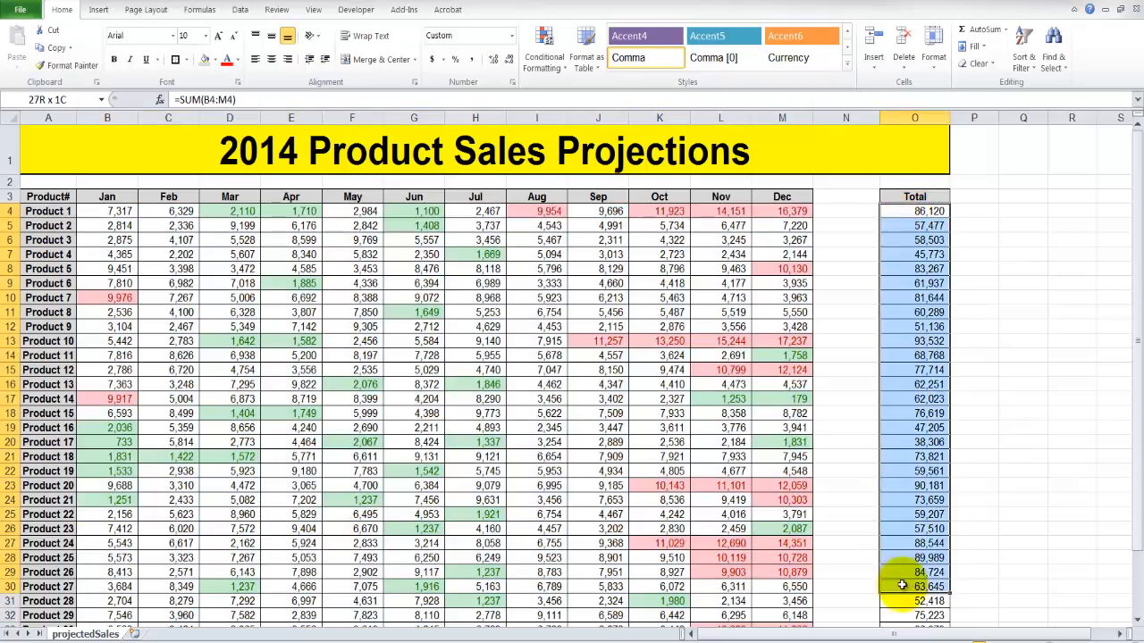
{"action": "scroll", "scroll_direction": "down", "scroll_amount": 3}
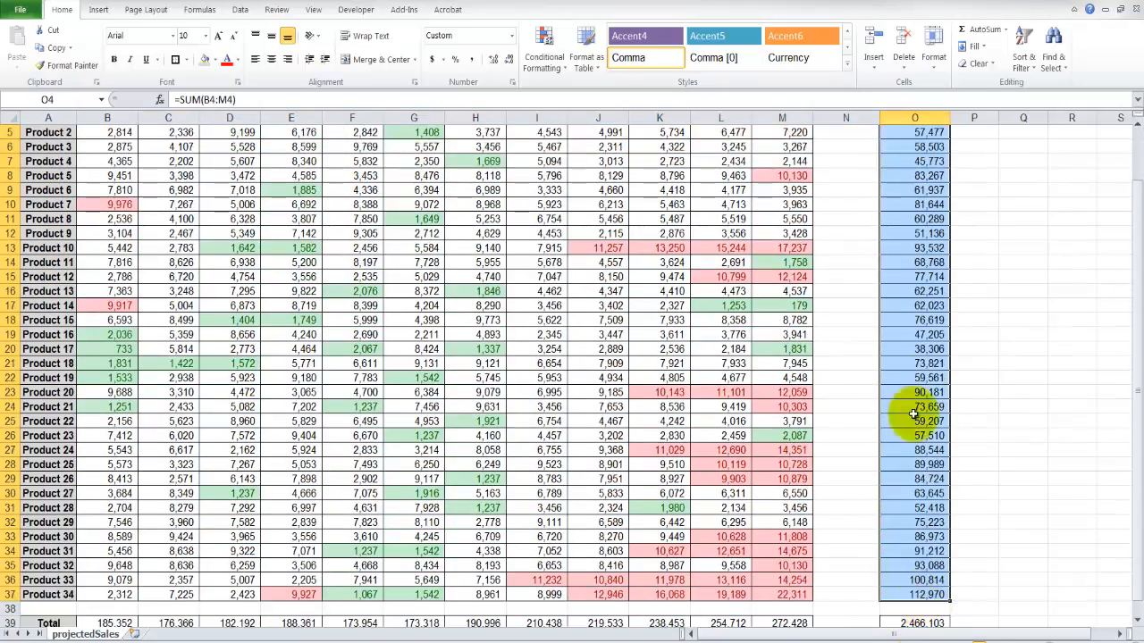
- Bring up the conditional formatting choices for the selected product totals
{"action": "left_click", "coordinate": [544, 50]}
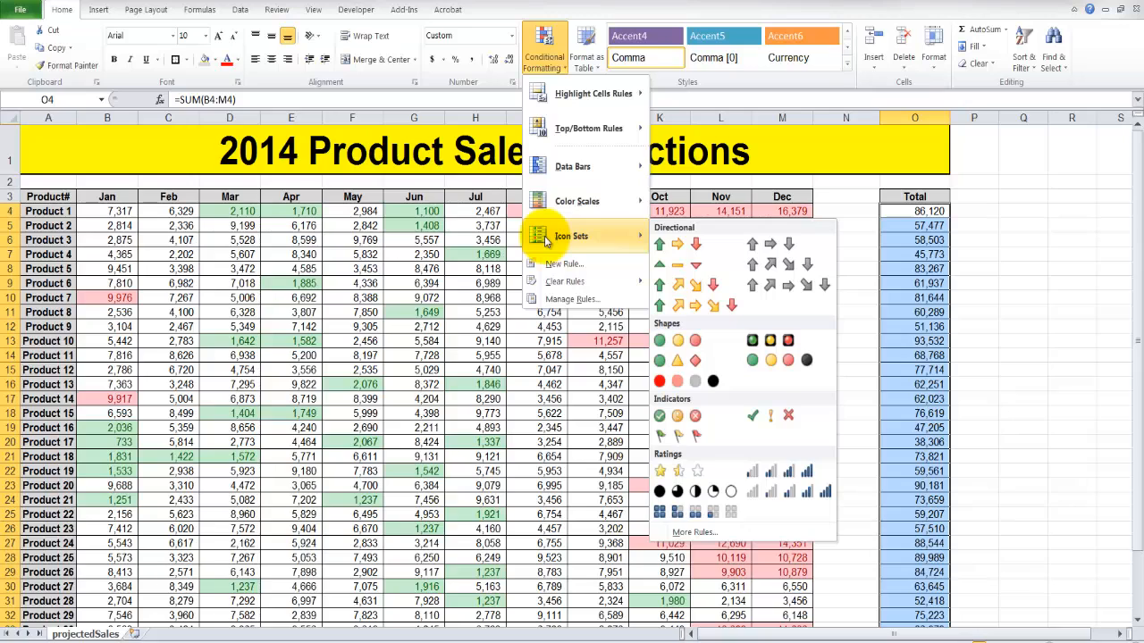
{"action": "mouse_move", "coordinate": [557, 236]}
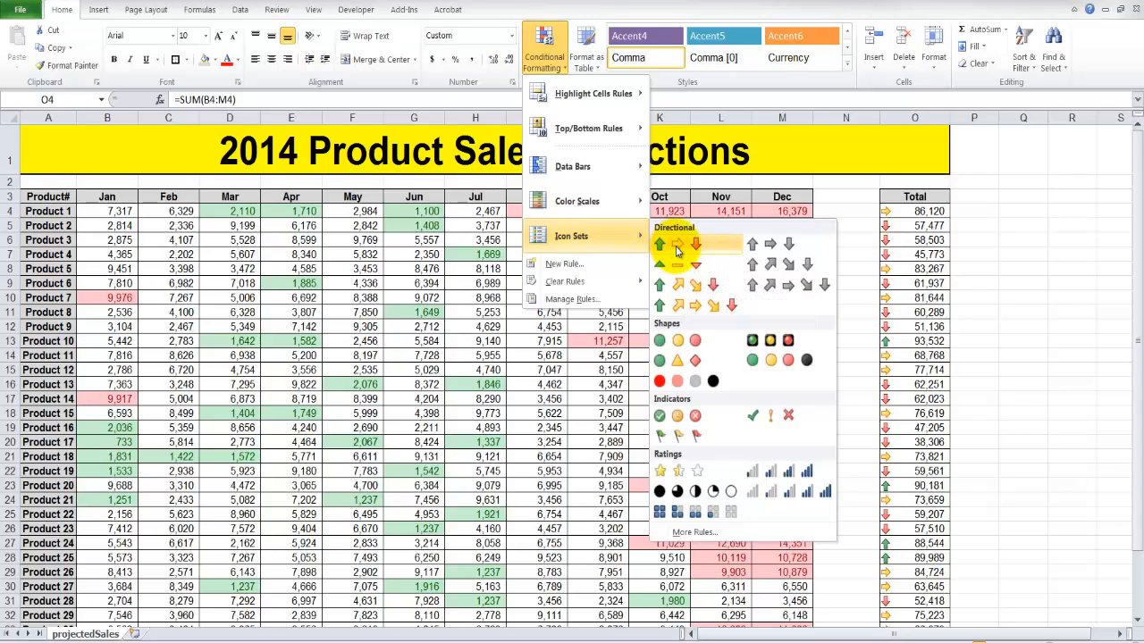
{"action": "mouse_move", "coordinate": [695, 243]}
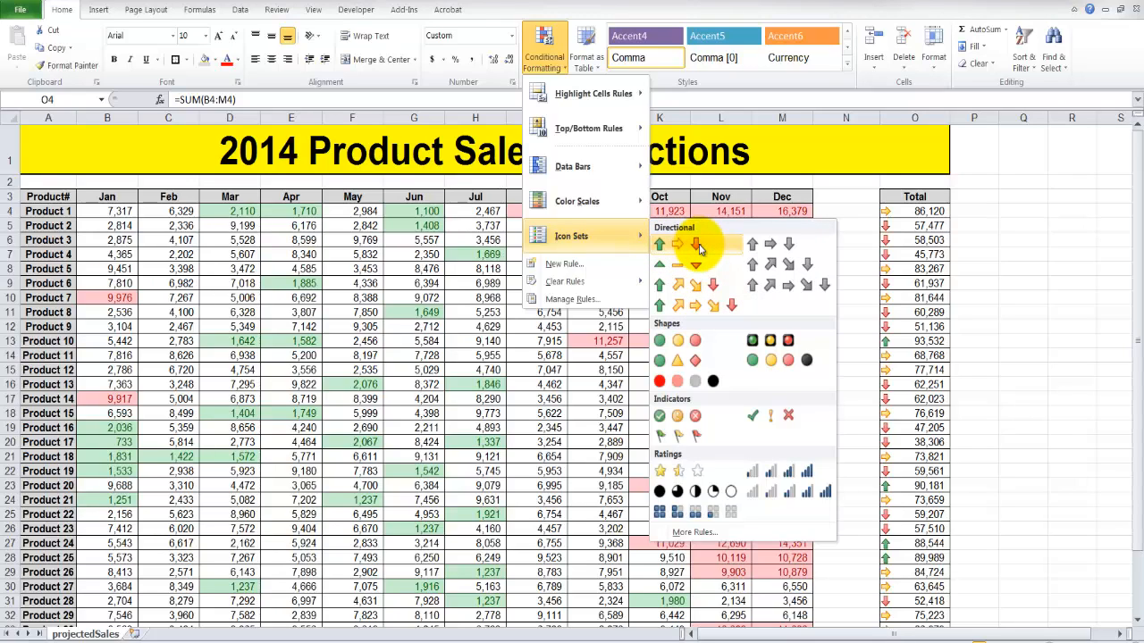
{"action": "mouse_move", "coordinate": [678, 265]}
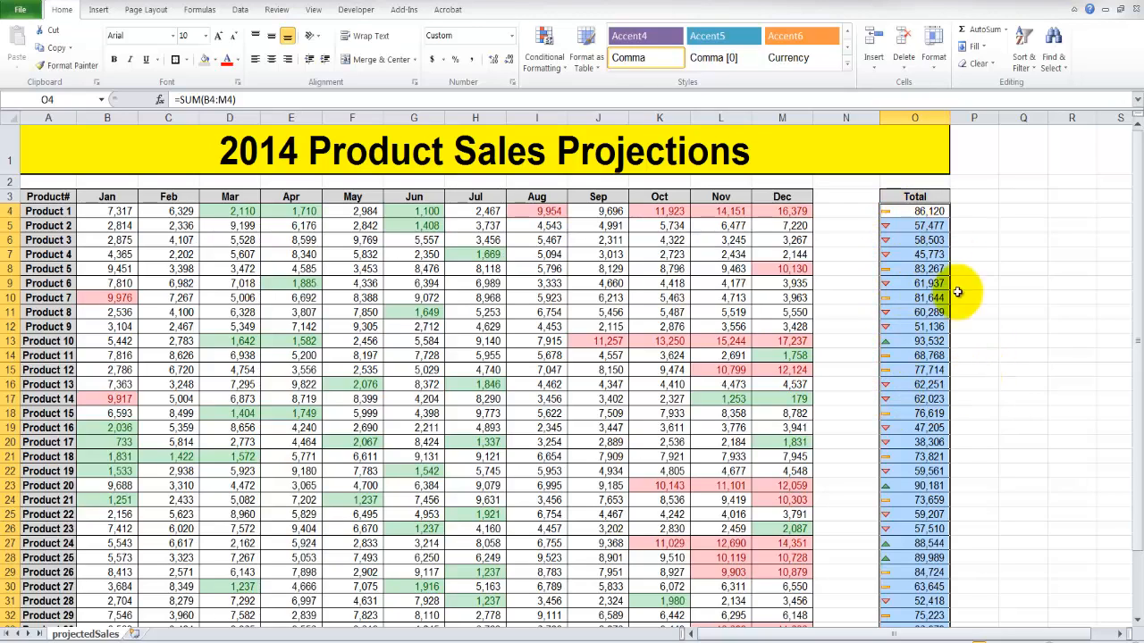
{"action": "mouse_move", "coordinate": [891, 230]}
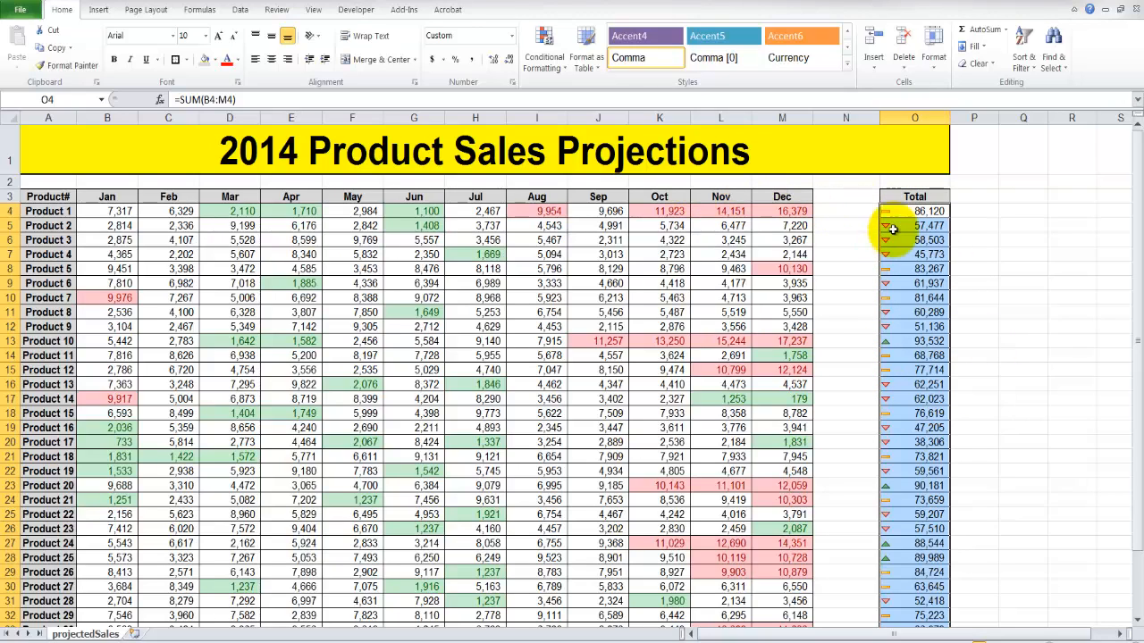
- Edit the Total column's 3 Arrows icon set rule via Manage Rules, reaching its icon style list
{"action": "left_click", "coordinate": [543, 45]}
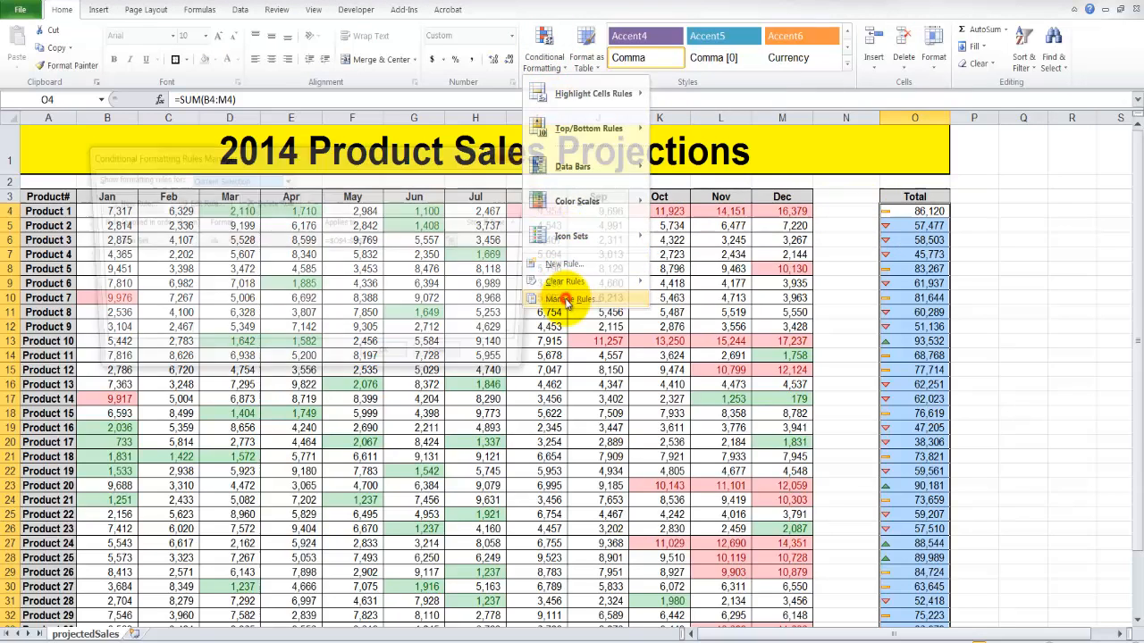
{"action": "left_click", "coordinate": [565, 298]}
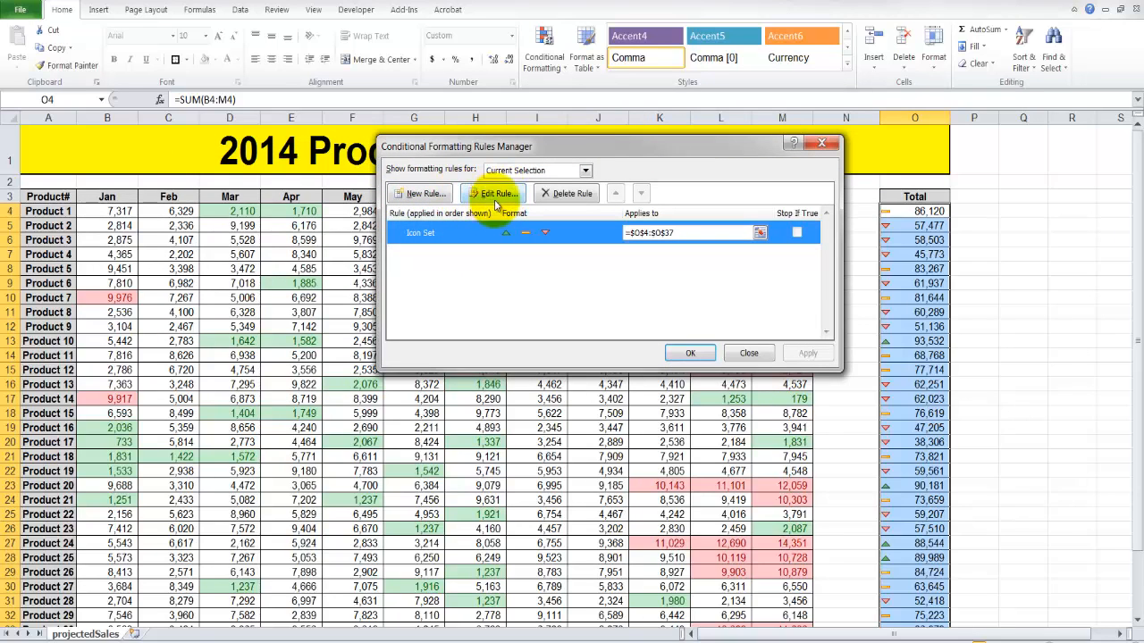
{"action": "left_click", "coordinate": [497, 193]}
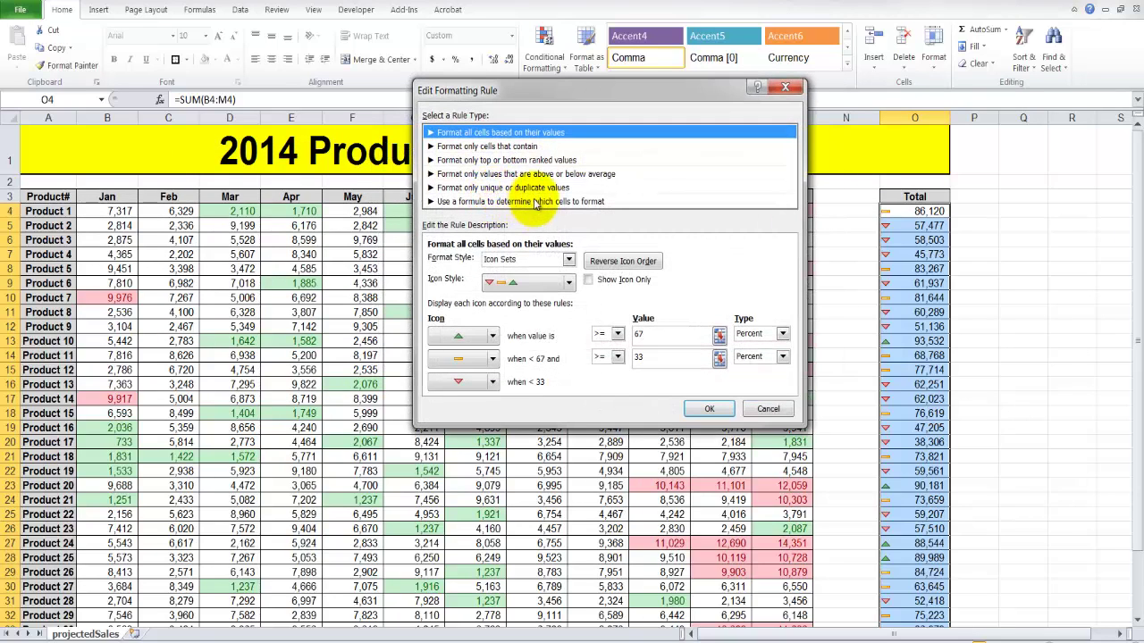
{"action": "mouse_move", "coordinate": [604, 311]}
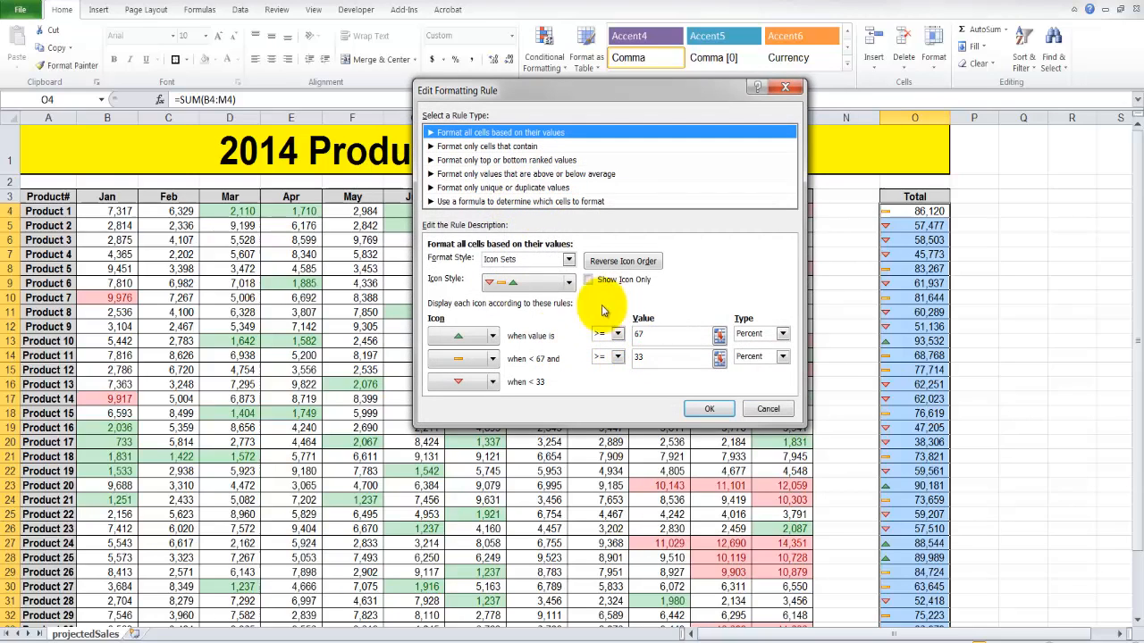
{"action": "mouse_move", "coordinate": [651, 351]}
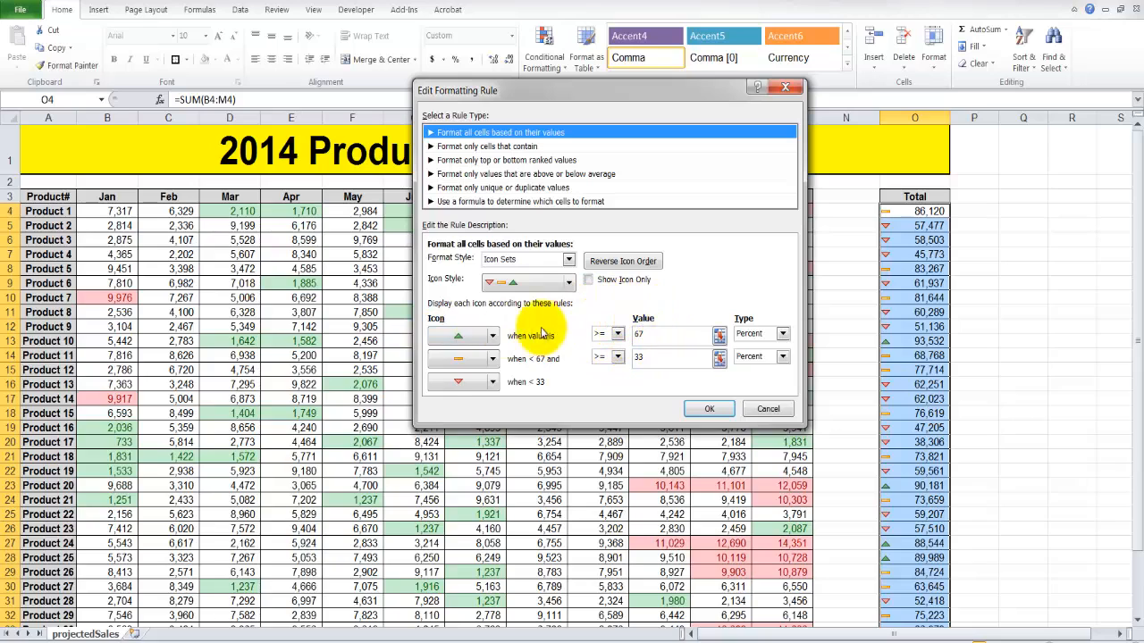
{"action": "mouse_move", "coordinate": [628, 313]}
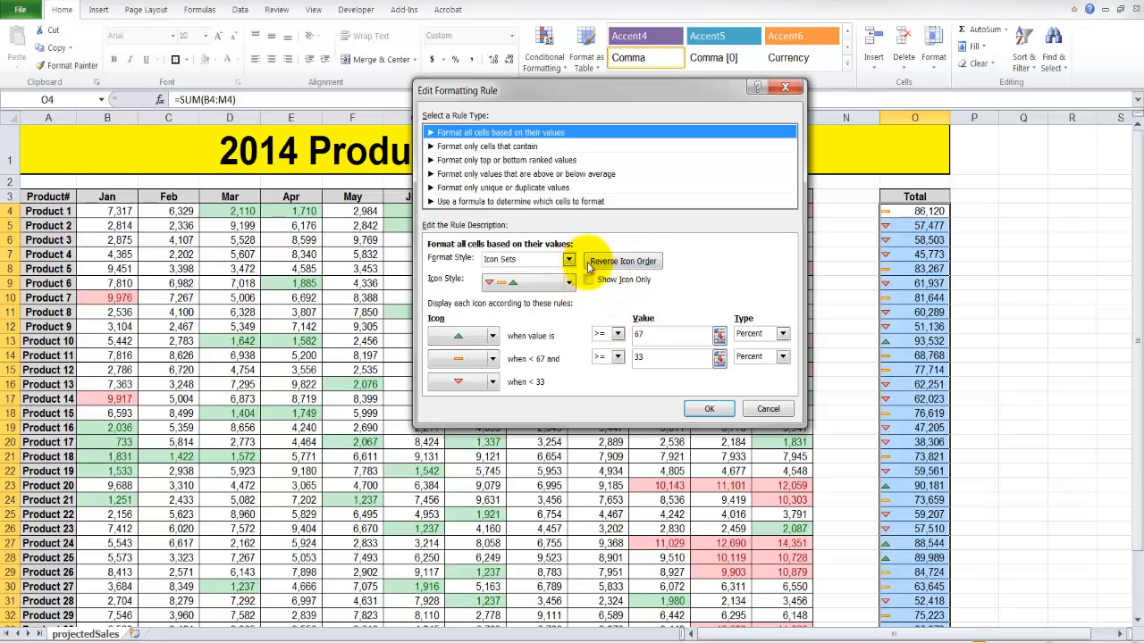
{"action": "mouse_move", "coordinate": [507, 300]}
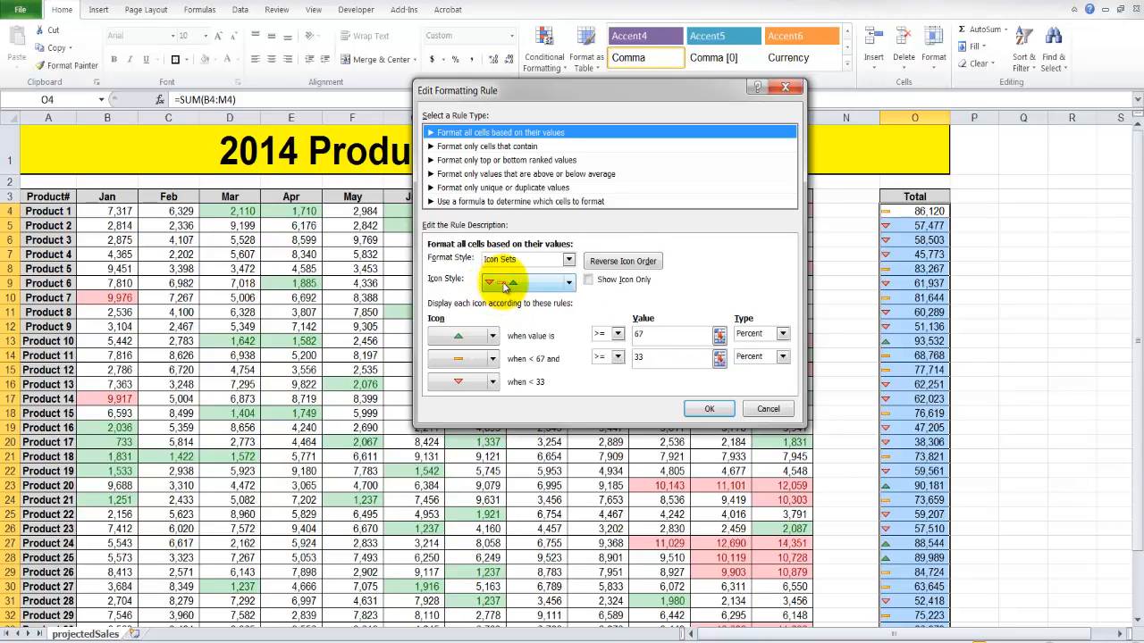
{"action": "left_click", "coordinate": [622, 261]}
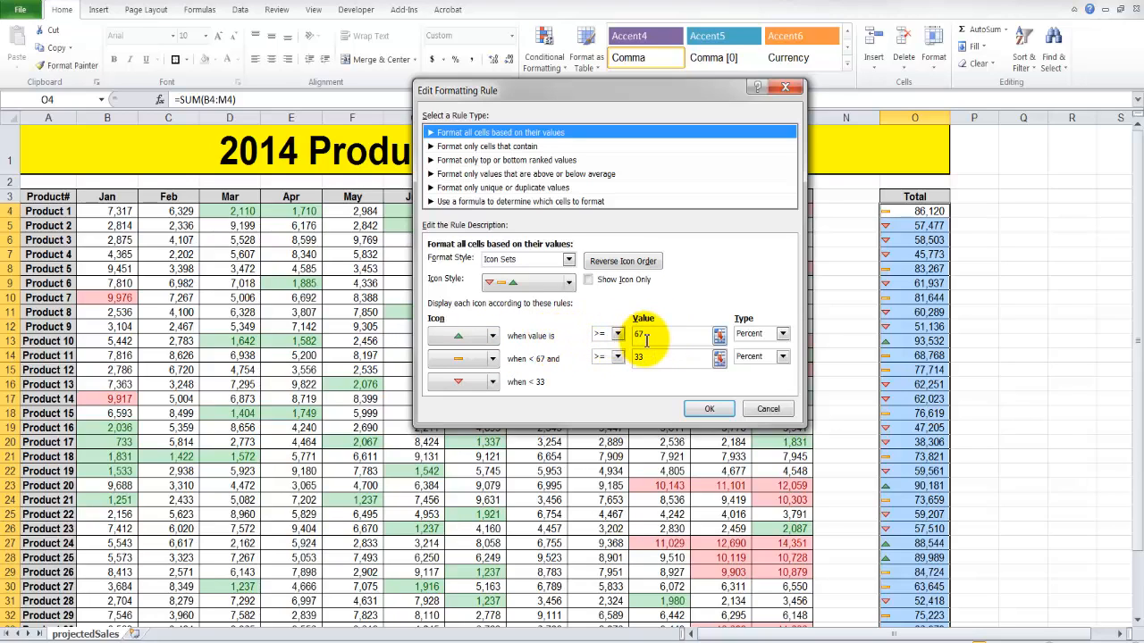
{"action": "mouse_move", "coordinate": [511, 314]}
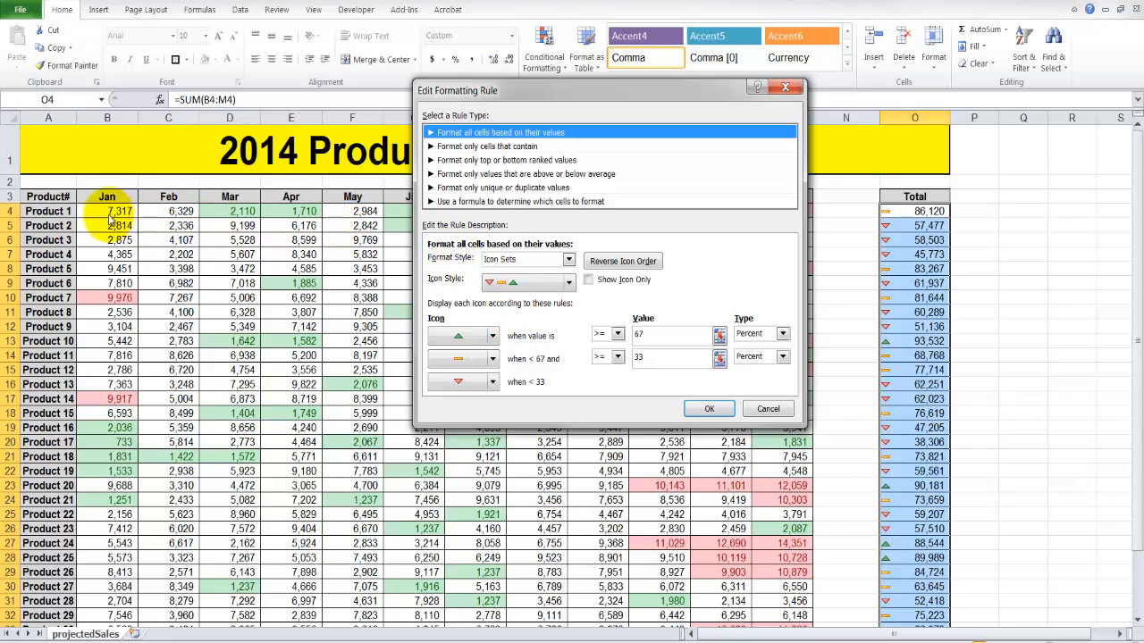
{"action": "left_click", "coordinate": [569, 283]}
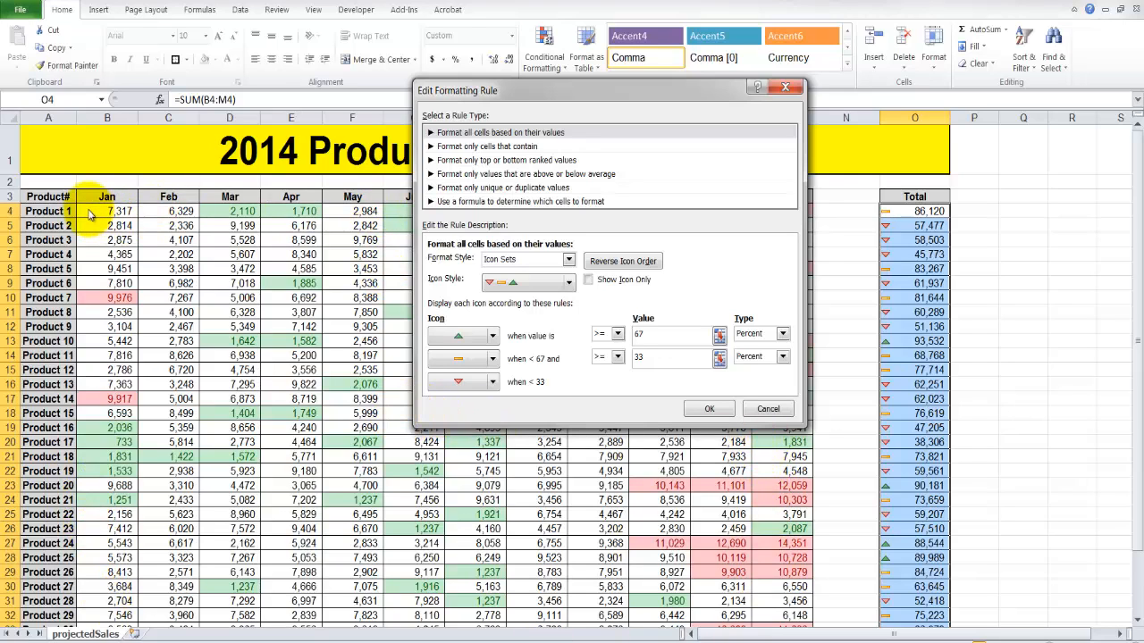
{"action": "mouse_move", "coordinate": [501, 391]}
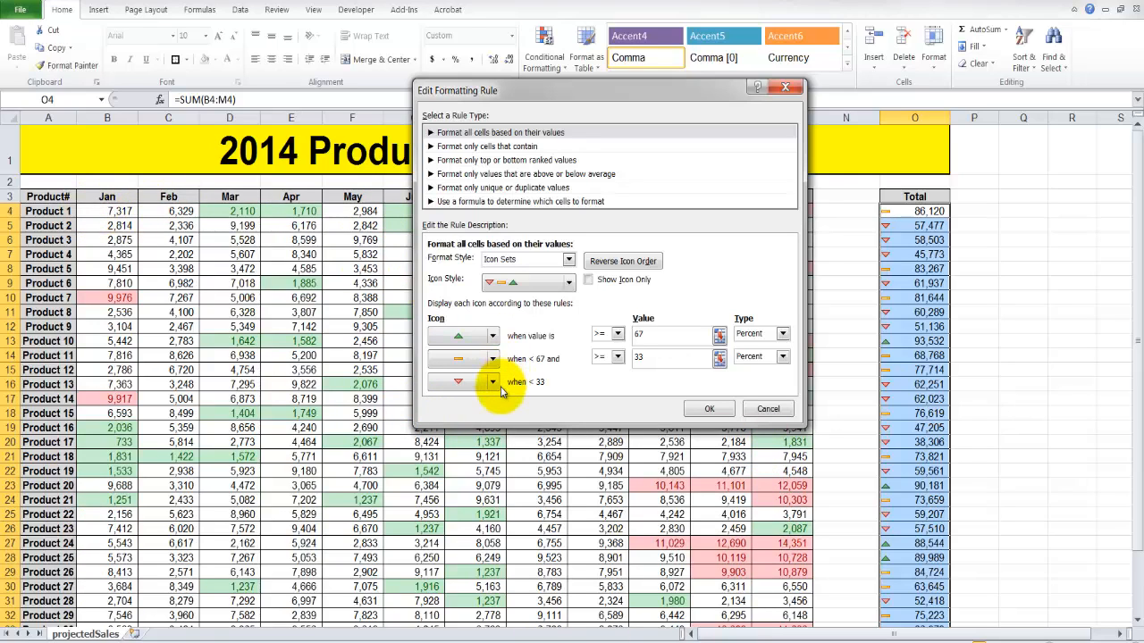
{"action": "mouse_move", "coordinate": [540, 386]}
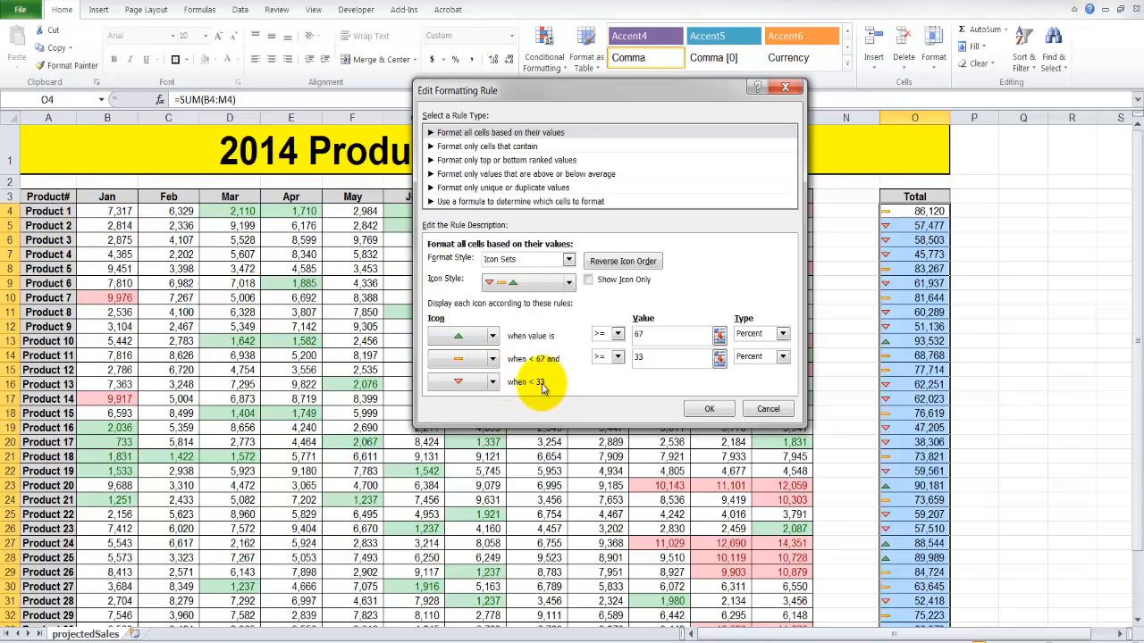
{"action": "mouse_move", "coordinate": [508, 345]}
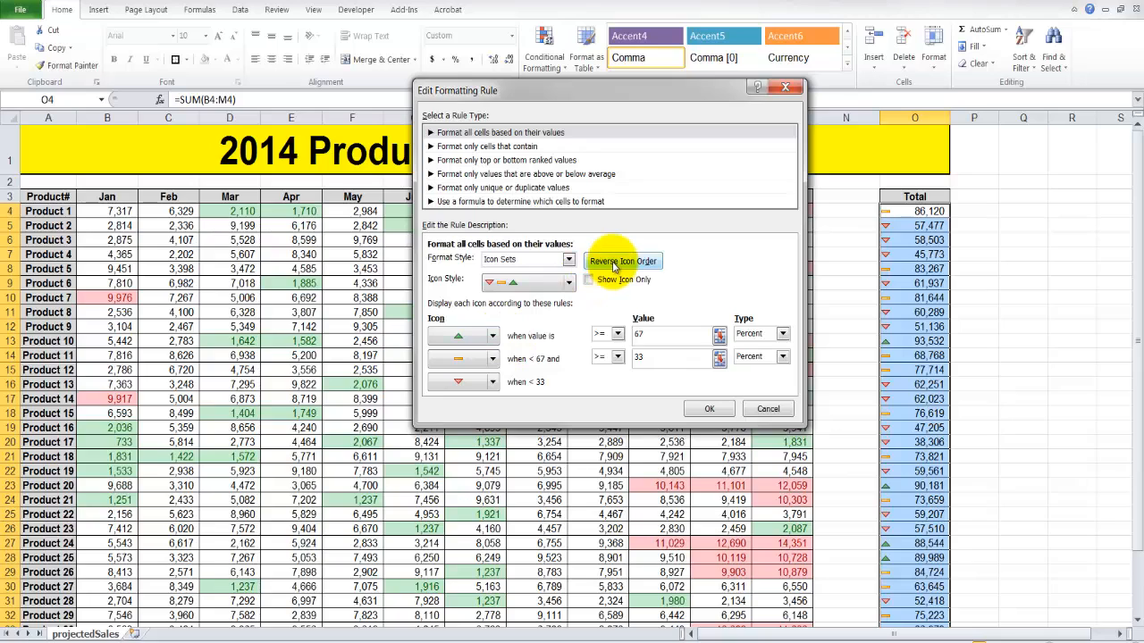
- Reverse the icon order, switch to 3 Traffic Lights circles and confirm the rule for the Total column
{"action": "left_click", "coordinate": [622, 261]}
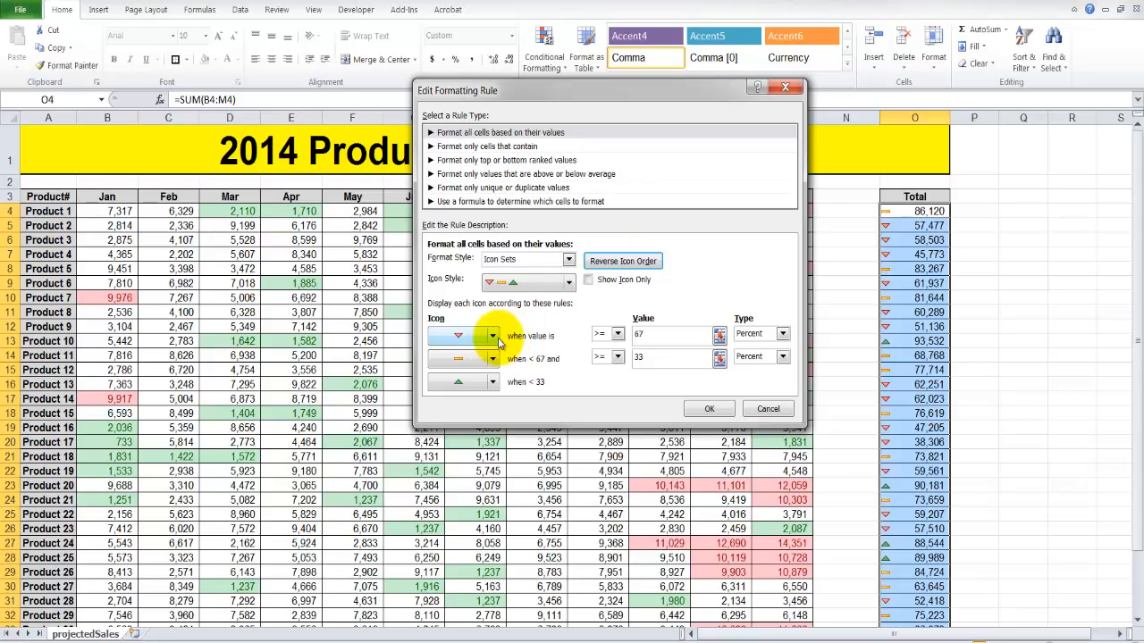
{"action": "left_click", "coordinate": [489, 336]}
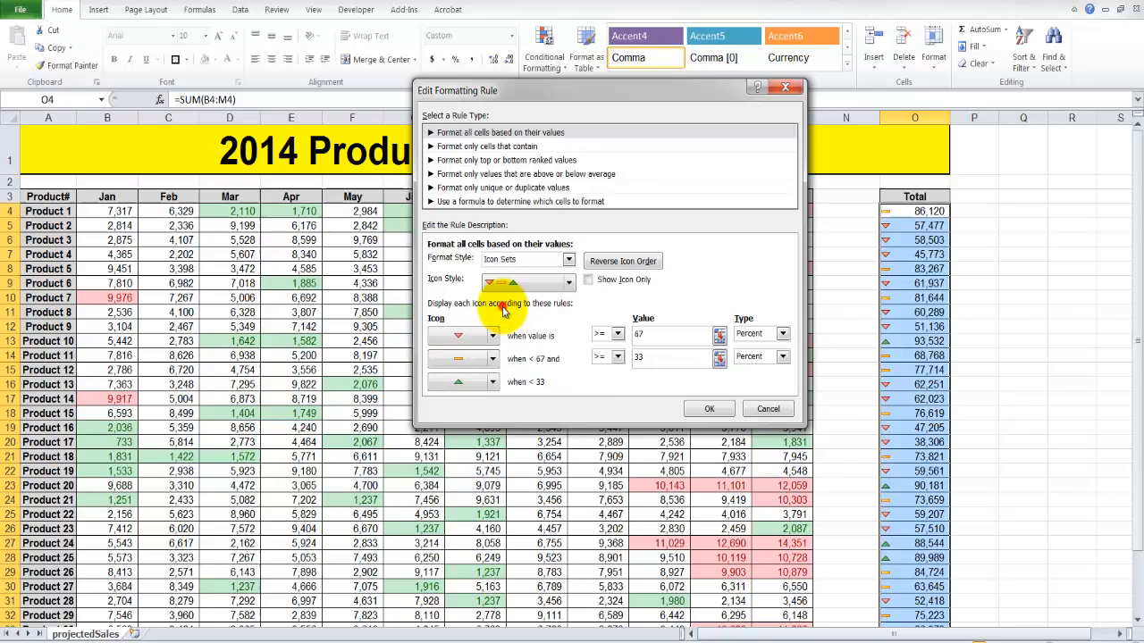
{"action": "mouse_move", "coordinate": [554, 229]}
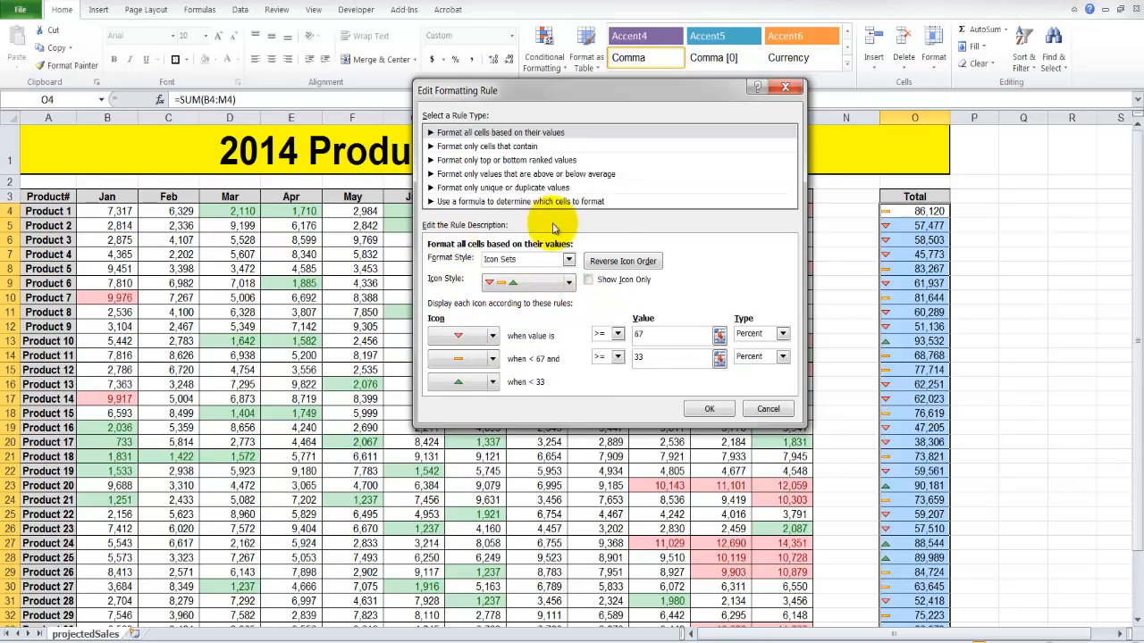
{"action": "mouse_move", "coordinate": [504, 311]}
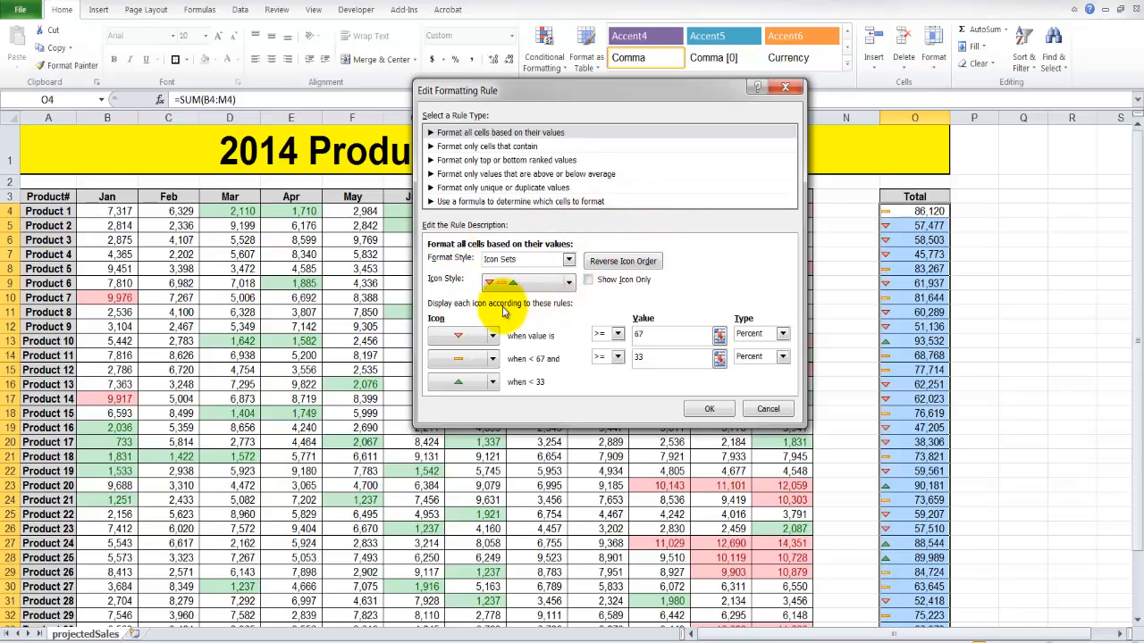
{"action": "mouse_move", "coordinate": [504, 313]}
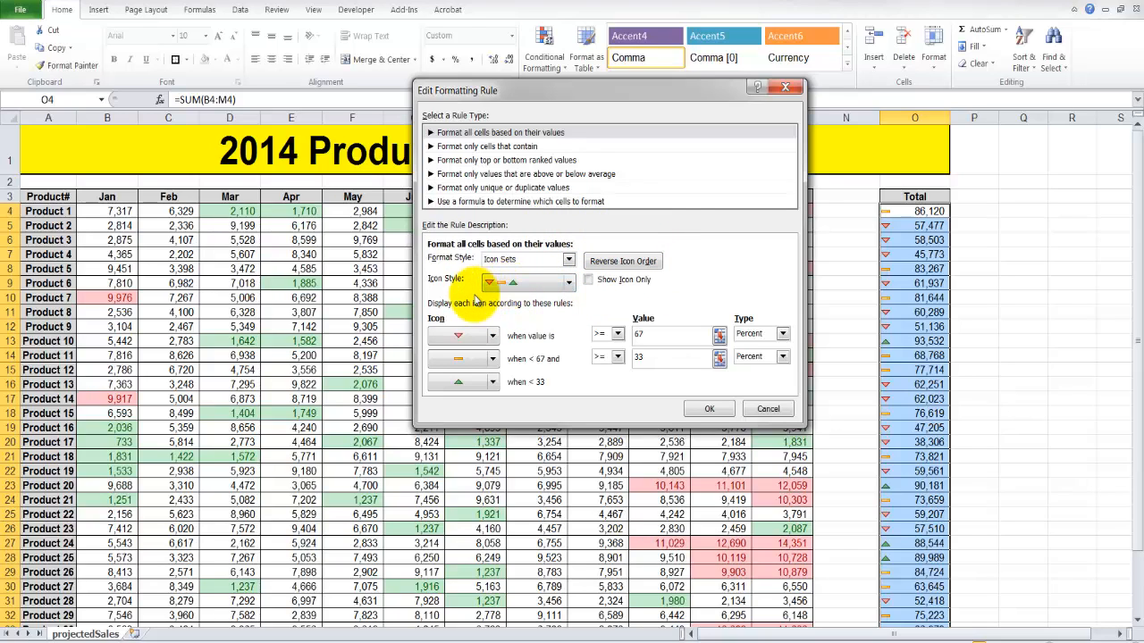
{"action": "left_click", "coordinate": [568, 282]}
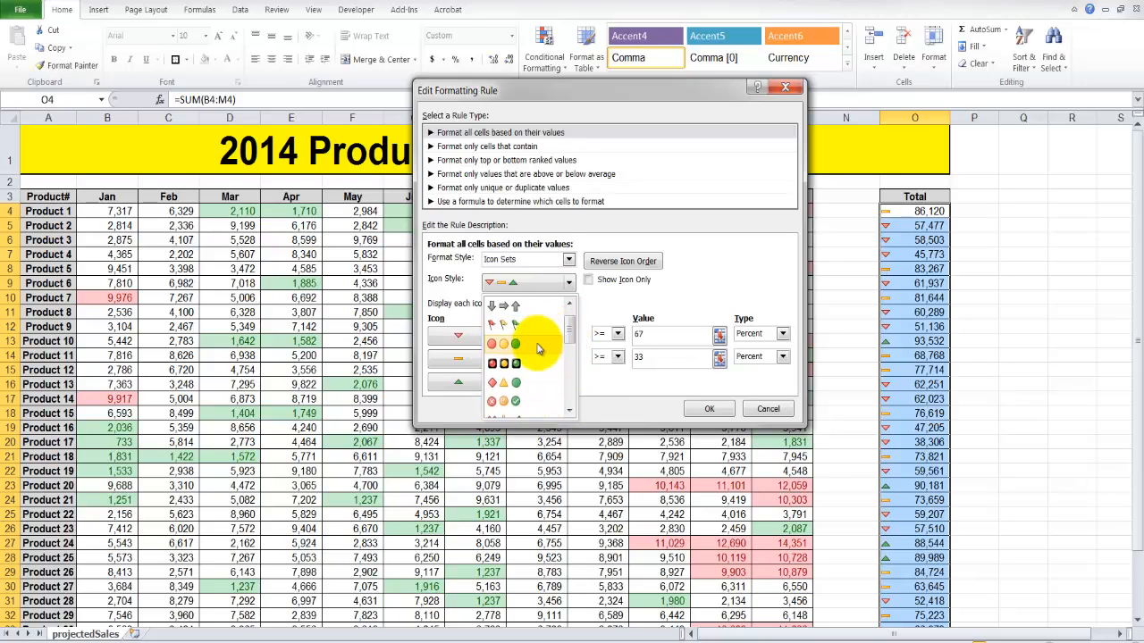
{"action": "left_click", "coordinate": [515, 343]}
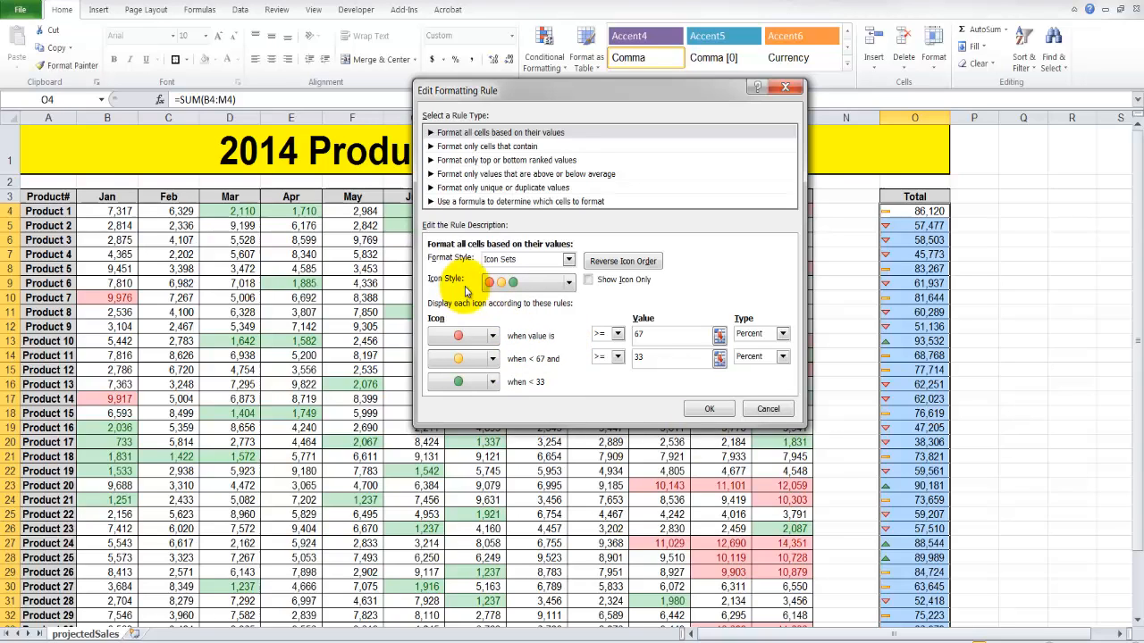
{"action": "left_click", "coordinate": [707, 408]}
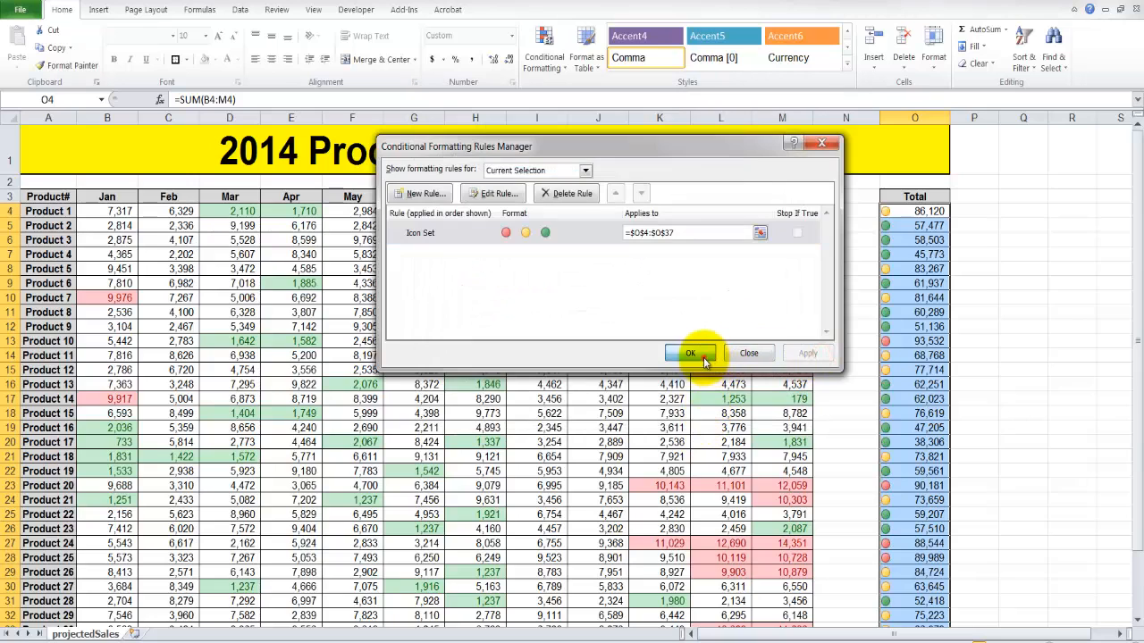
{"action": "left_click", "coordinate": [690, 353]}
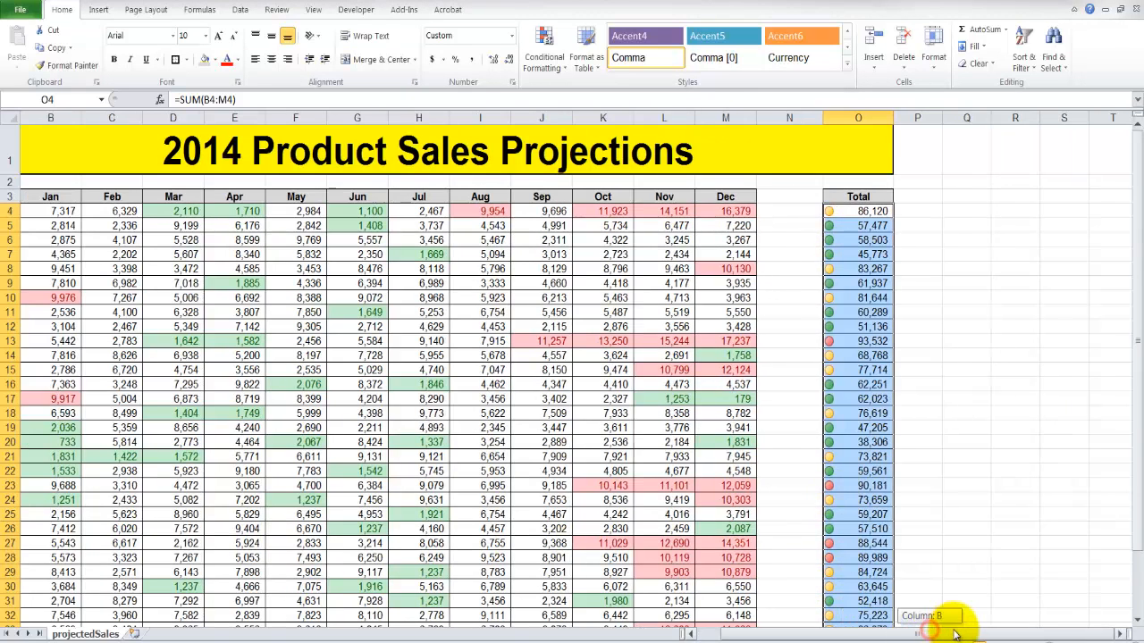
{"action": "left_click", "coordinate": [543, 43]}
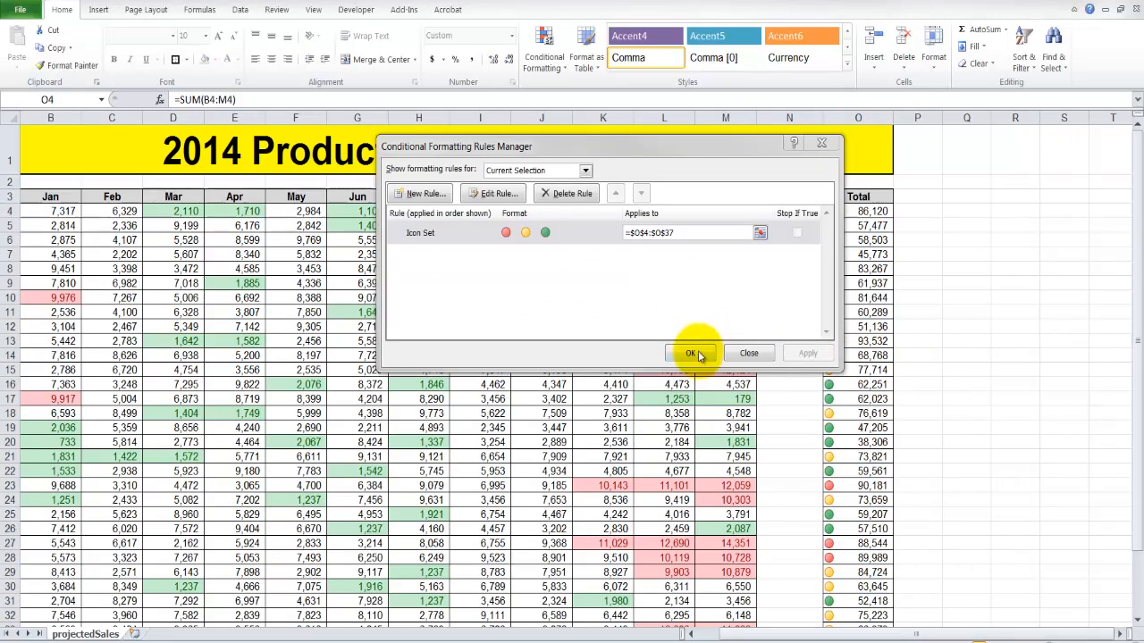
- Apply 3 Traffic Lights circles to the Total row B39:M39 and list its rules in the Rules Manager
{"action": "left_click", "coordinate": [690, 353]}
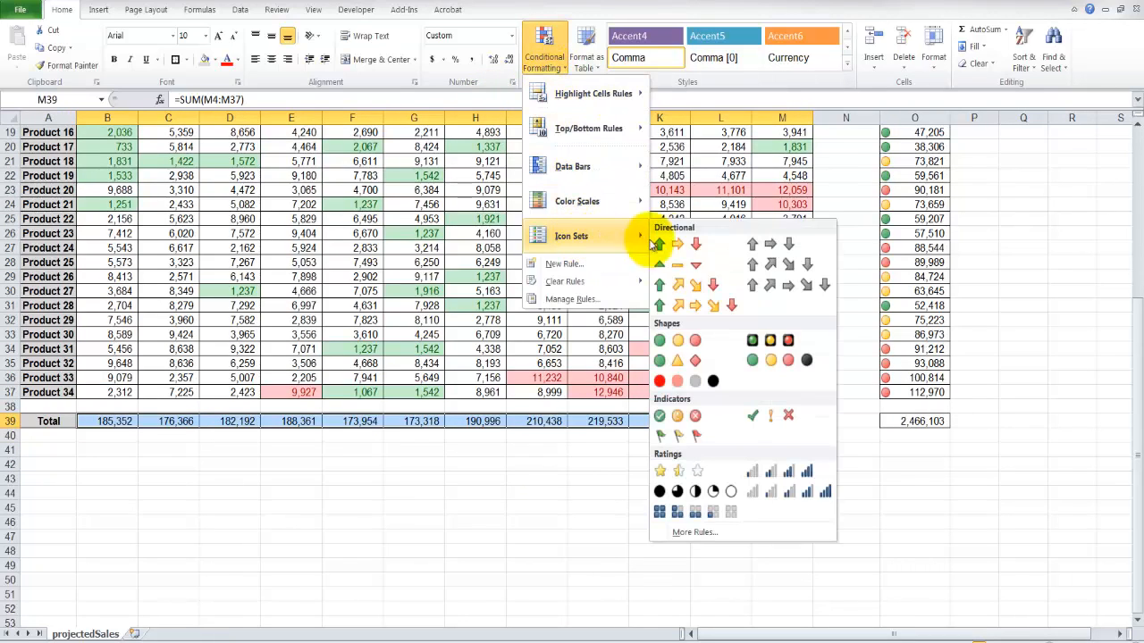
{"action": "mouse_move", "coordinate": [686, 340]}
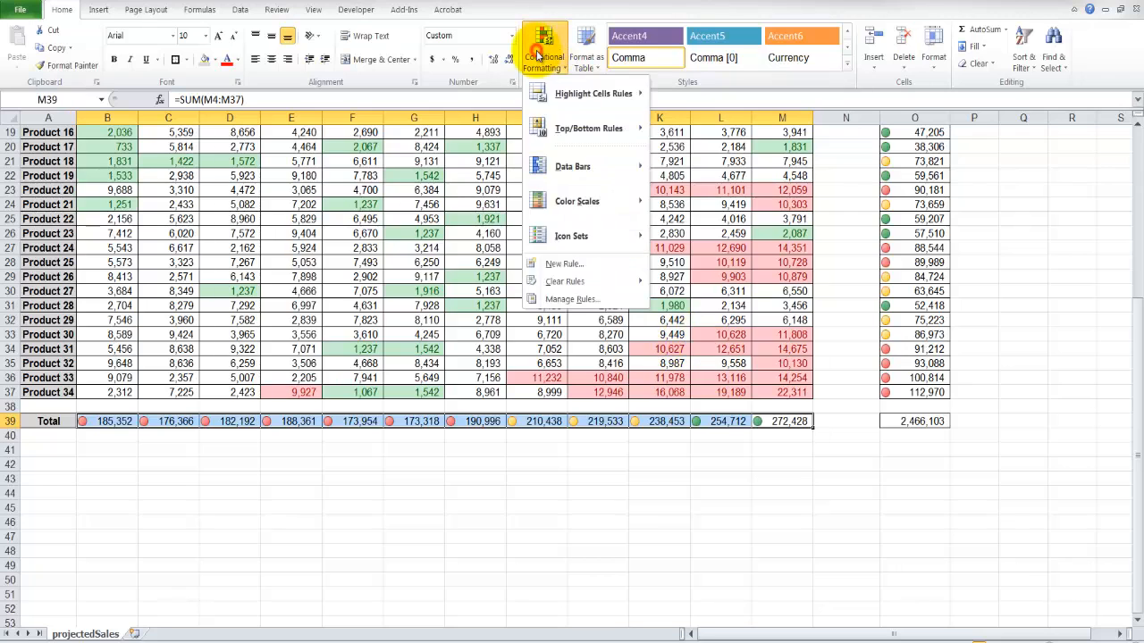
{"action": "left_click", "coordinate": [572, 298]}
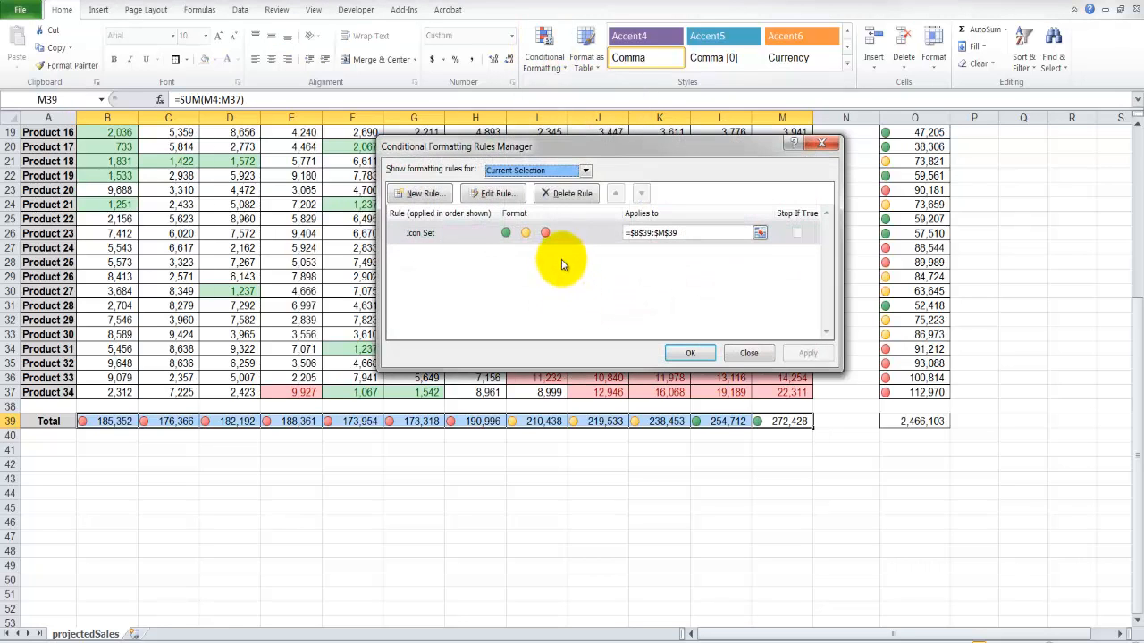
- Edit the Total row's icon set rule to Reverse Icon Order and confirm it in the Rules Manager
{"action": "left_click", "coordinate": [420, 233]}
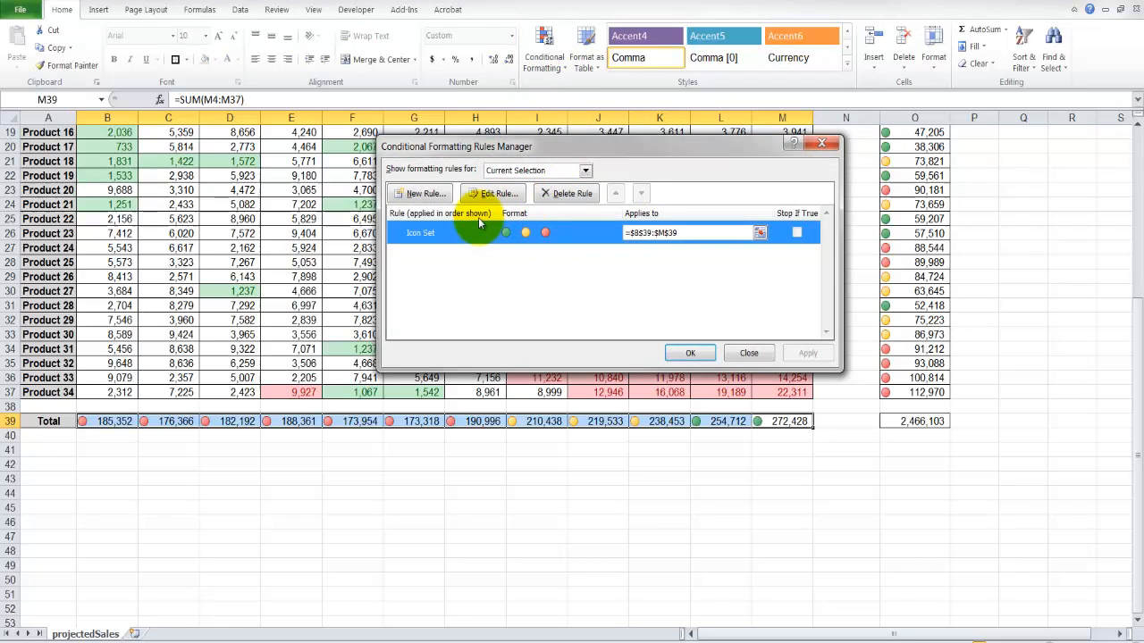
{"action": "left_click", "coordinate": [497, 193]}
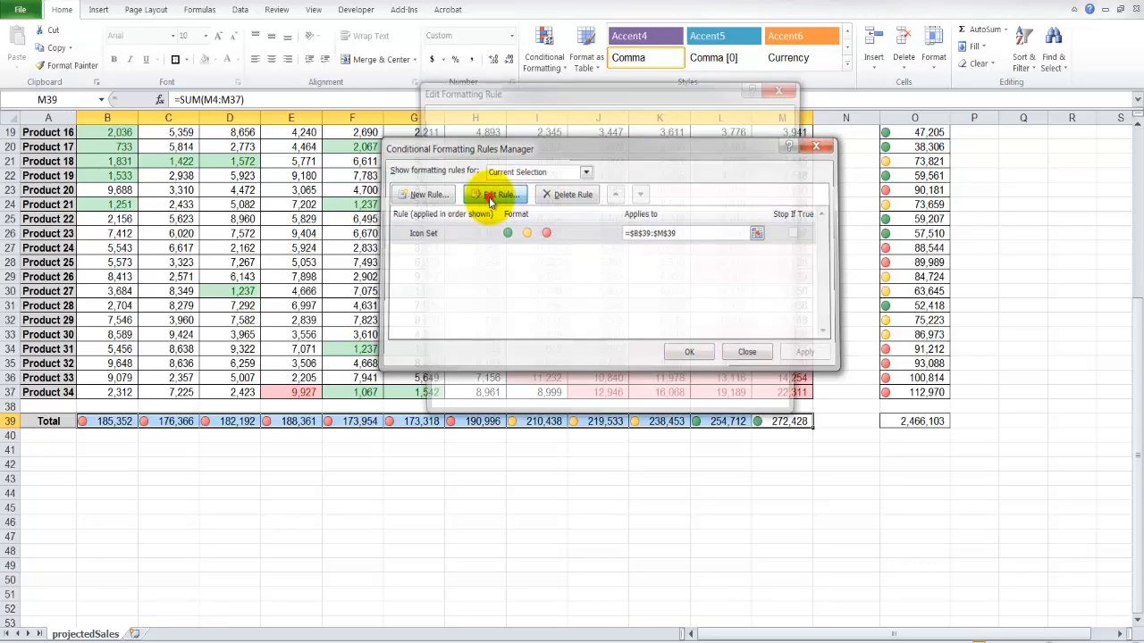
{"action": "left_click", "coordinate": [502, 193]}
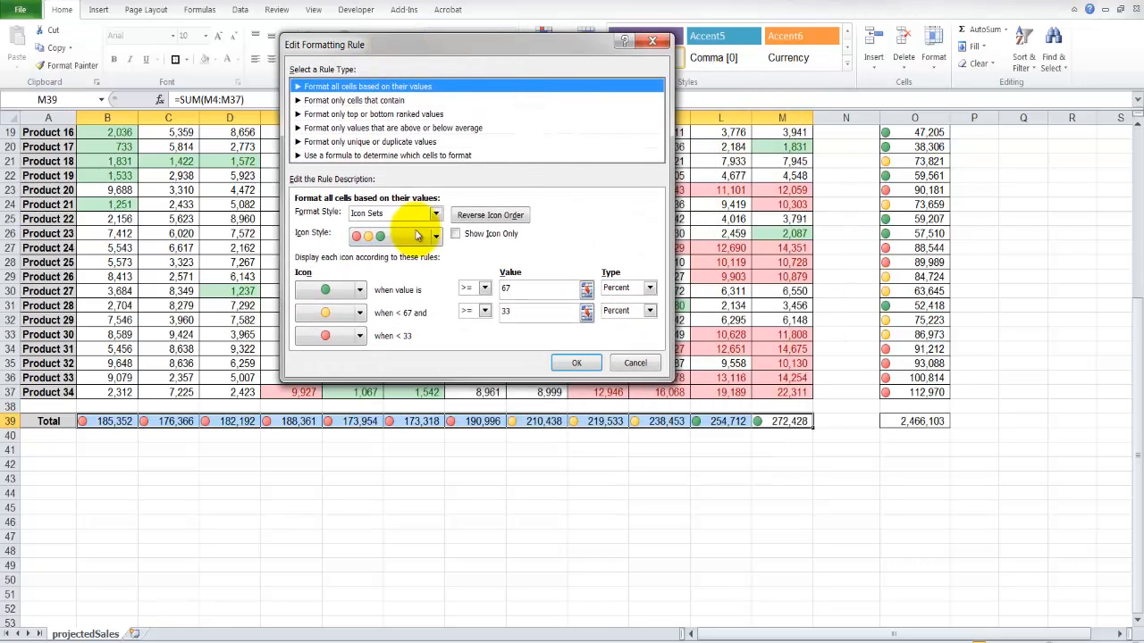
{"action": "left_click", "coordinate": [489, 215]}
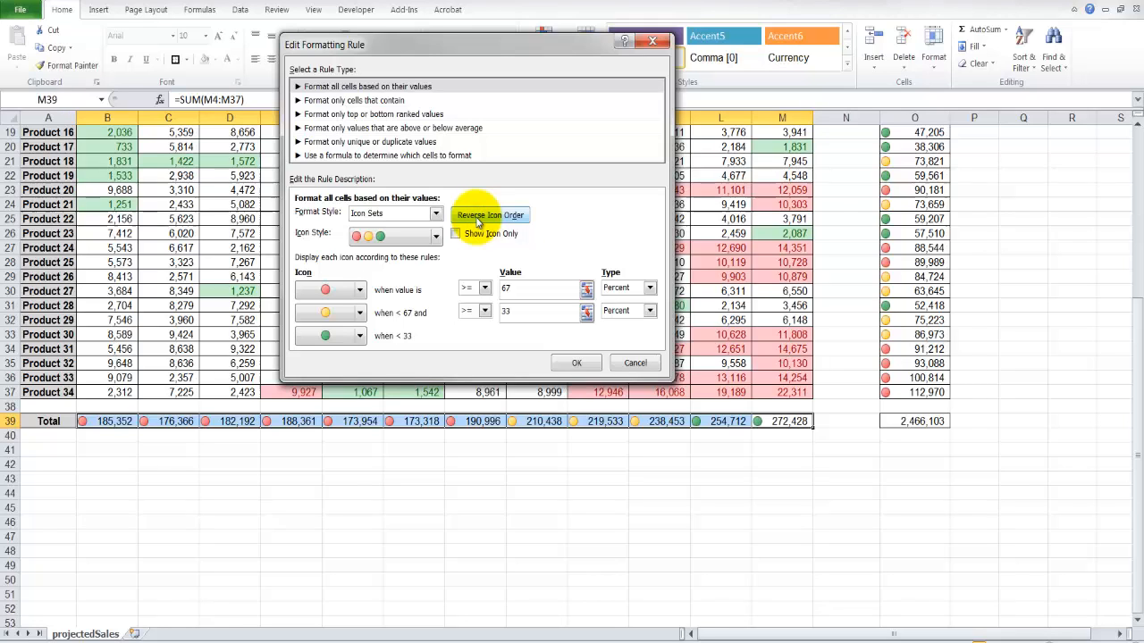
{"action": "mouse_move", "coordinate": [451, 313]}
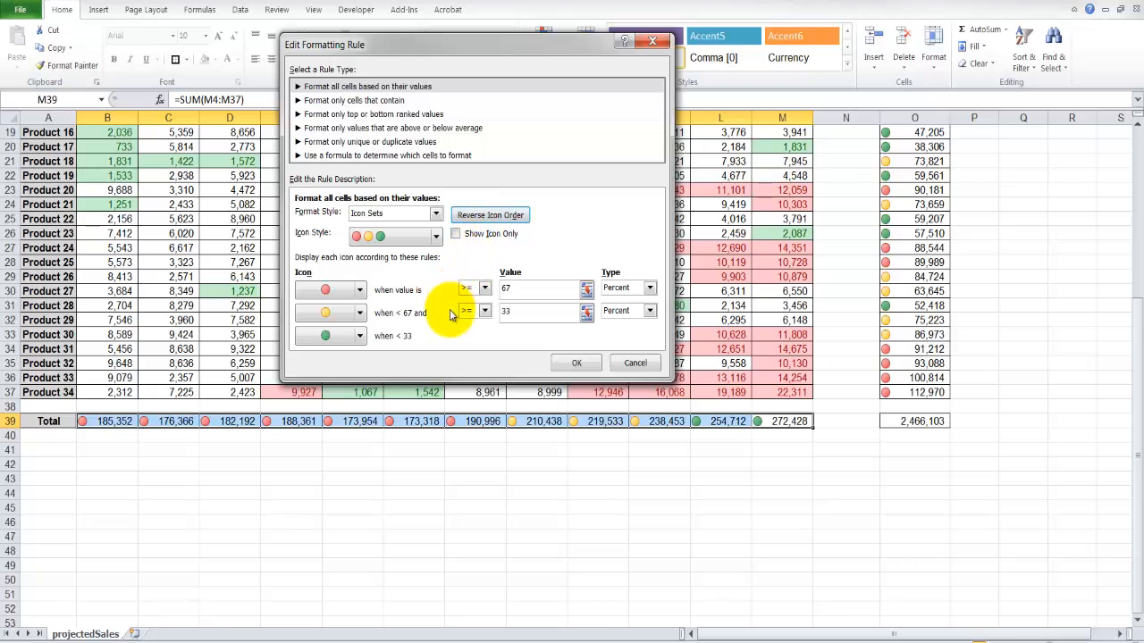
{"action": "mouse_move", "coordinate": [463, 283]}
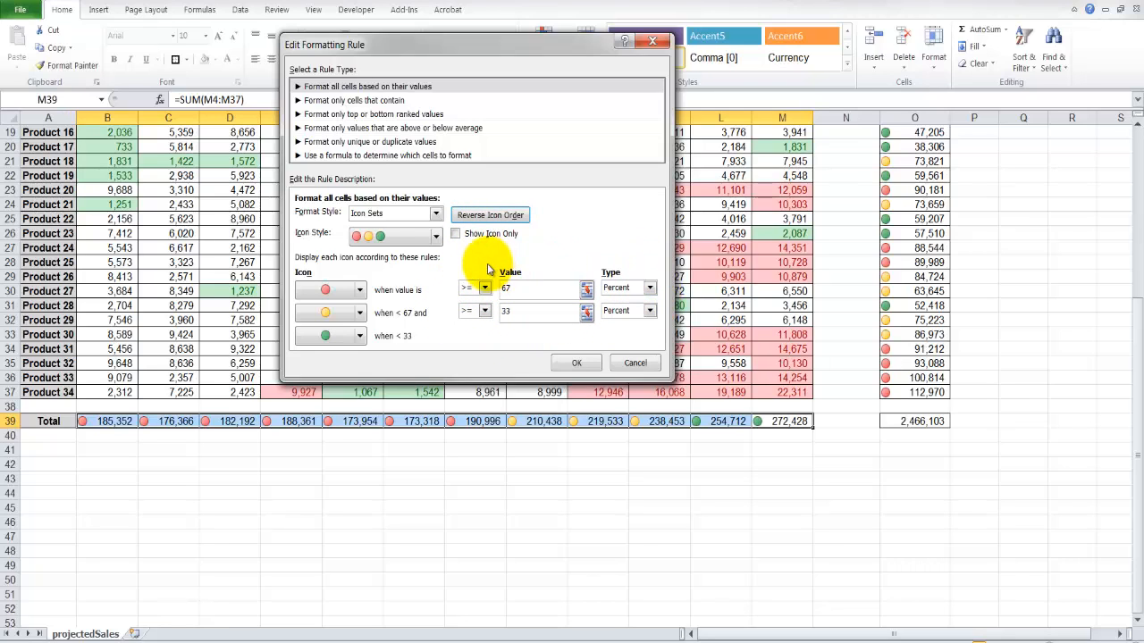
{"action": "left_click", "coordinate": [576, 362]}
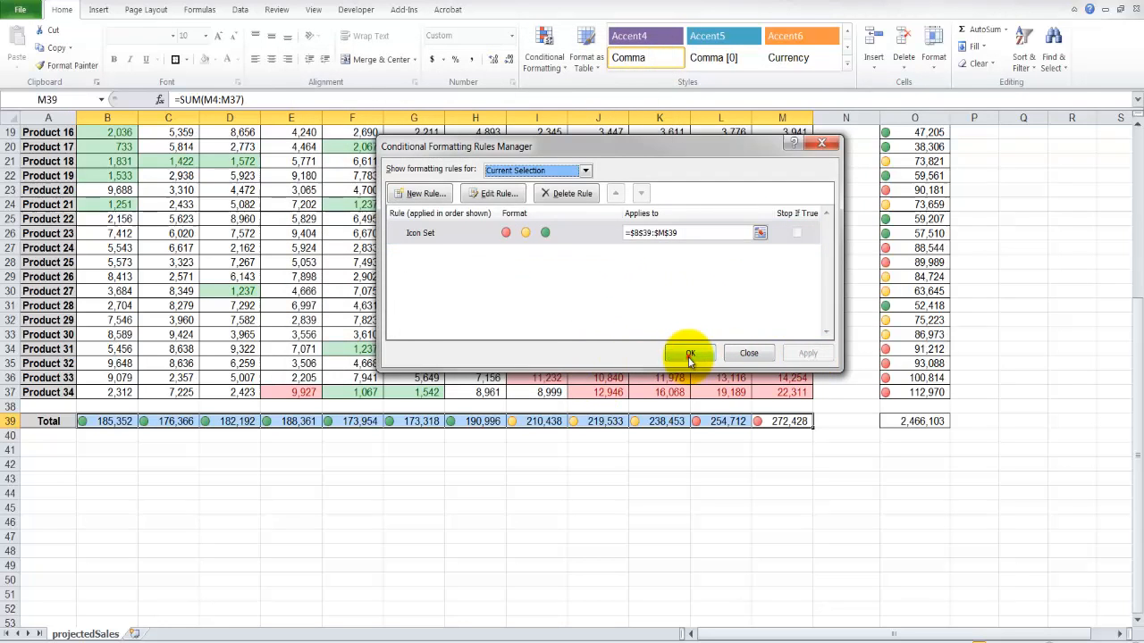
{"action": "left_click", "coordinate": [690, 352]}
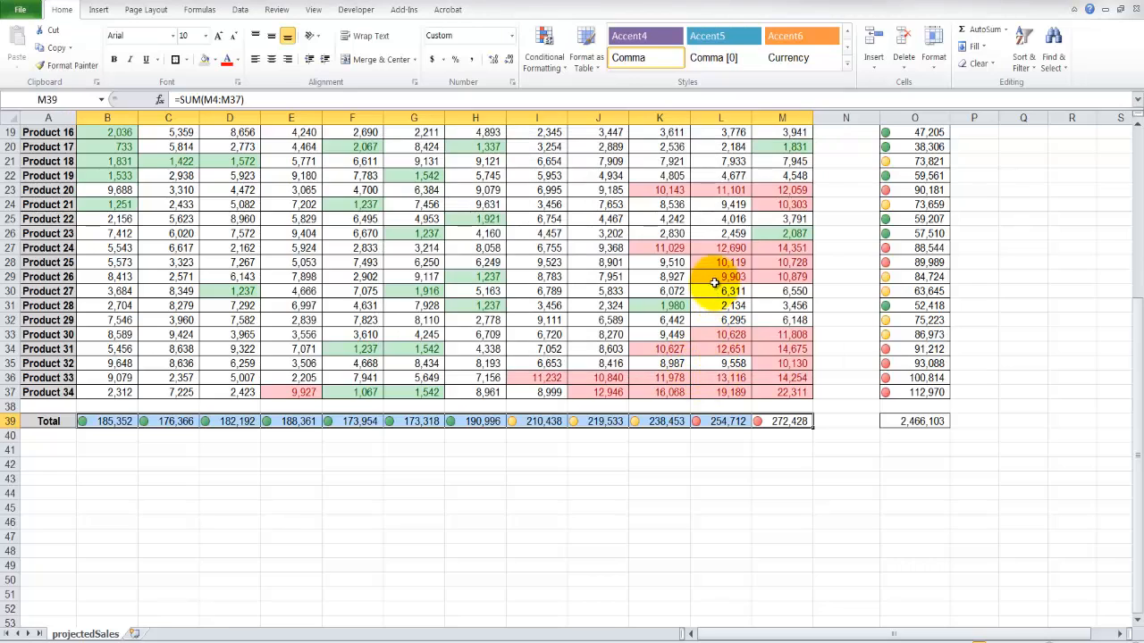
{"action": "scroll", "scroll_direction": "up", "scroll_amount": 3}
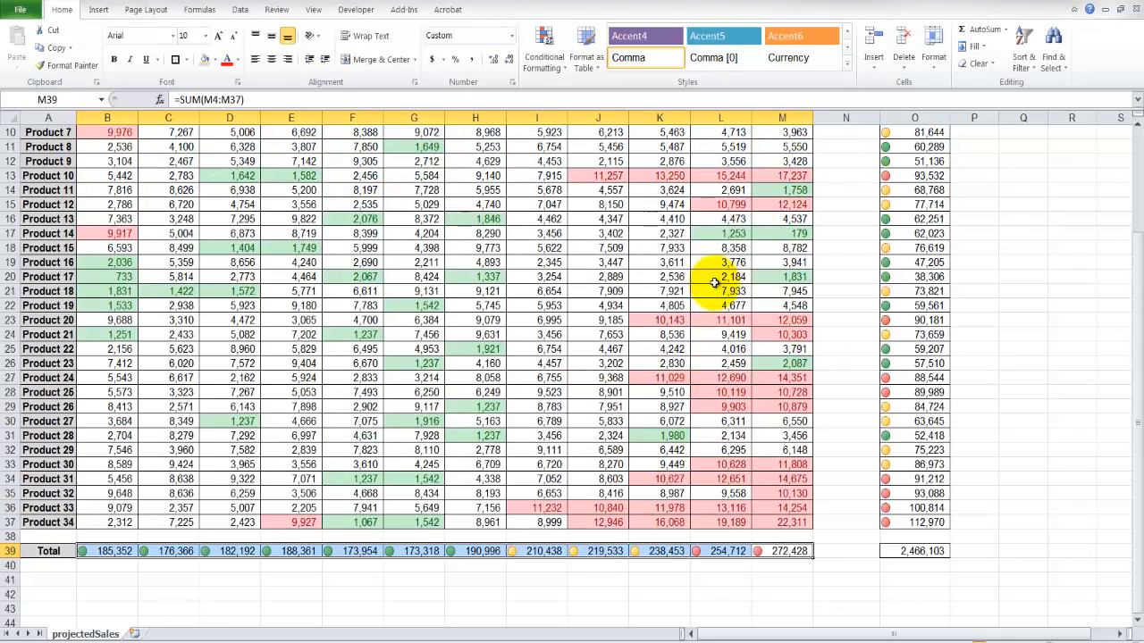
{"action": "scroll", "scroll_direction": "up", "scroll_amount": 3}
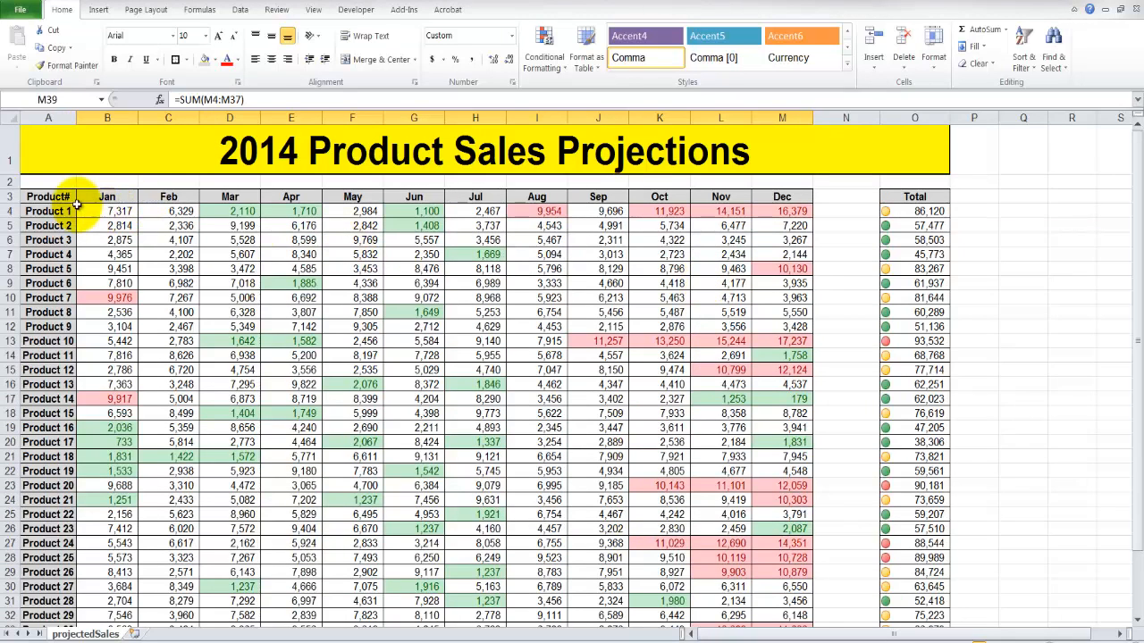
{"action": "left_click", "coordinate": [108, 211]}
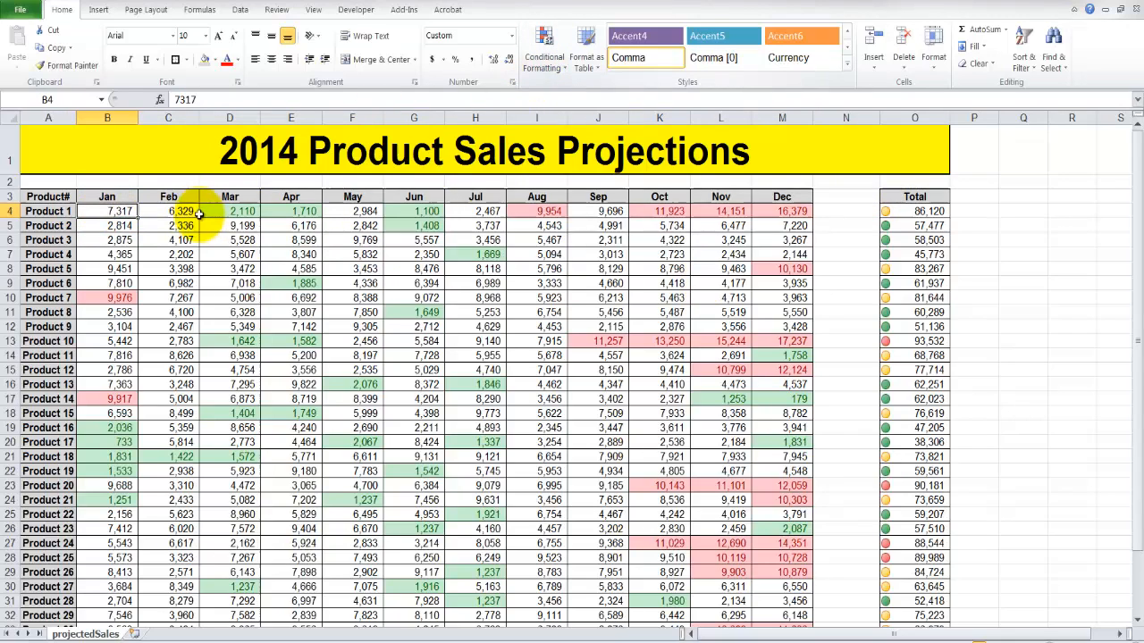
{"action": "left_click_drag", "start_coordinate": [107, 211], "coordinate": [783, 211]}
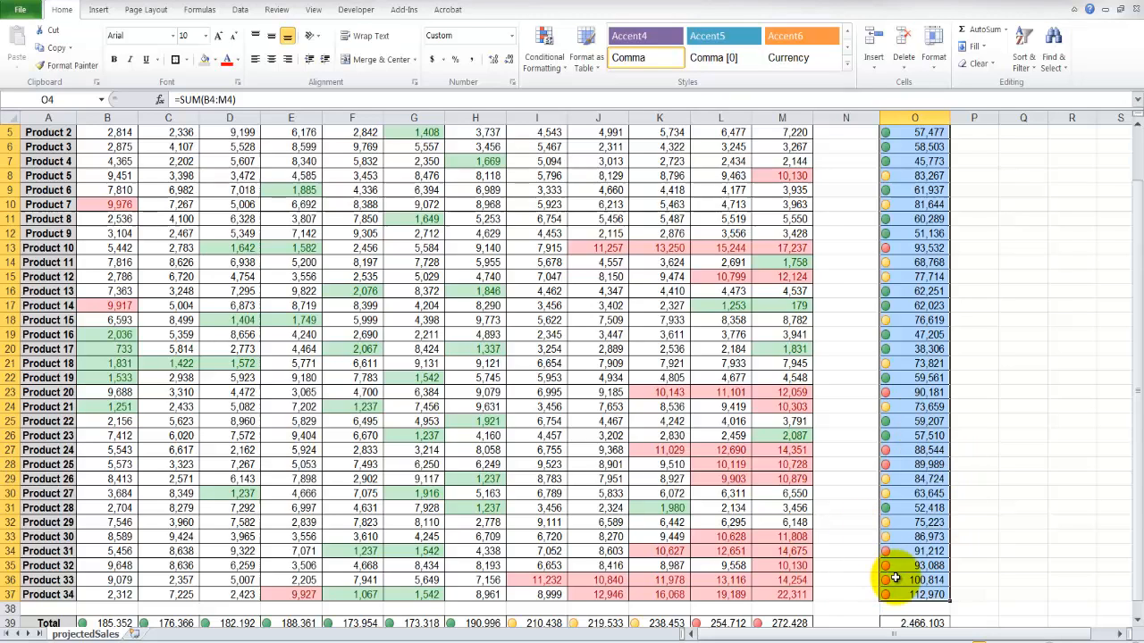
{"action": "scroll", "scroll_direction": "down", "scroll_amount": 3}
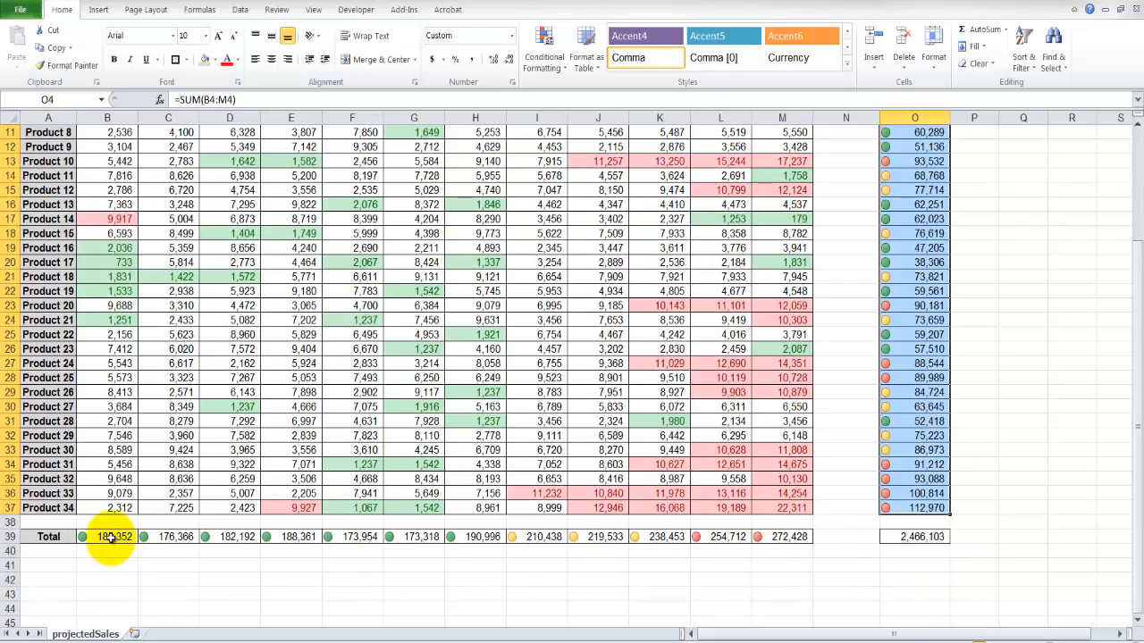